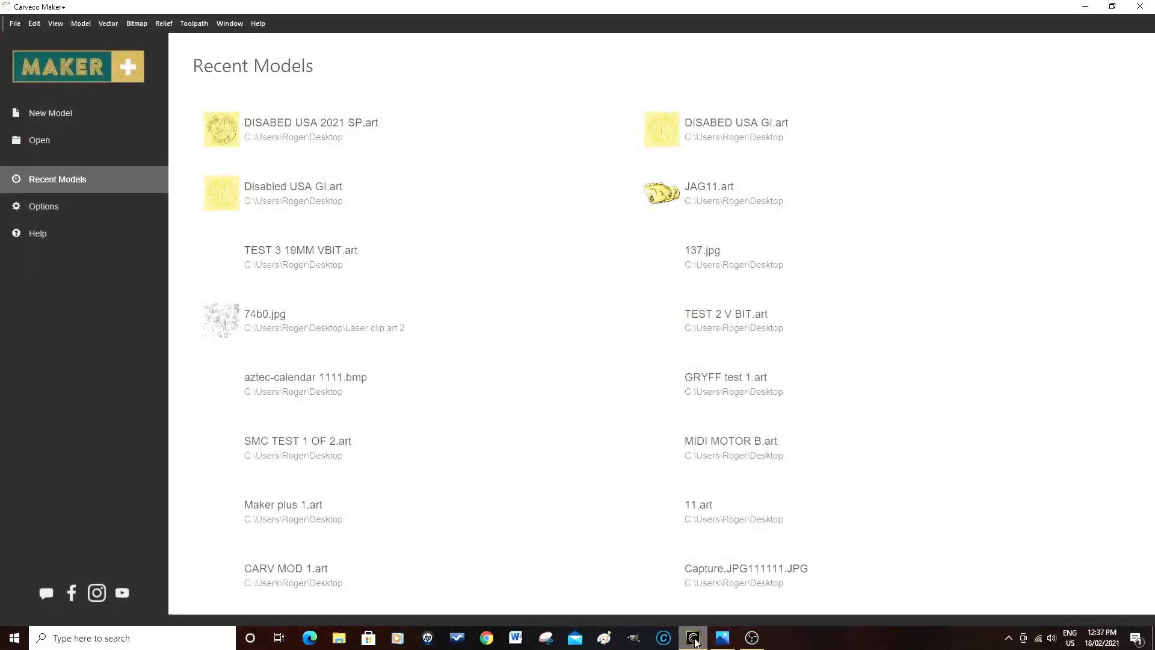
pyautogui.moveTo(834, 515)
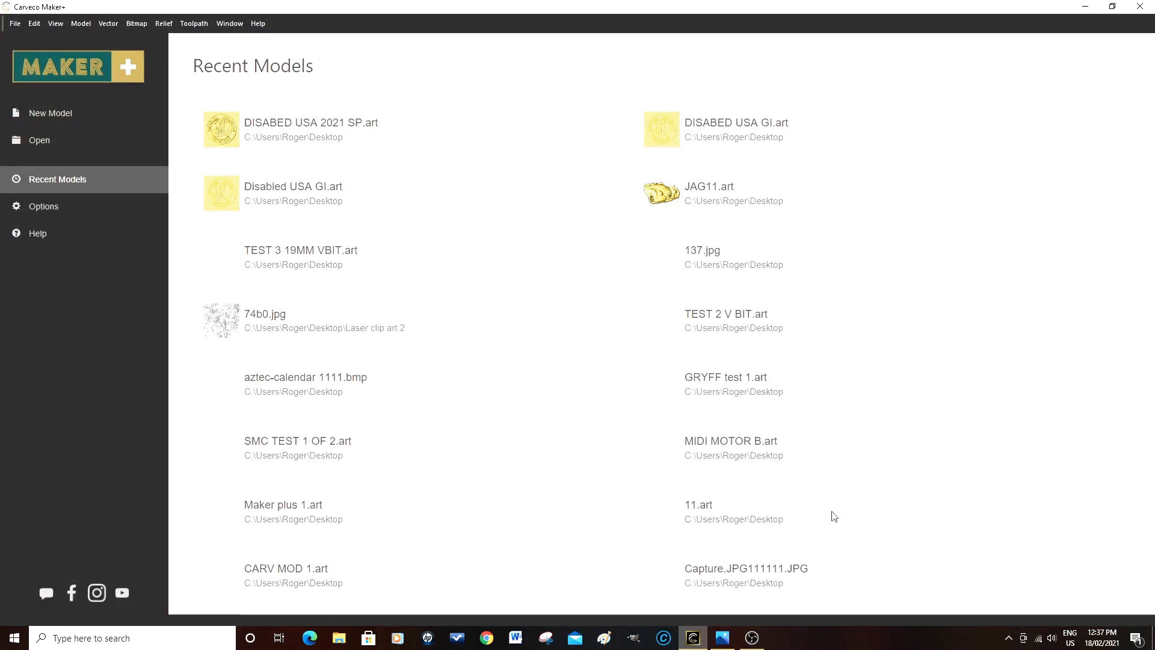
pyautogui.moveTo(107, 109)
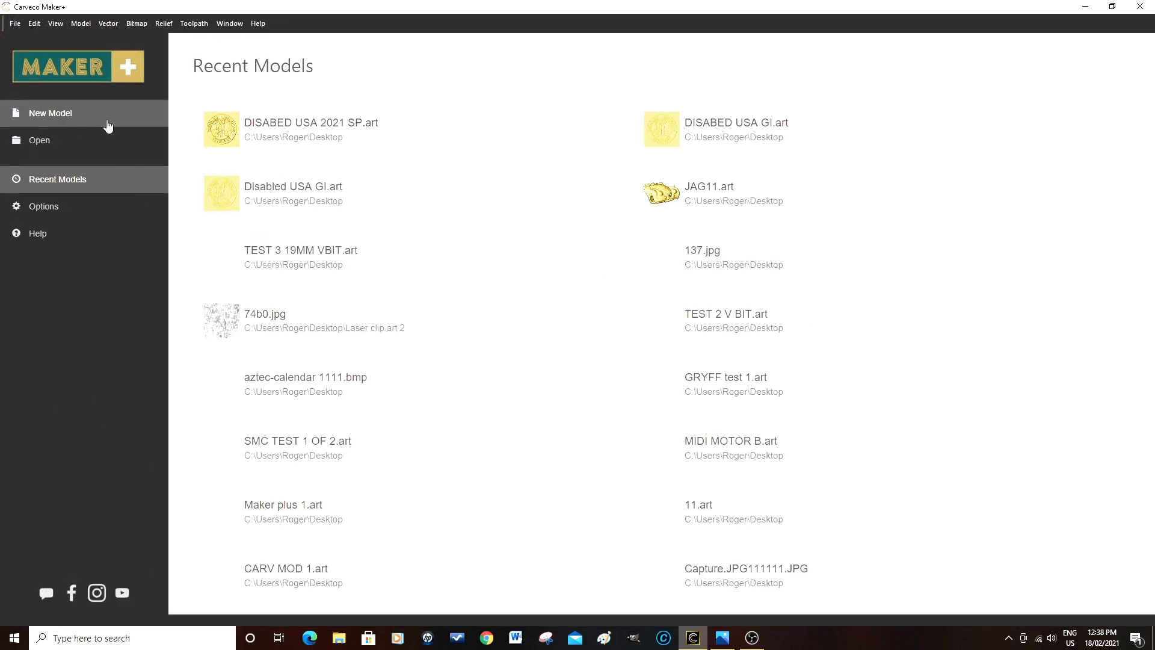
pyautogui.moveTo(825, 480)
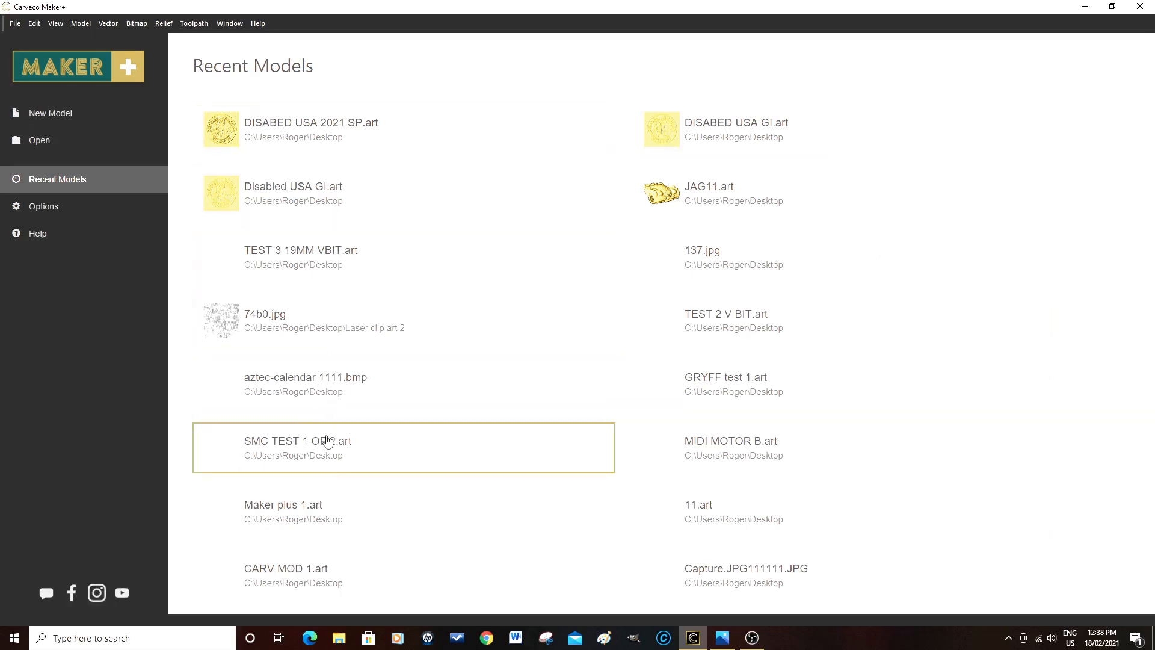
pyautogui.moveTo(806, 133)
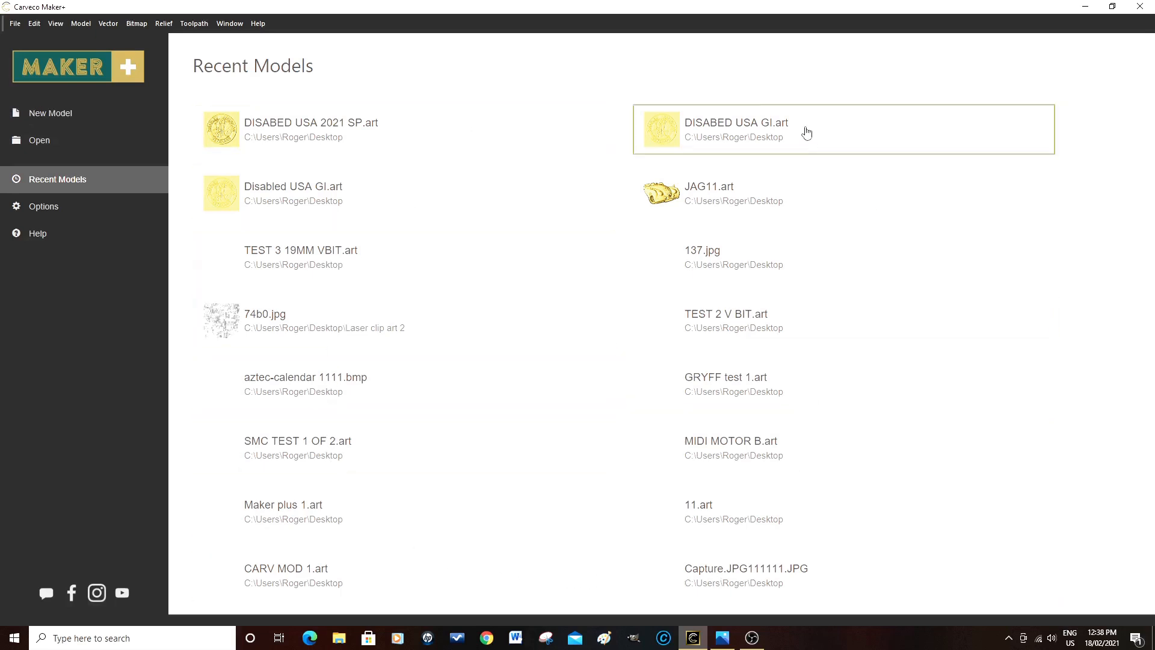
pyautogui.moveTo(787, 379)
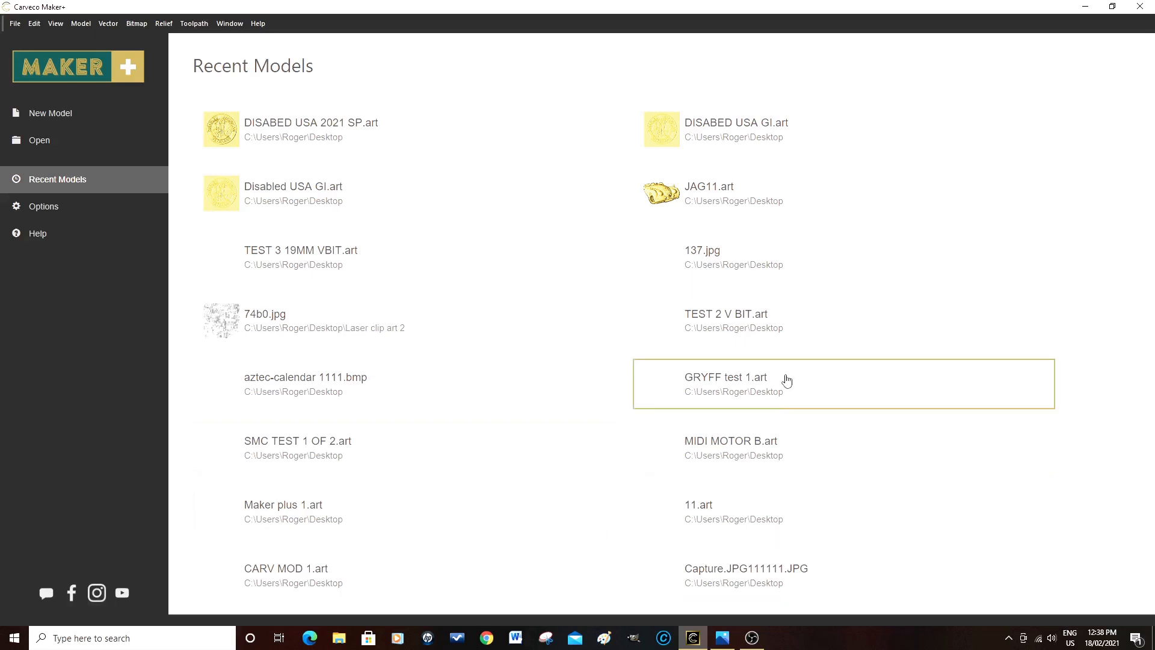
pyautogui.moveTo(453, 88)
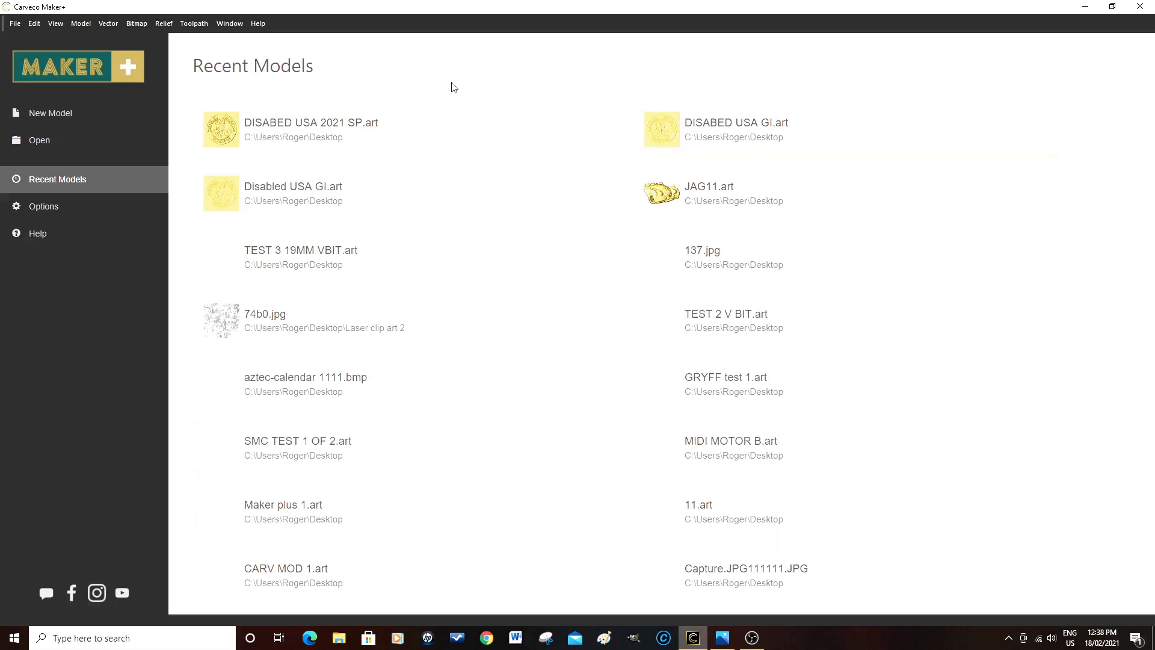
pyautogui.moveTo(333, 126)
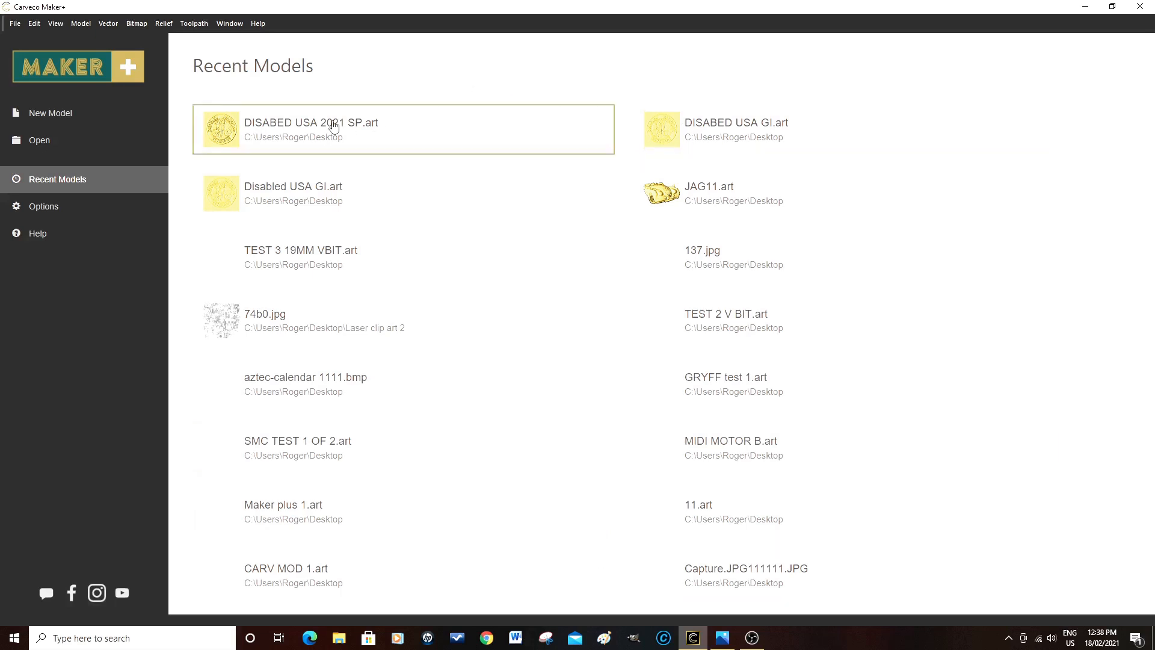
pyautogui.moveTo(57, 117)
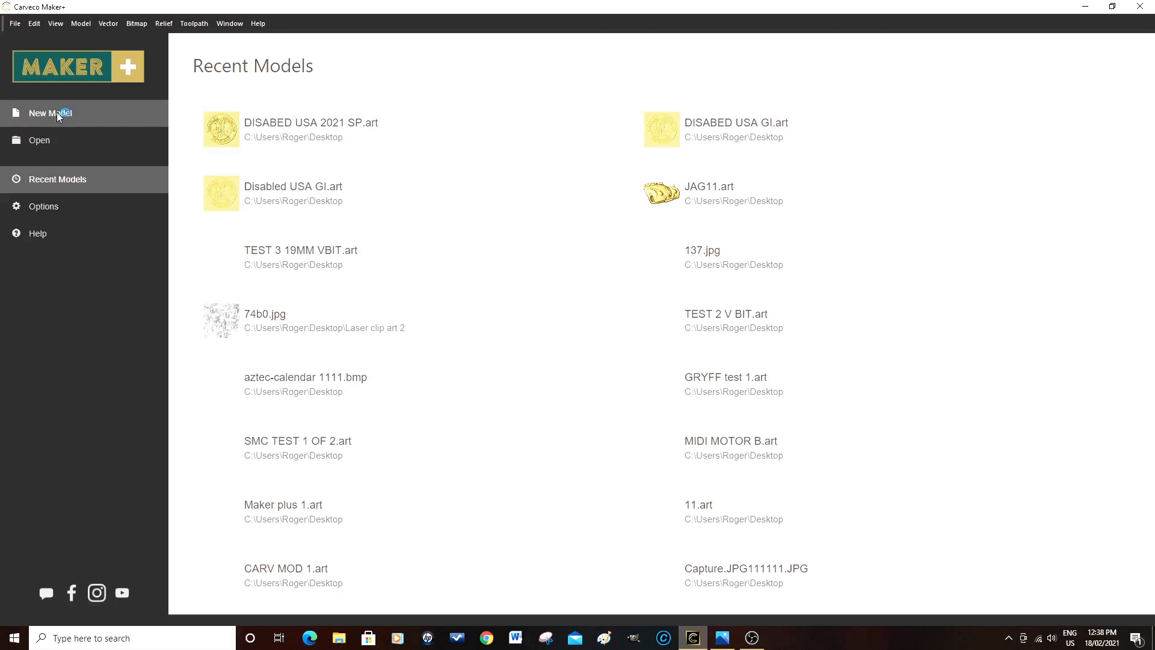
# Start a new model sized 70 mm wide by 70 mm high in millimetres, origin at centre.
pyautogui.click(51, 113)
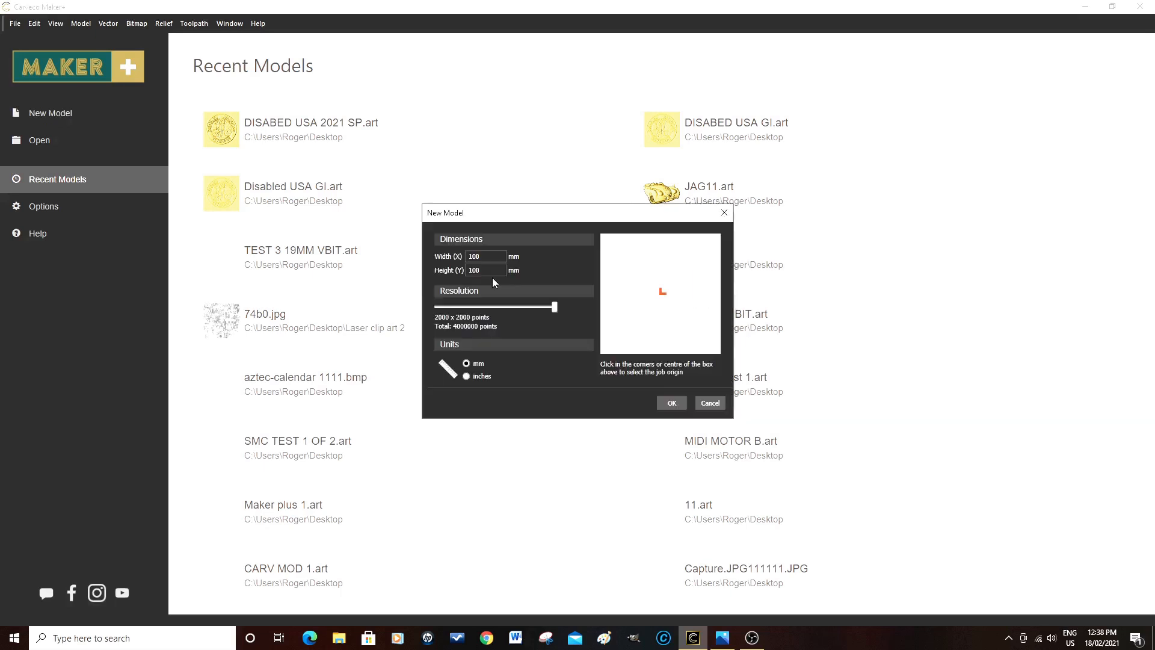
pyautogui.click(489, 270)
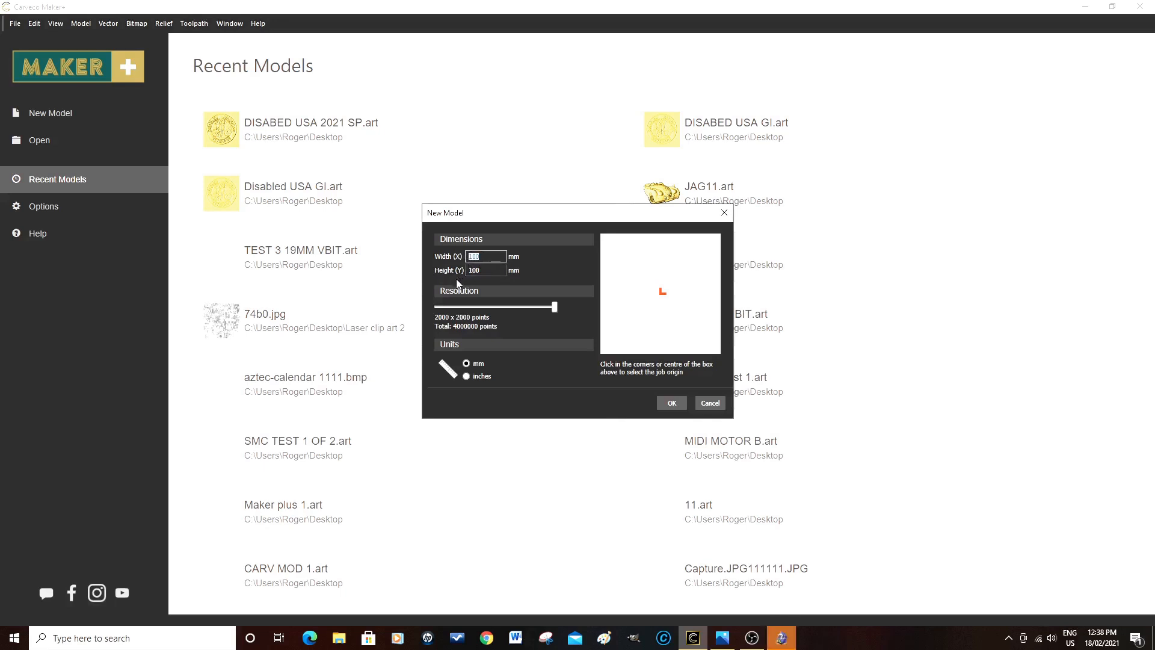
pyautogui.moveTo(453, 285)
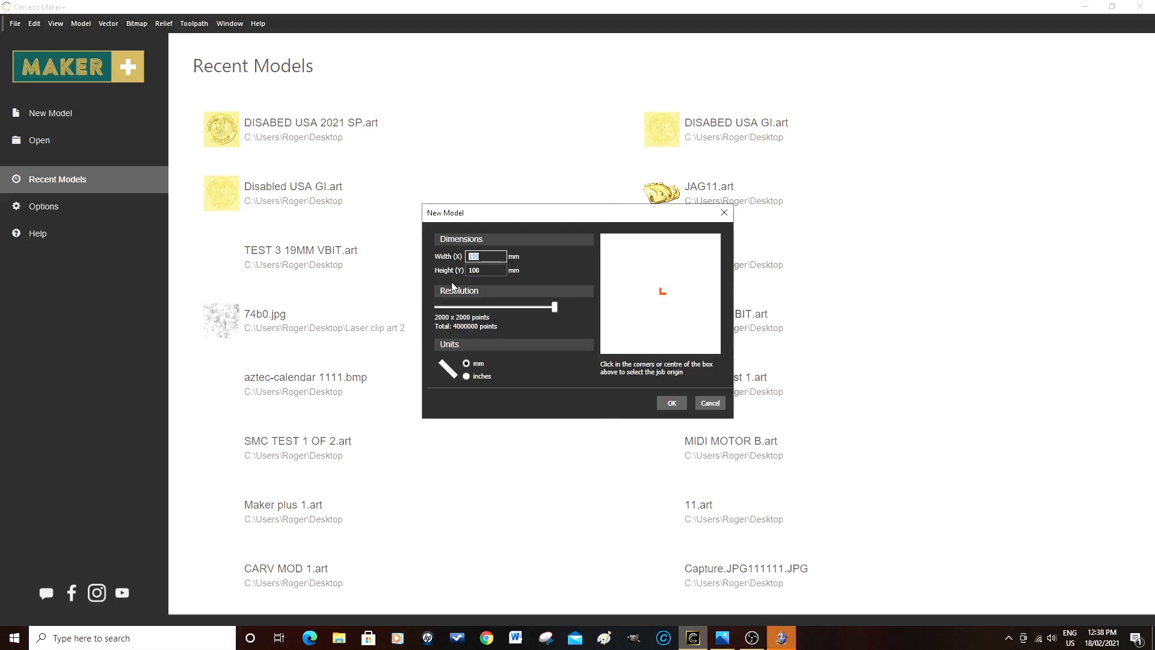
pyautogui.write('70')
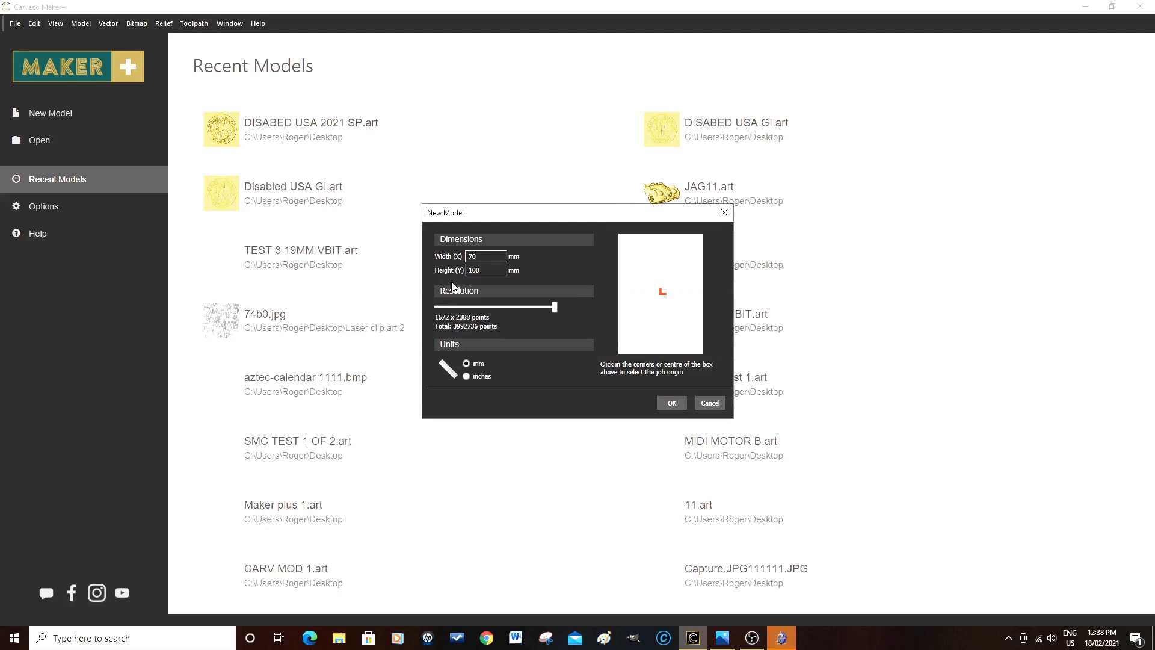
pyautogui.click(484, 270)
pyautogui.write('70')
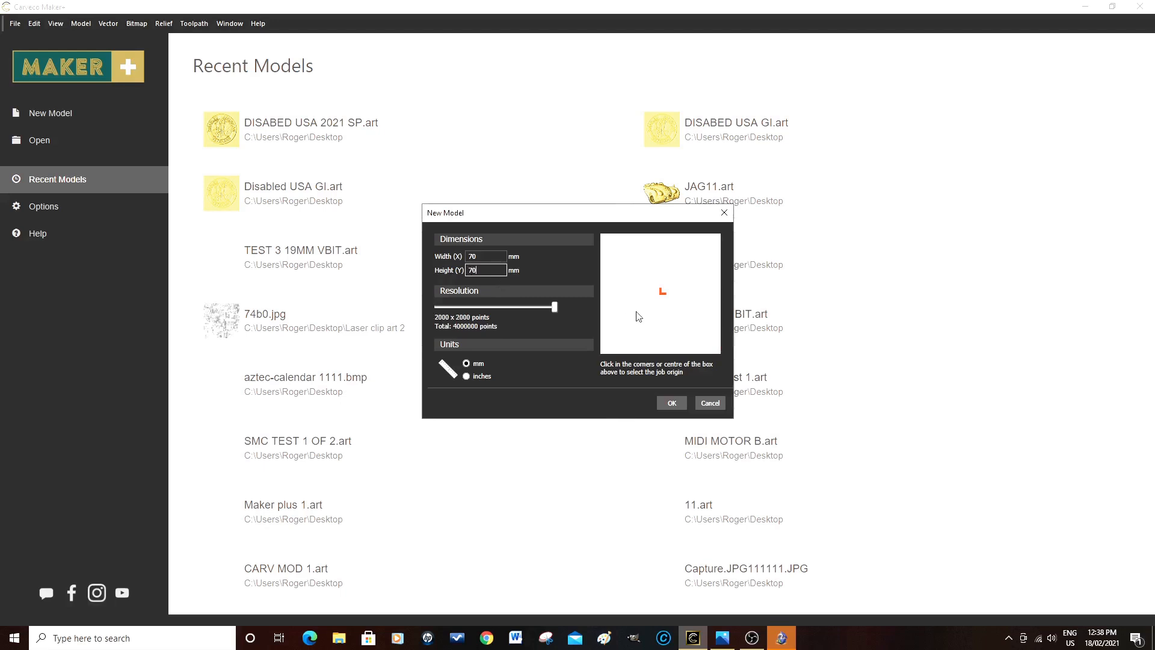
pyautogui.moveTo(703, 314)
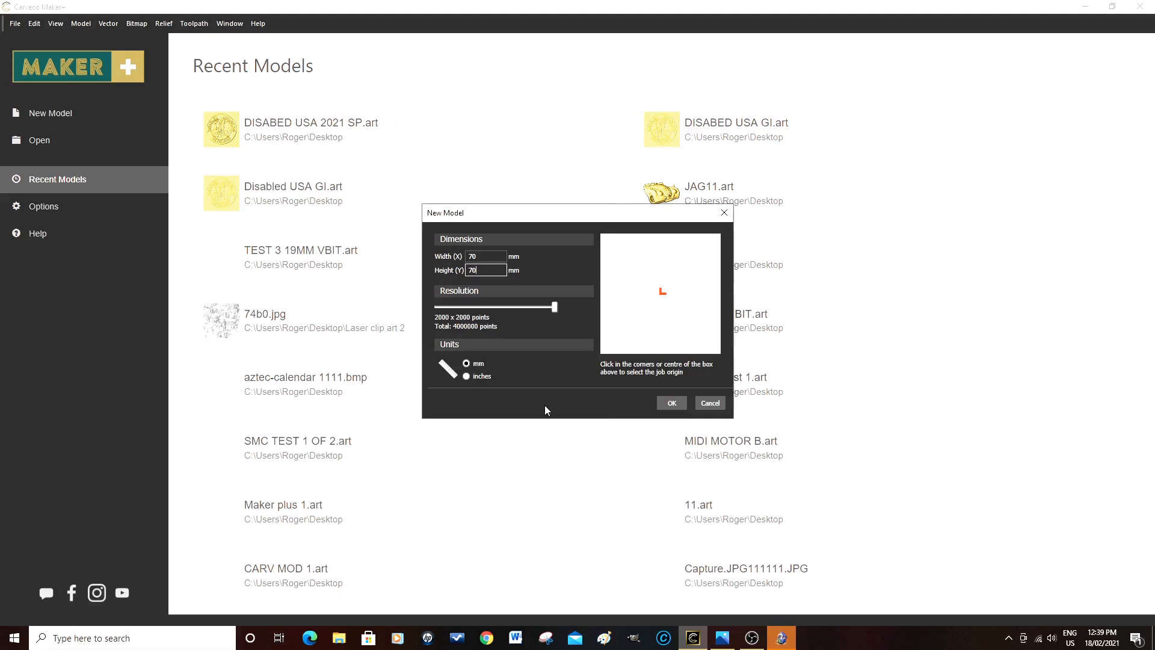
pyautogui.moveTo(662, 302)
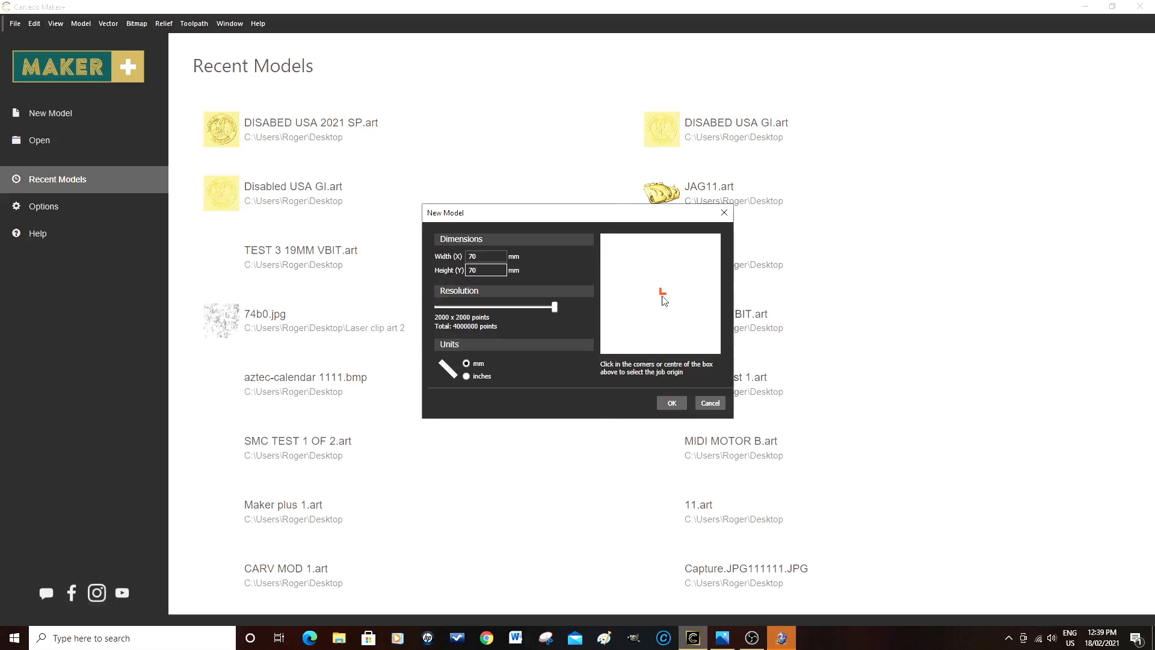
pyautogui.click(492, 269)
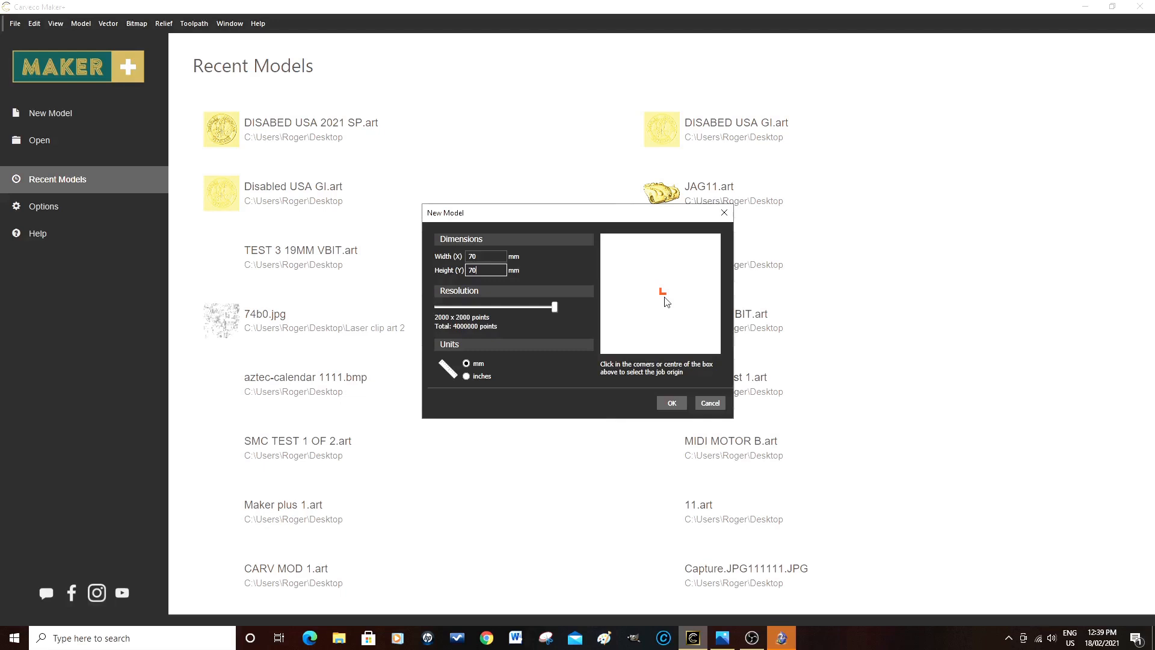
pyautogui.moveTo(640, 334)
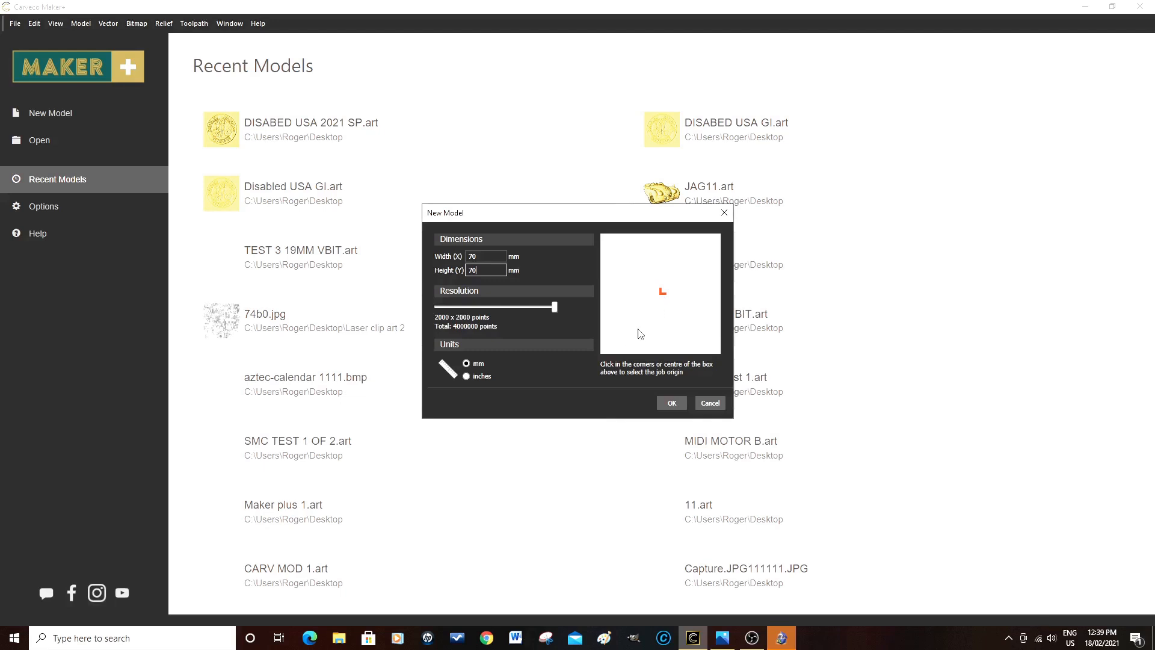
# Try the corner origin, return it to the centre and create the 70 × 70 mm model.
pyautogui.click(602, 354)
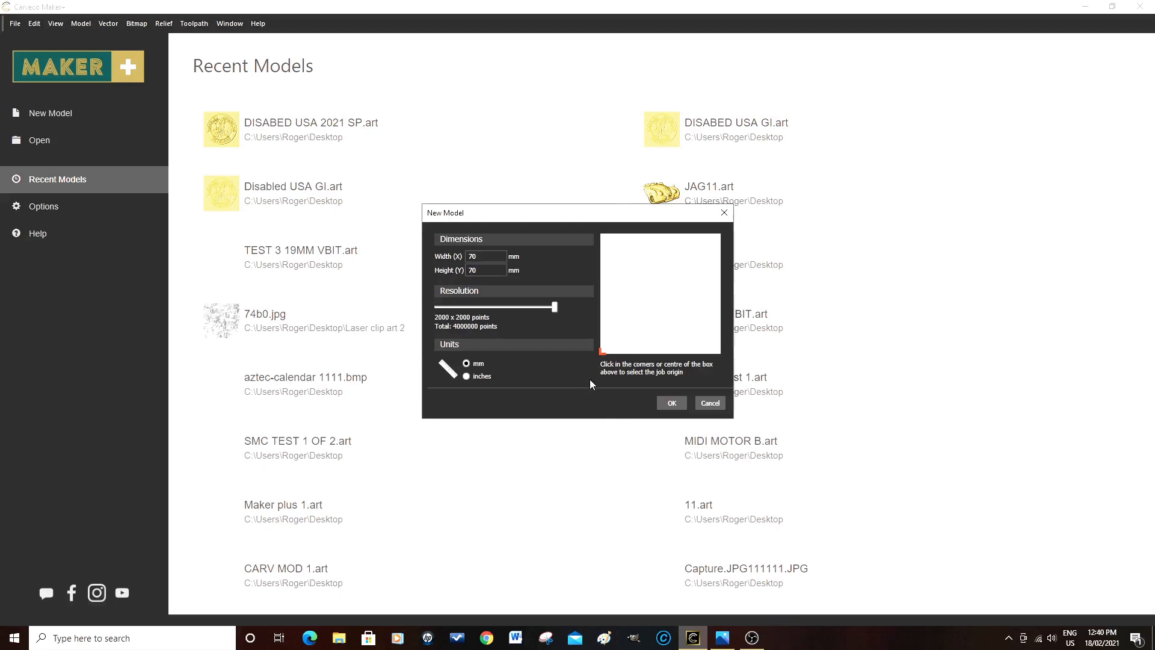
pyautogui.moveTo(610, 355)
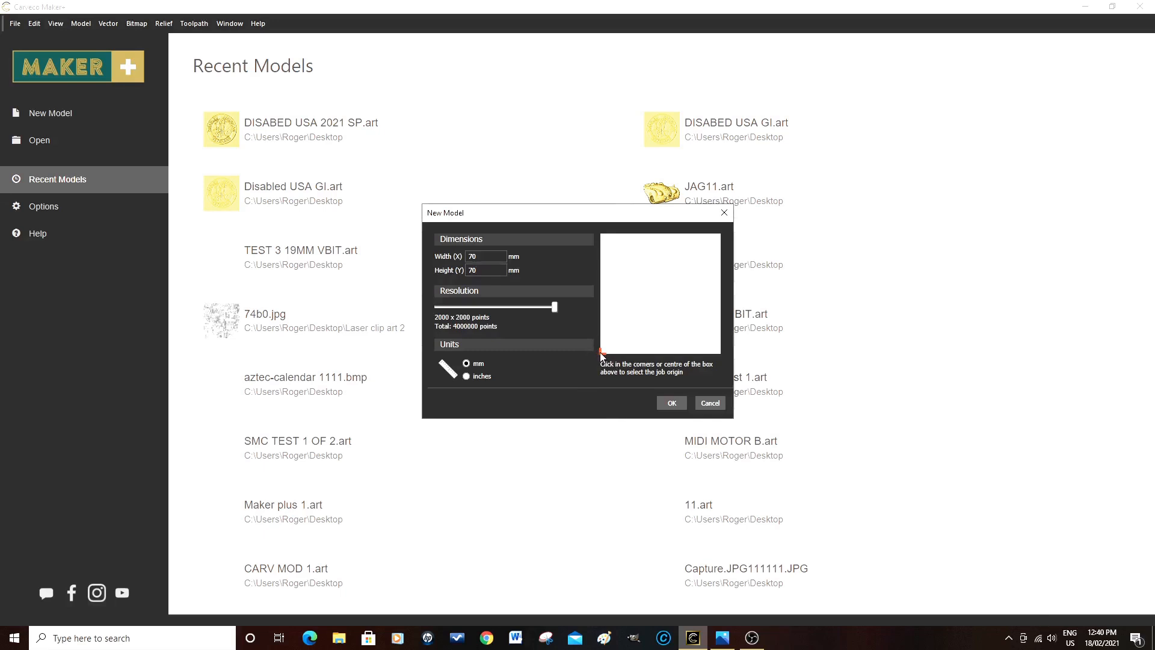
pyautogui.moveTo(609, 359)
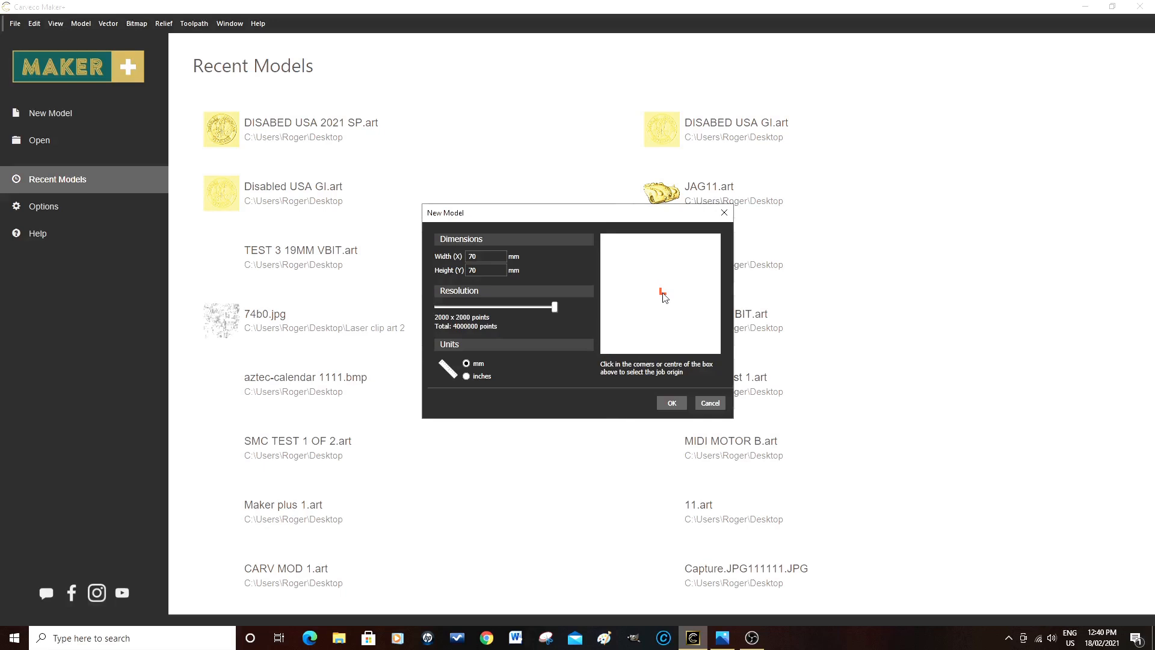
pyautogui.click(662, 293)
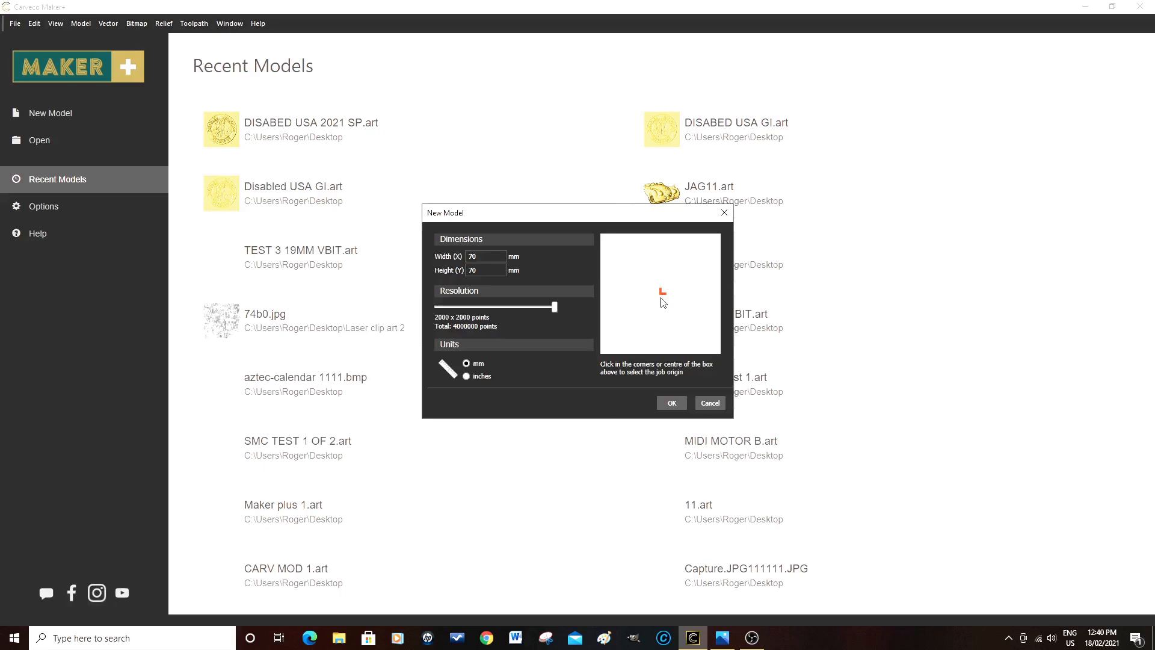
pyautogui.moveTo(698, 335)
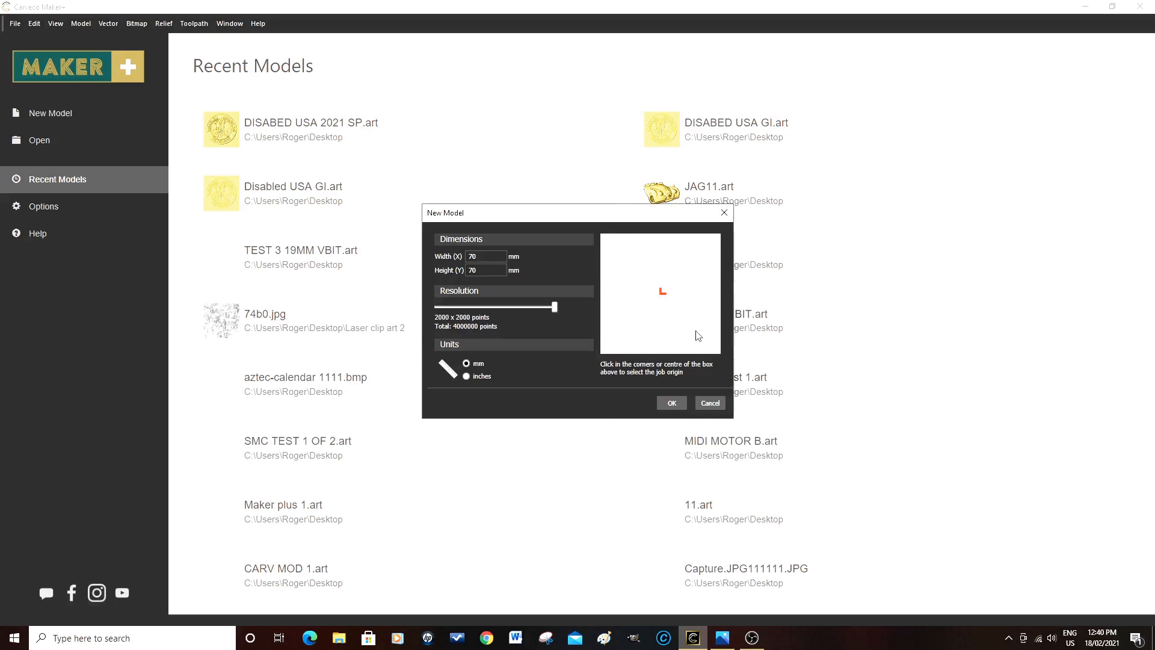
pyautogui.click(663, 299)
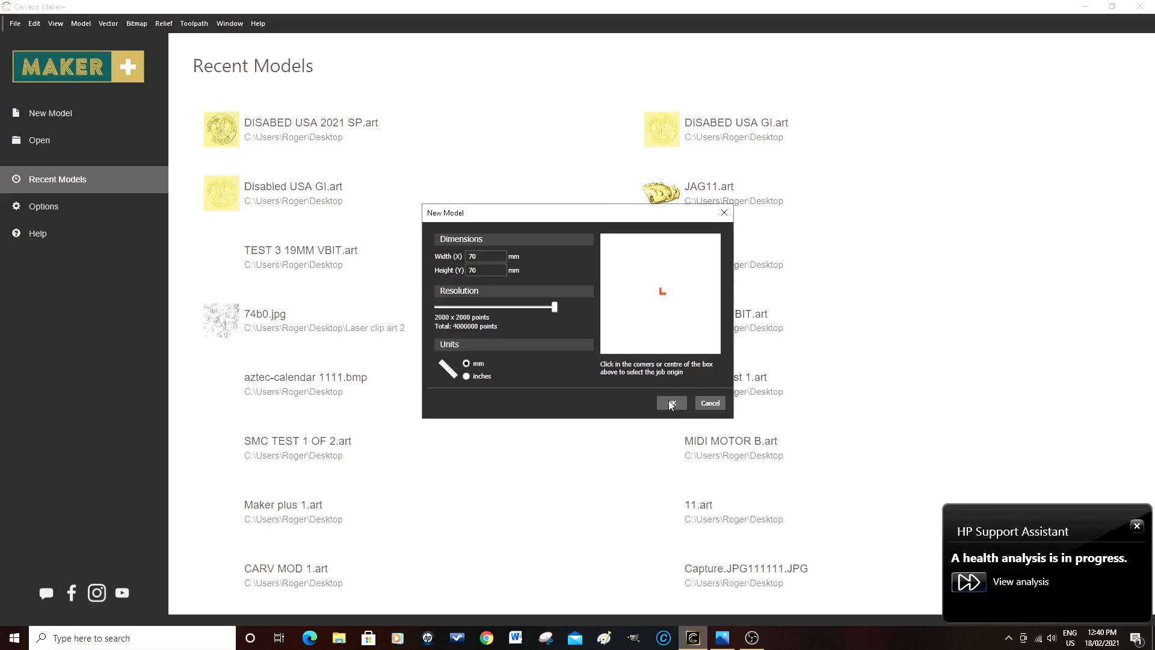
pyautogui.click(672, 402)
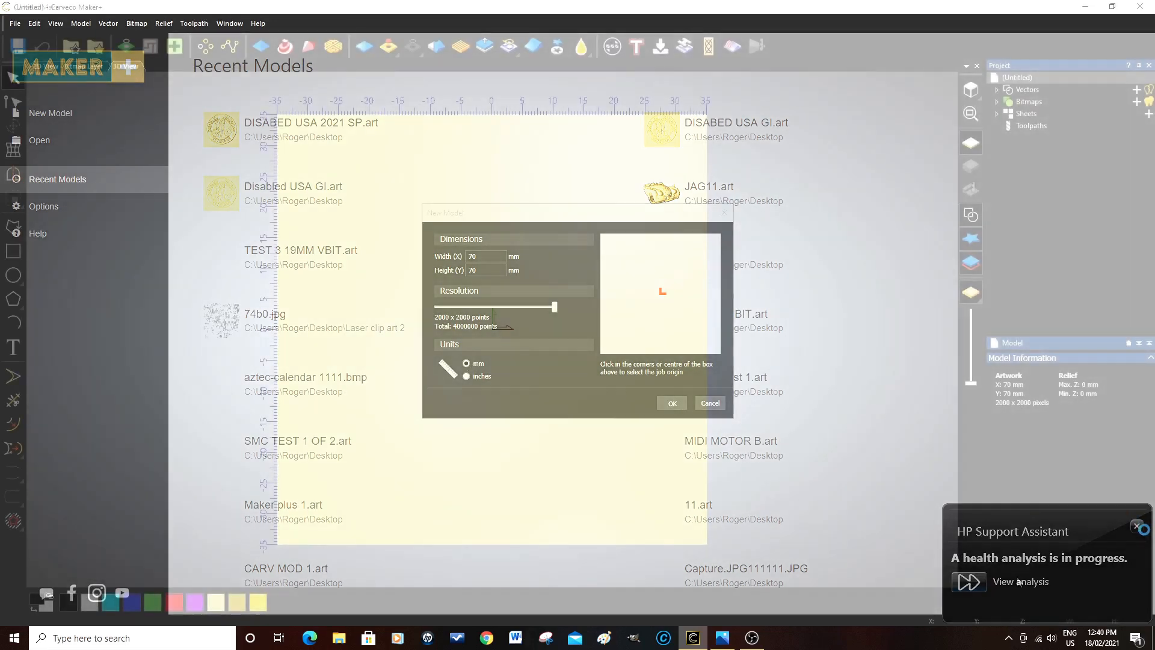
pyautogui.click(672, 402)
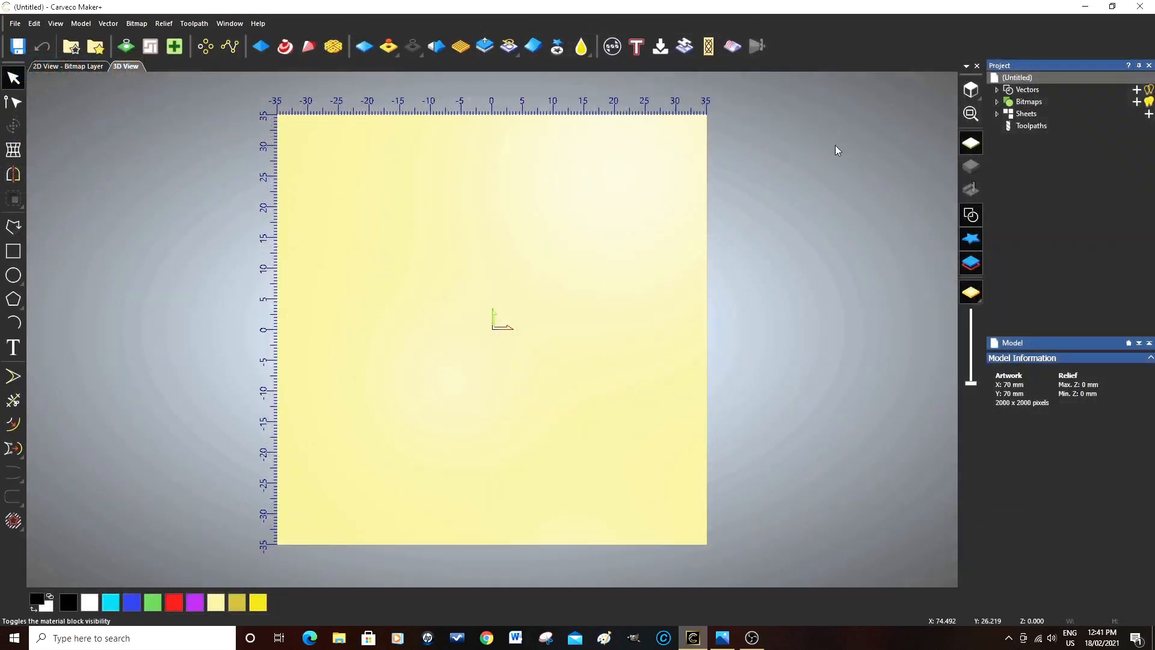
pyautogui.moveTo(469, 230)
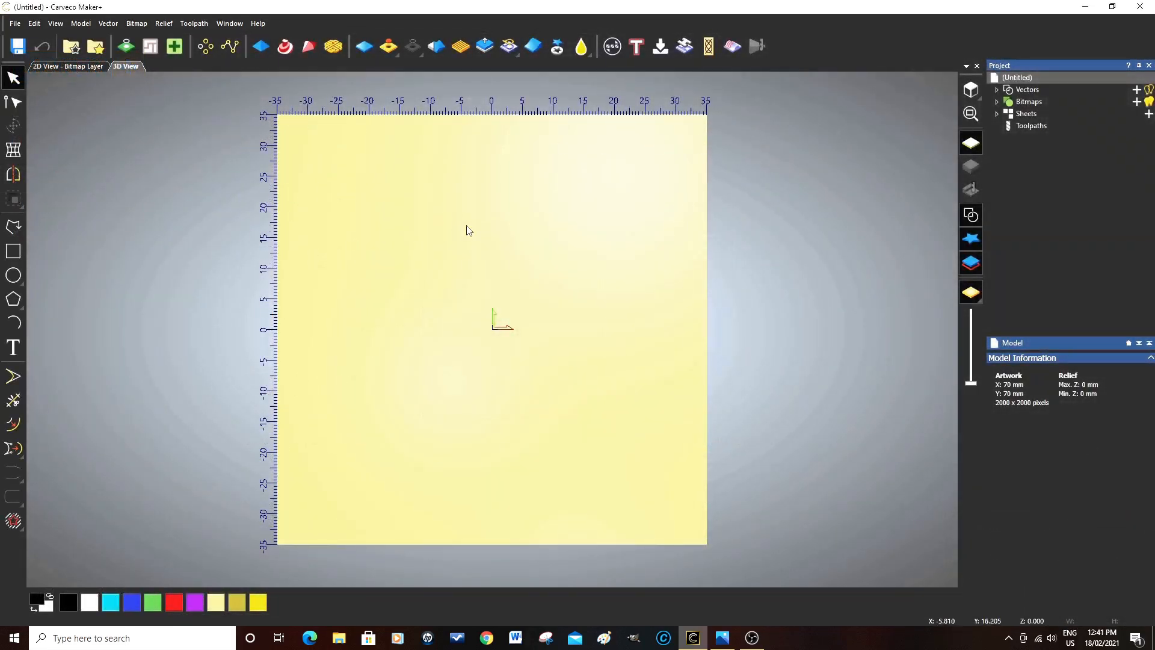
pyautogui.moveTo(658, 358)
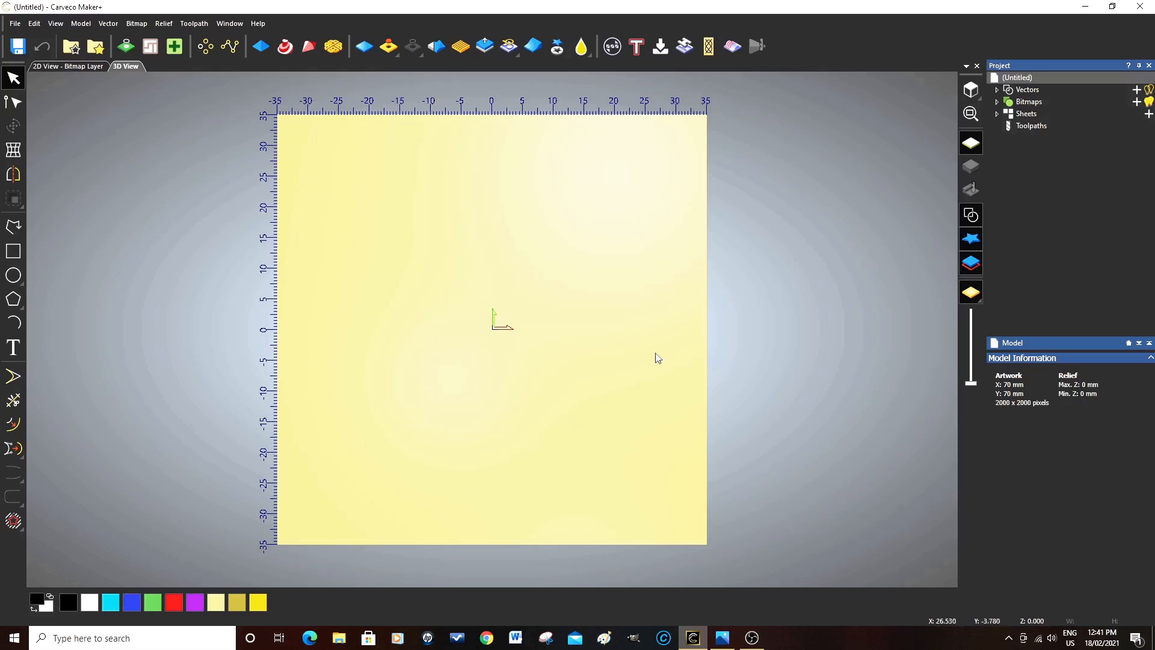
pyautogui.moveTo(532, 285)
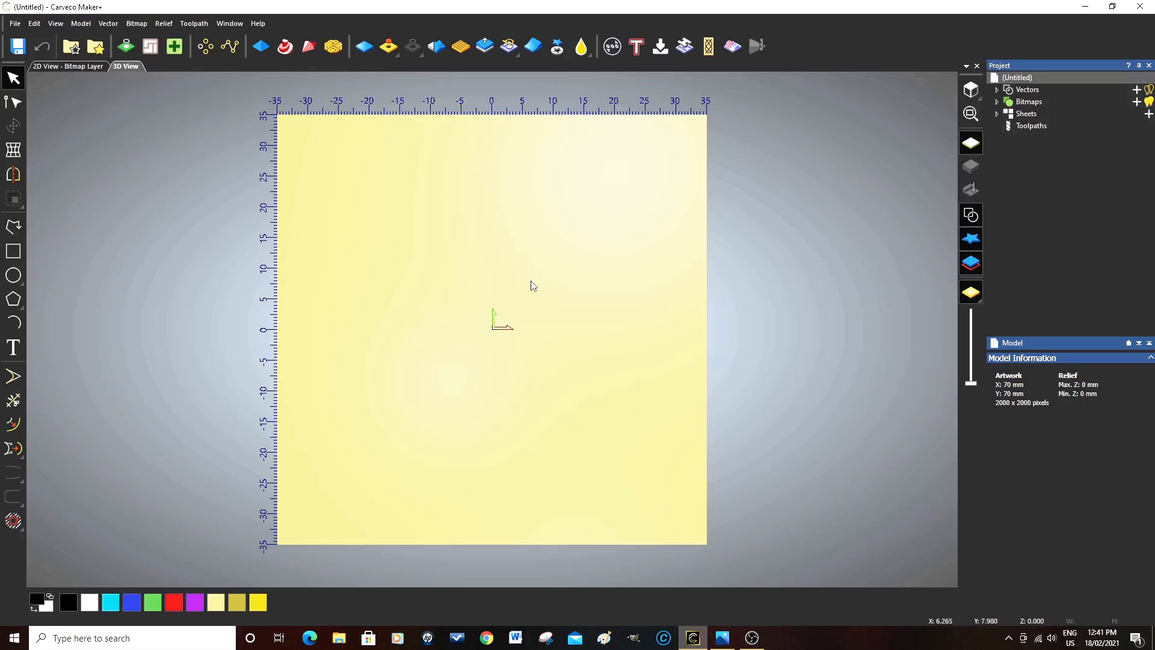
pyautogui.moveTo(301, 118)
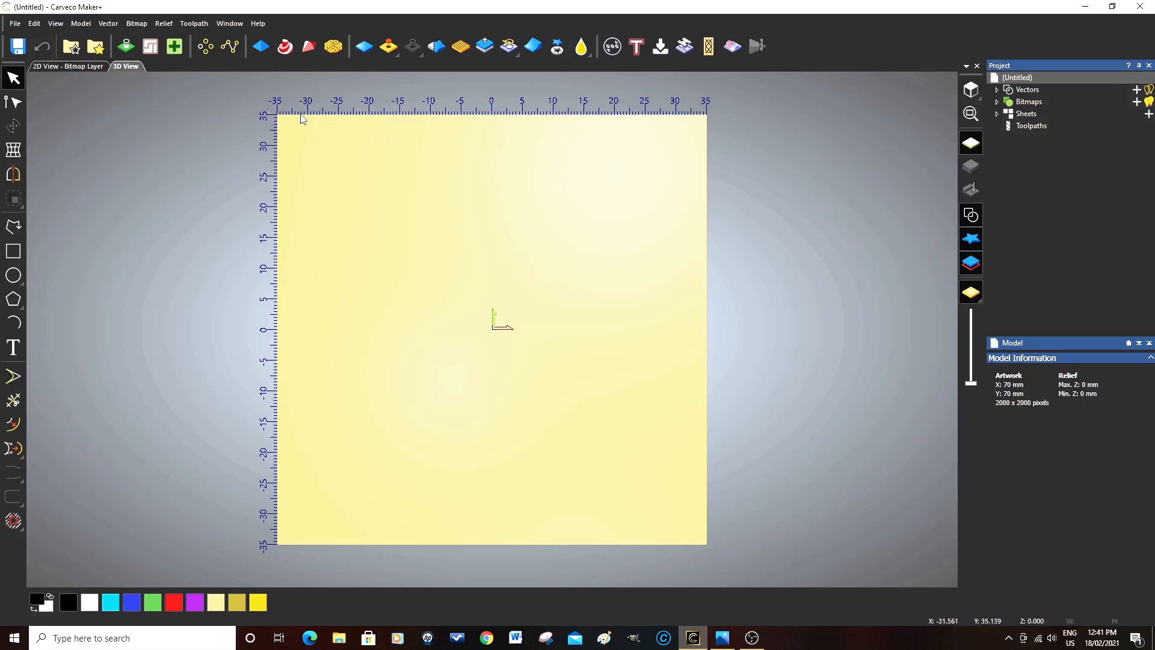
pyautogui.moveTo(244, 537)
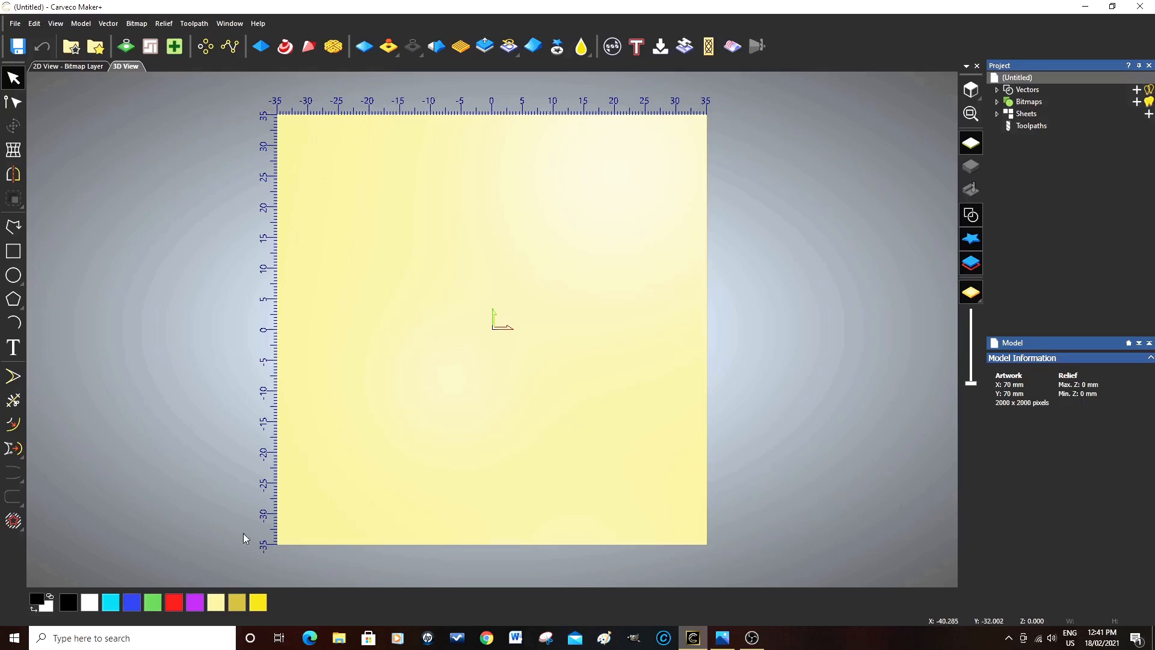
pyautogui.moveTo(549, 414)
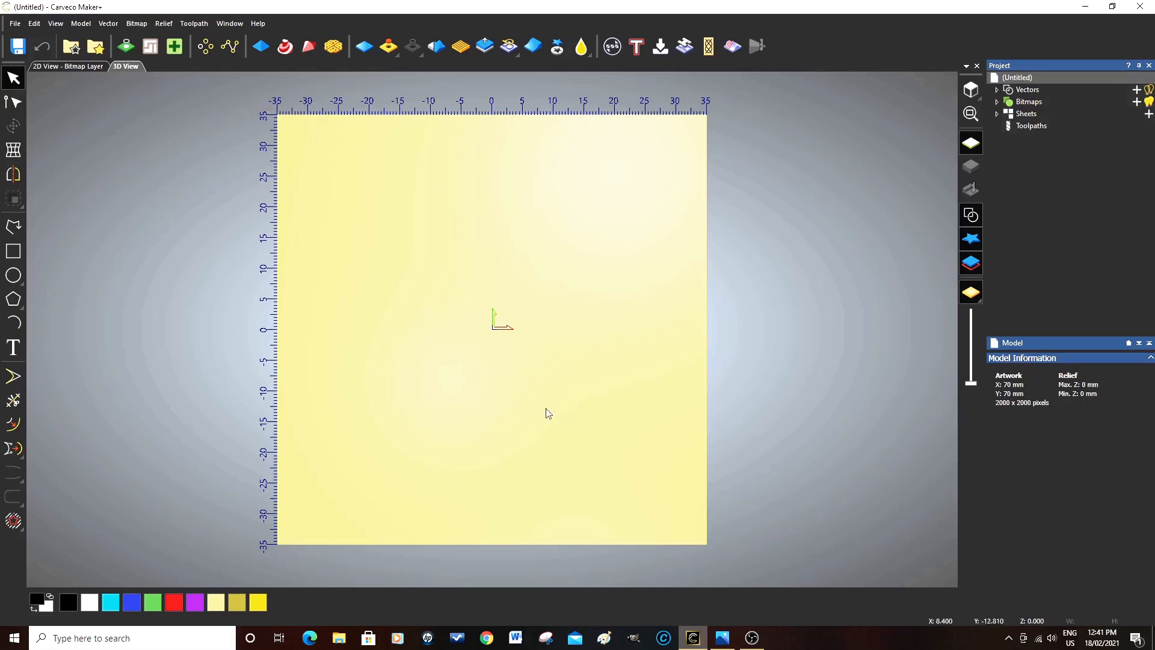
pyautogui.moveTo(559, 390)
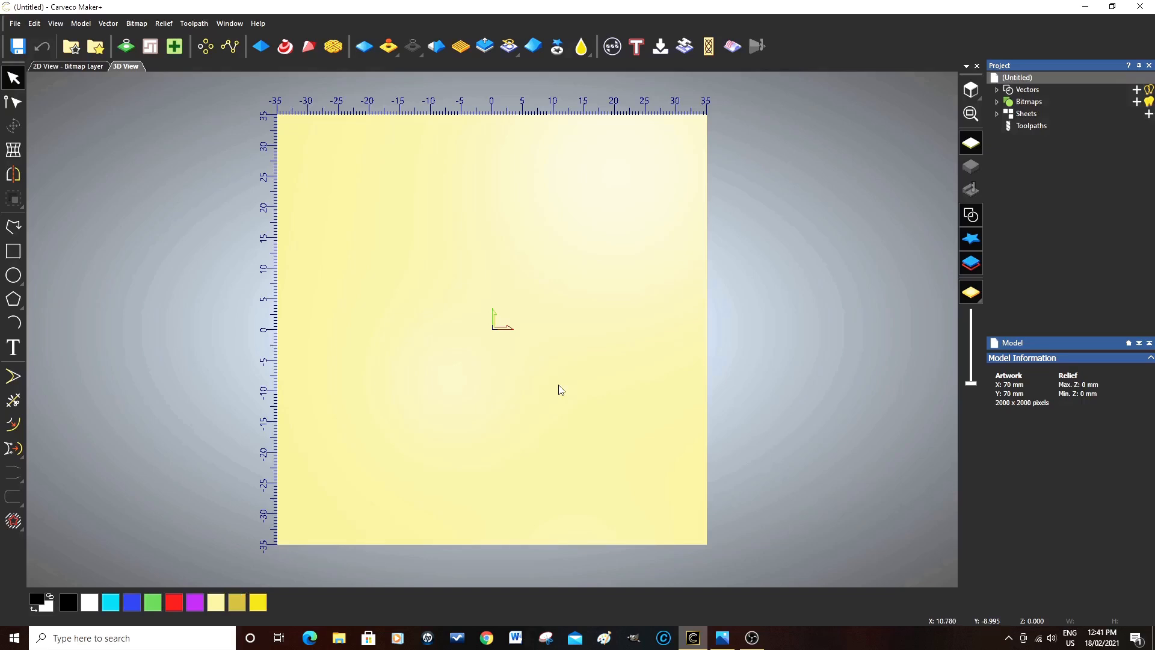
pyautogui.moveTo(563, 388)
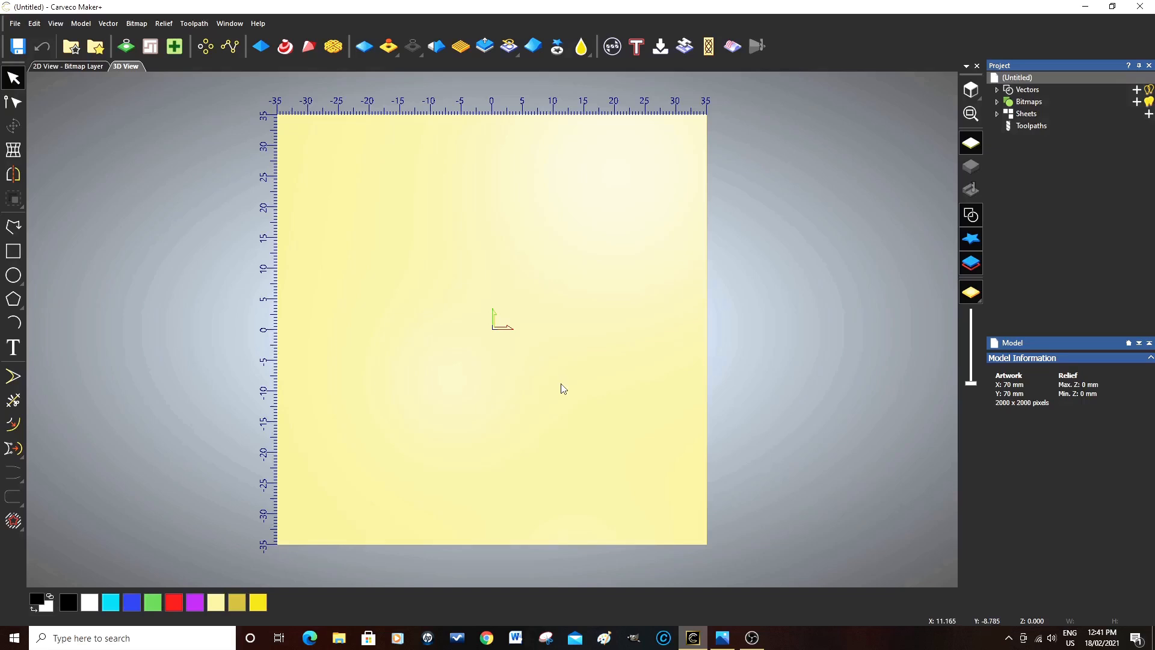
pyautogui.moveTo(565, 383)
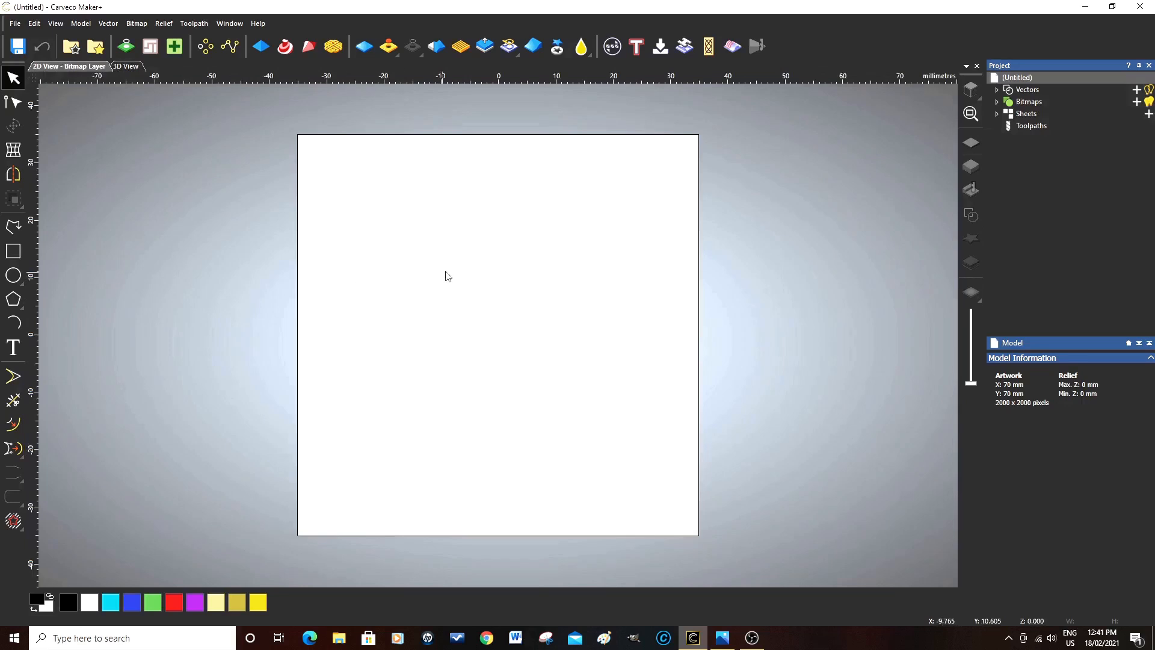
pyautogui.moveTo(267, 351)
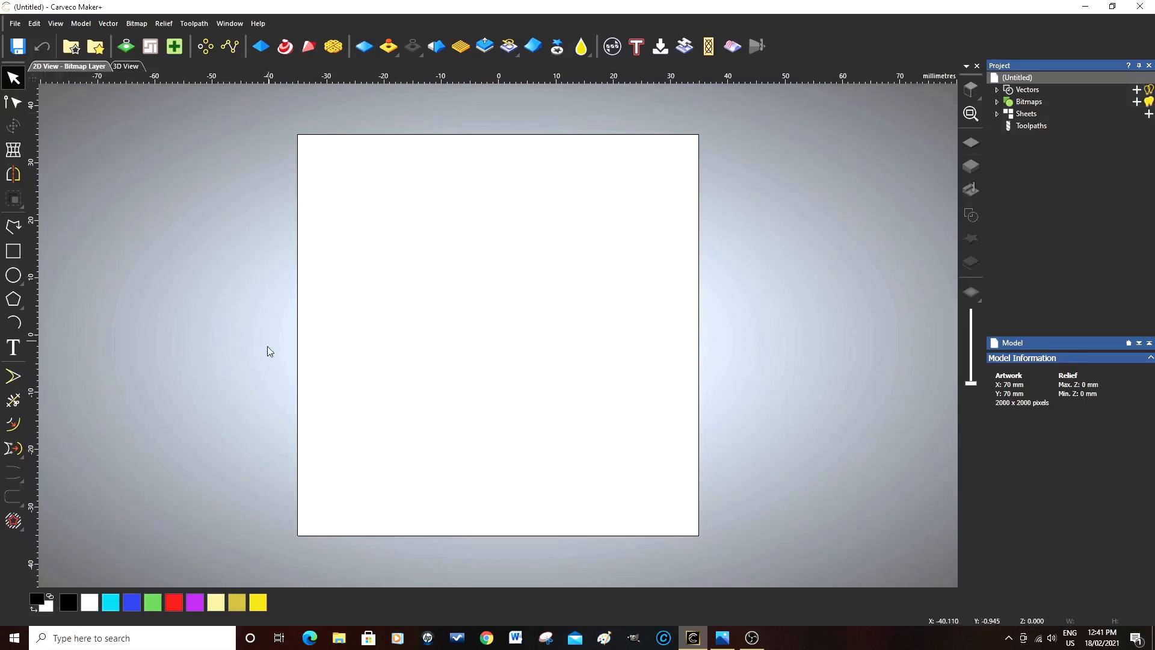
pyautogui.moveTo(299, 441)
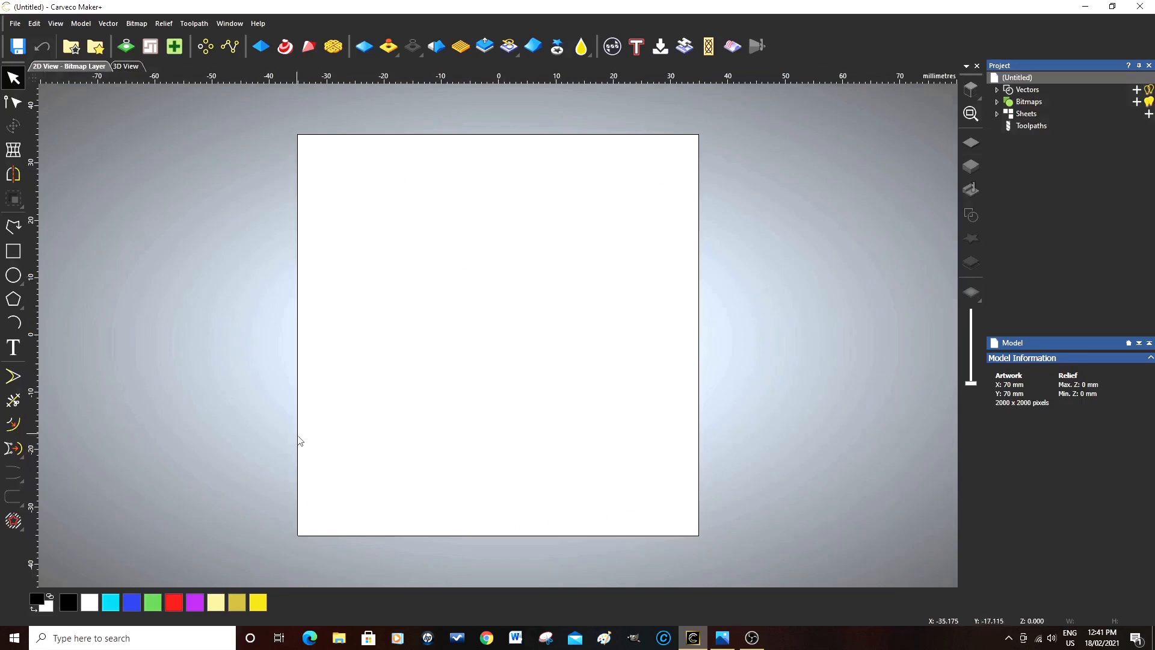
pyautogui.moveTo(493, 301)
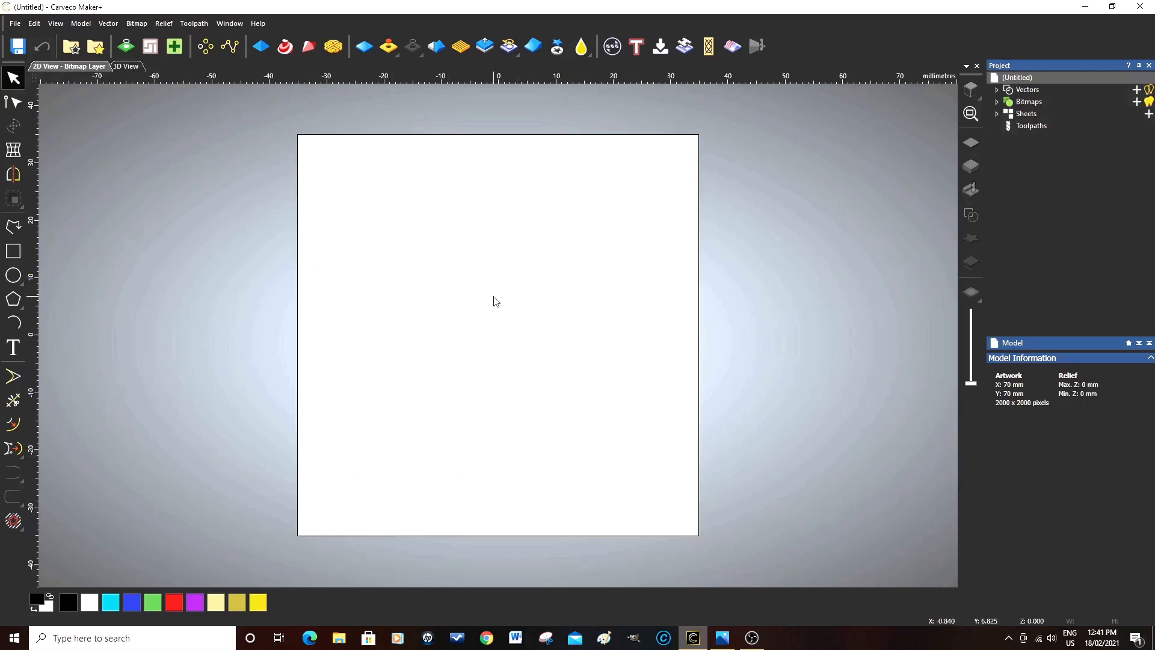
pyautogui.moveTo(12, 276)
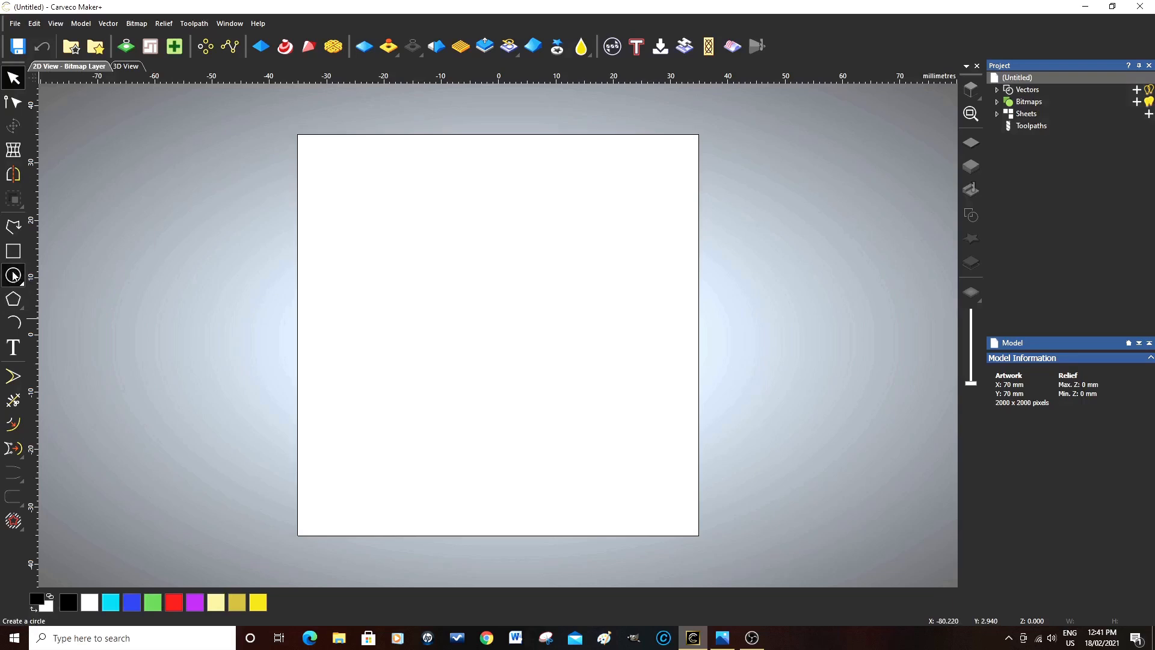
# Create a 55 mm diameter circle centred at X 0, Y 0 on the block.
pyautogui.click(12, 275)
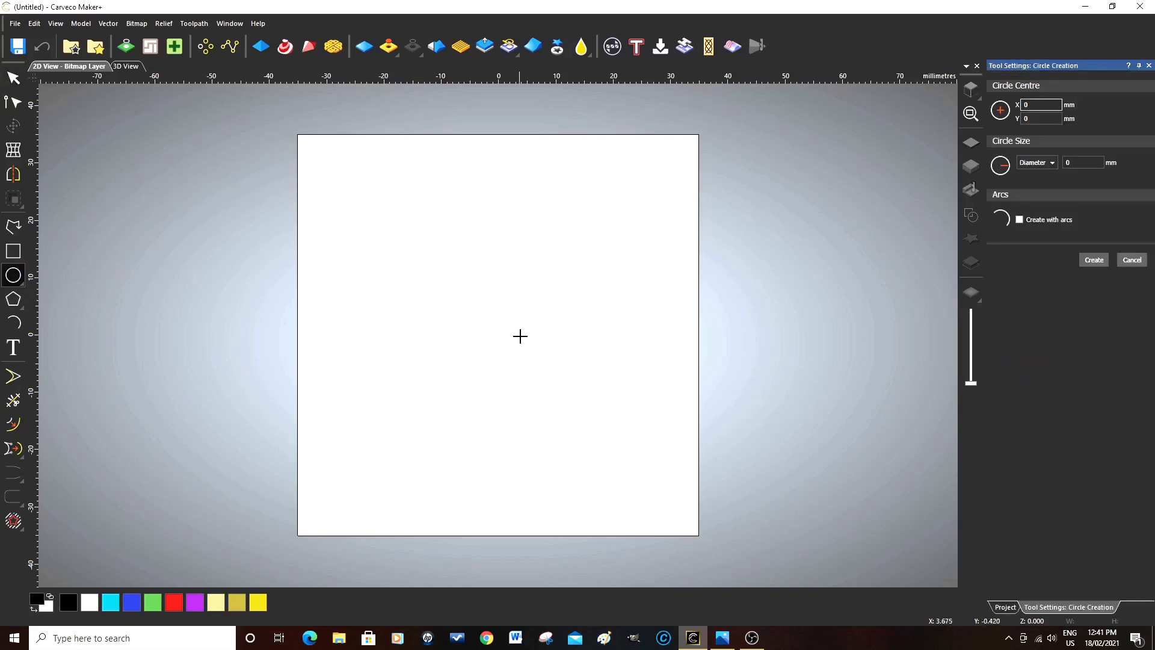
pyautogui.moveTo(482, 338)
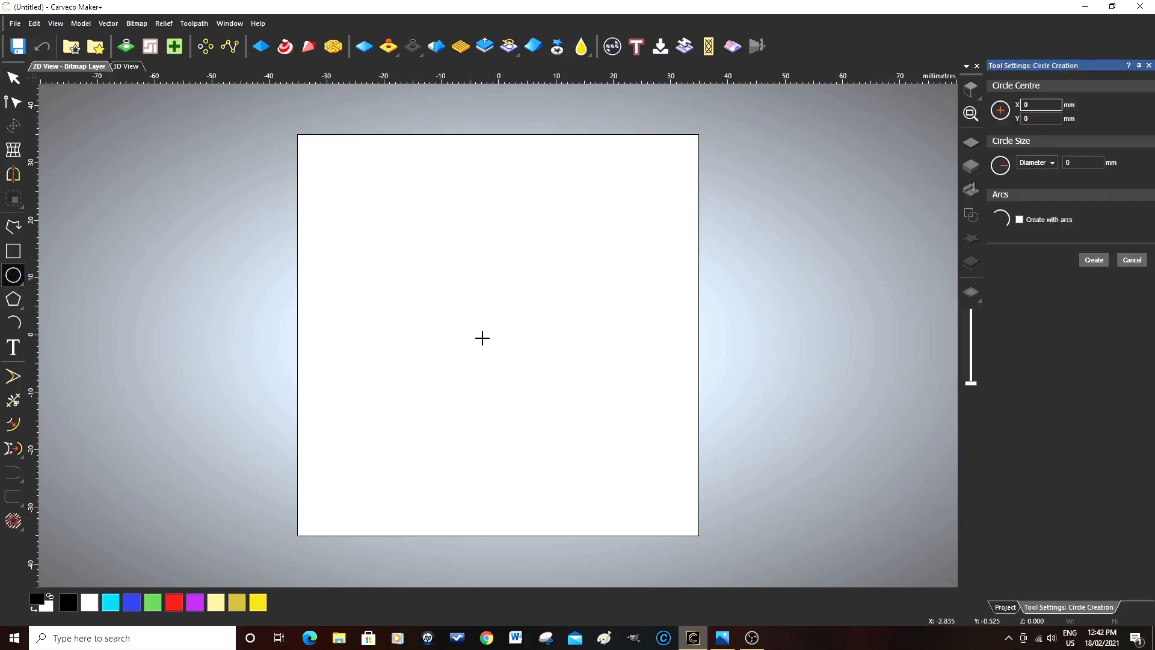
pyautogui.moveTo(498, 334)
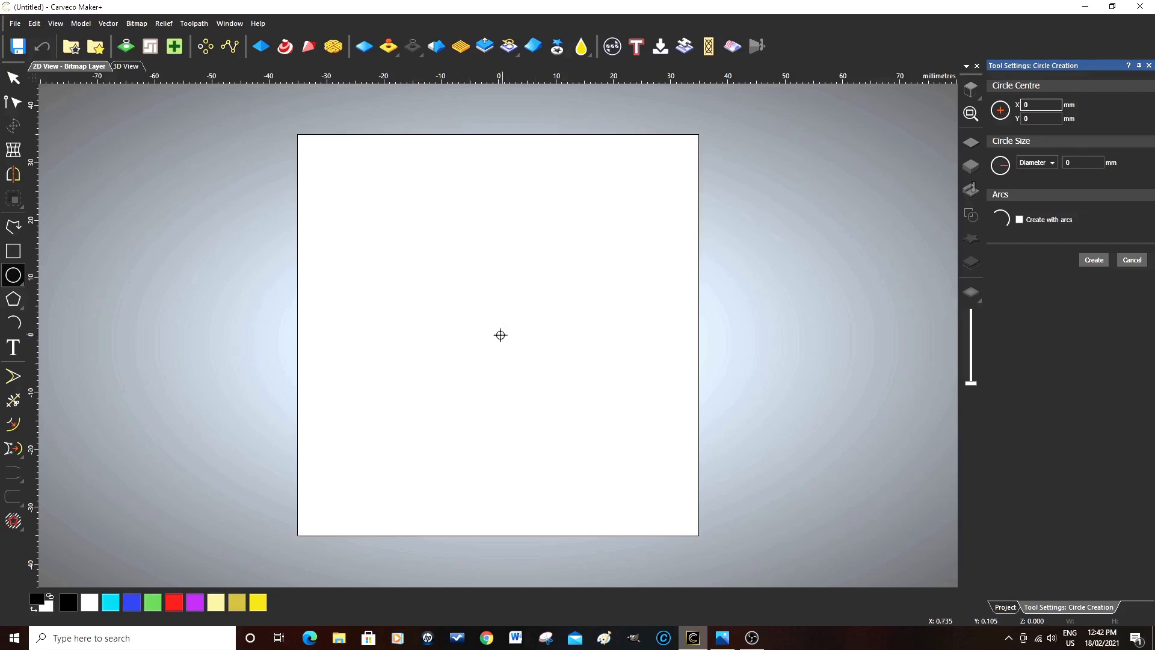
pyautogui.moveTo(496, 335)
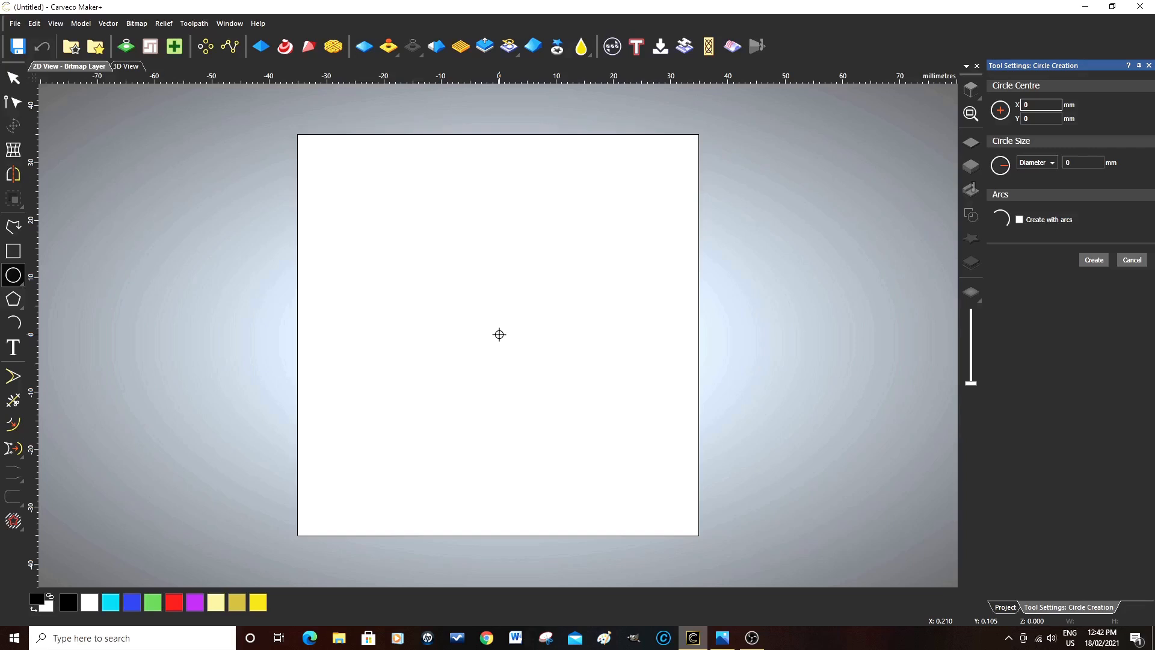
pyautogui.moveTo(493, 340)
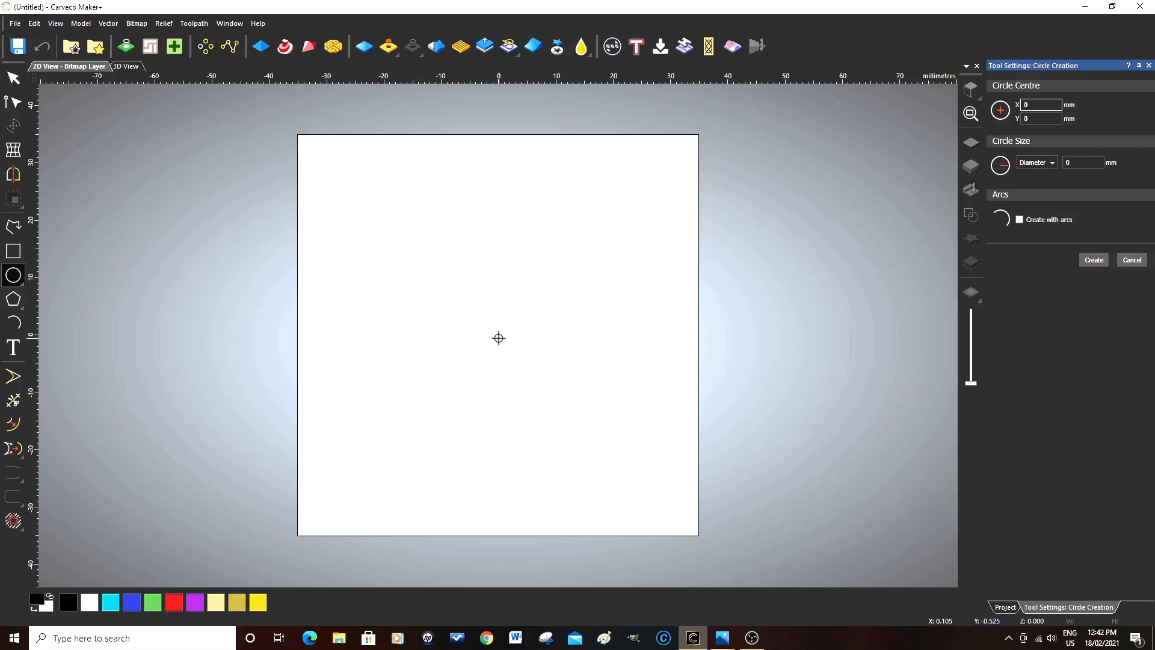
pyautogui.moveTo(517, 326)
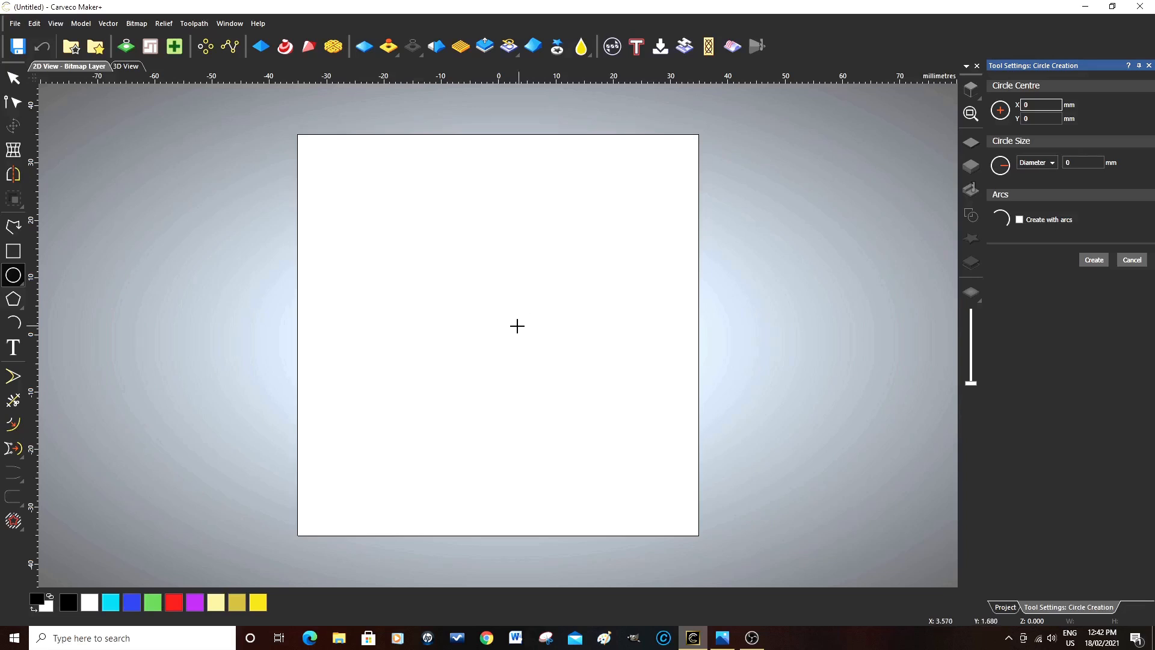
pyautogui.moveTo(496, 337)
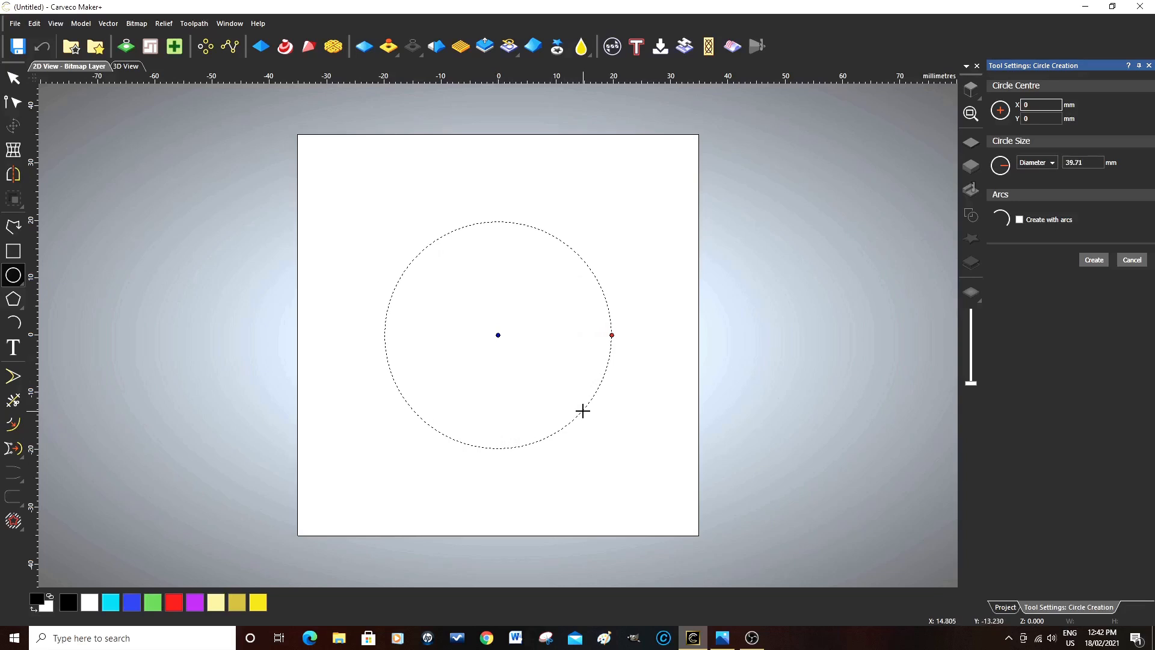
pyautogui.moveTo(877, 214)
pyautogui.write('55')
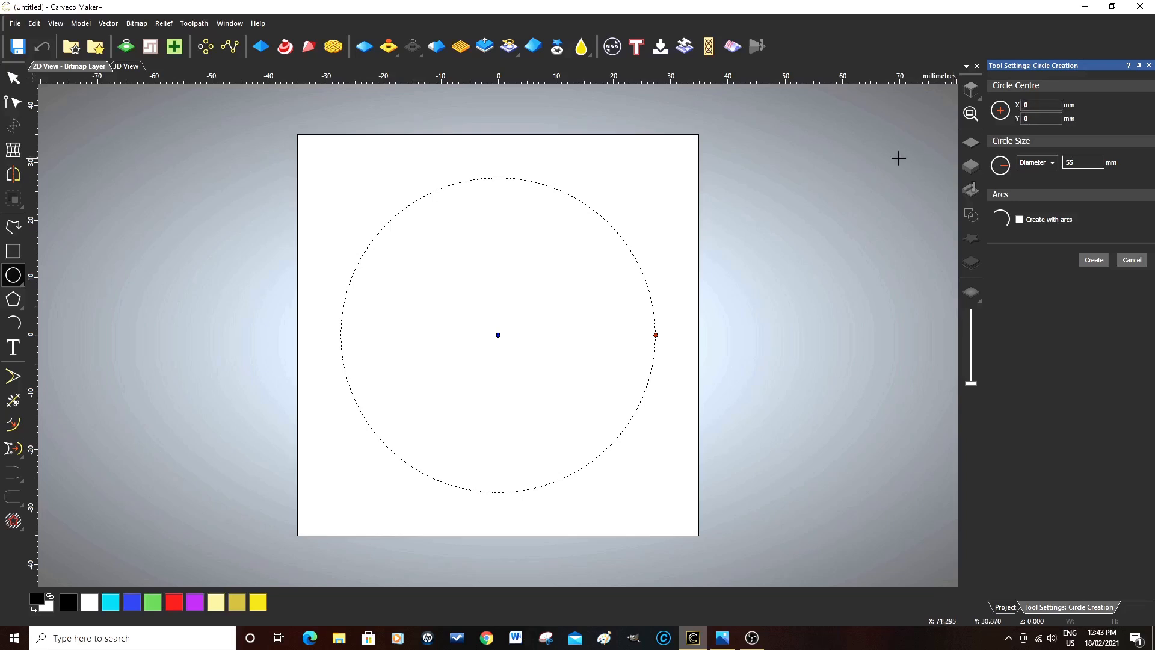
pyautogui.moveTo(510, 346)
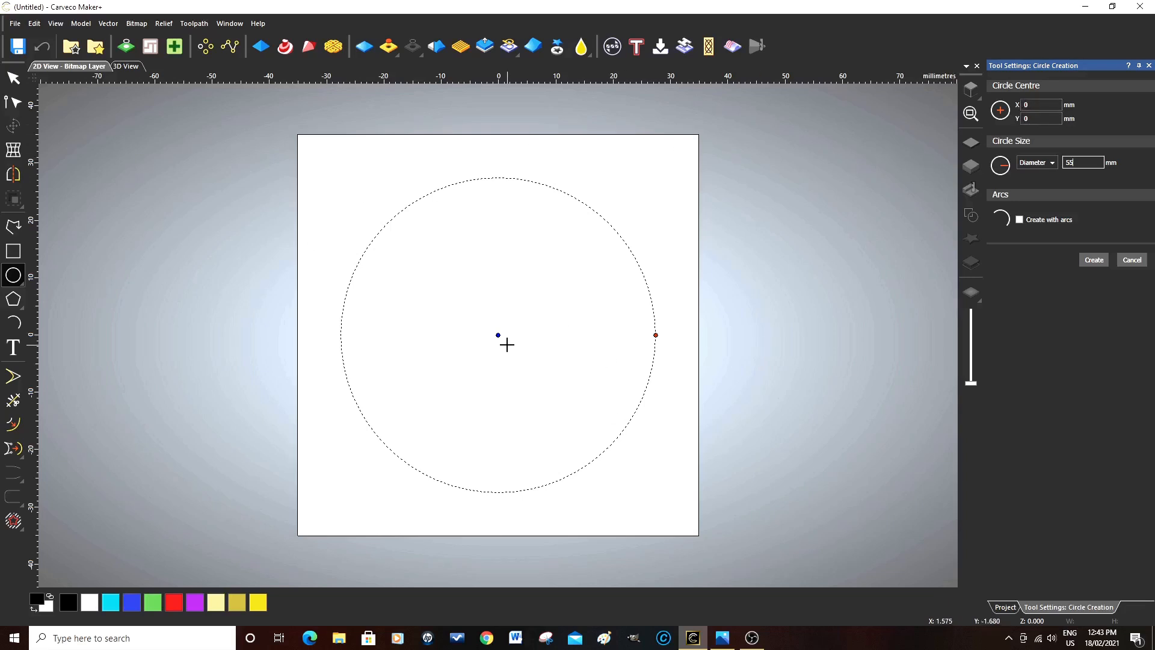
pyautogui.moveTo(1053, 244)
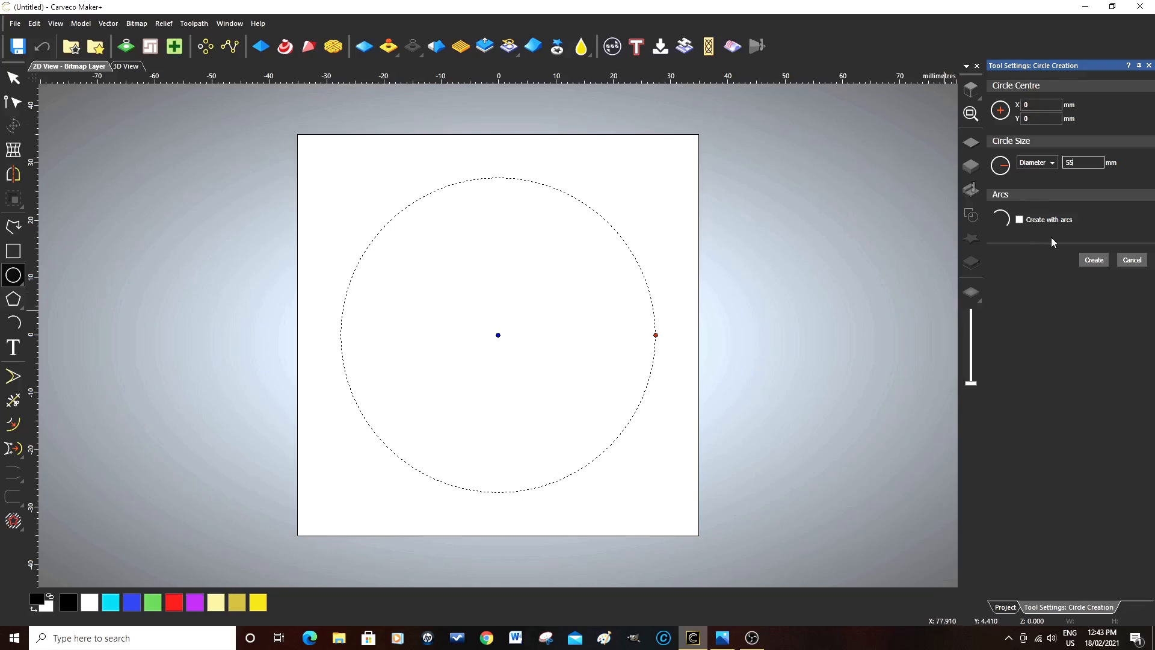
pyautogui.moveTo(1064, 189)
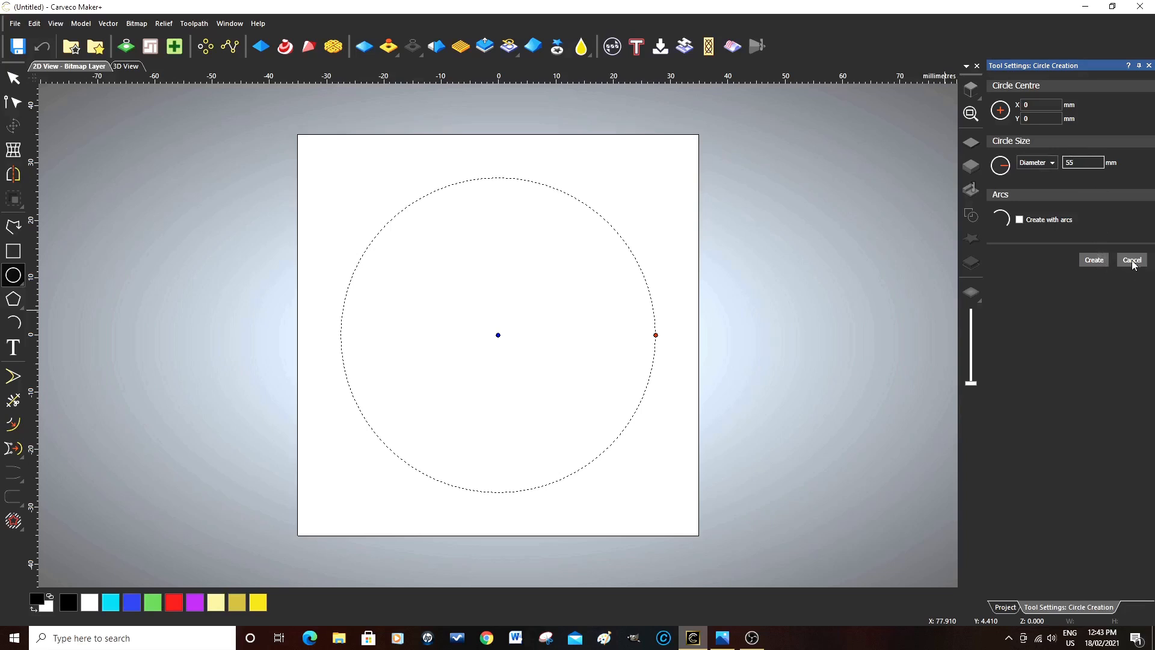
pyautogui.moveTo(1098, 265)
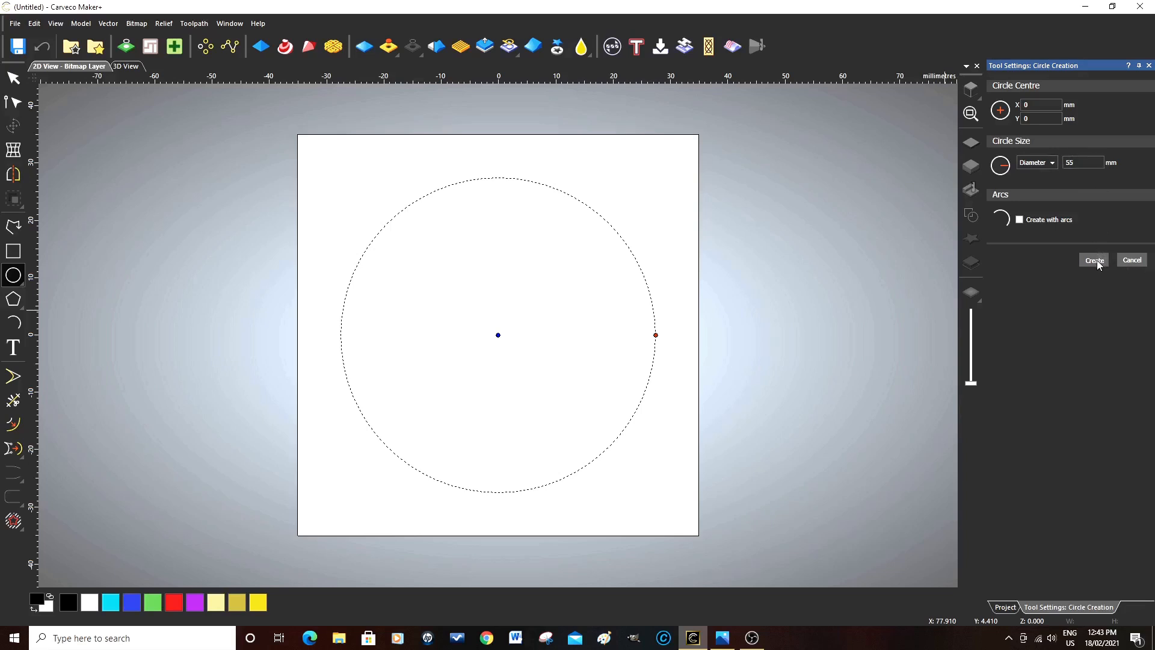
pyautogui.click(1094, 260)
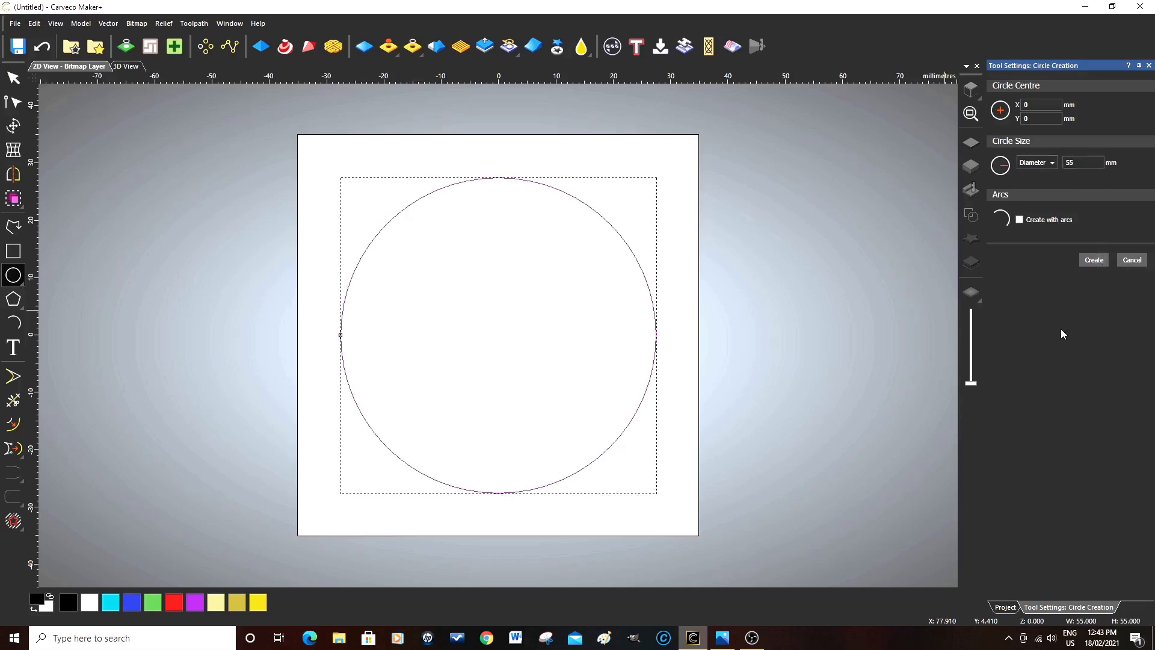
# Close the Circle Creation tool, keeping the 55 mm circle selected.
pyautogui.click(1094, 260)
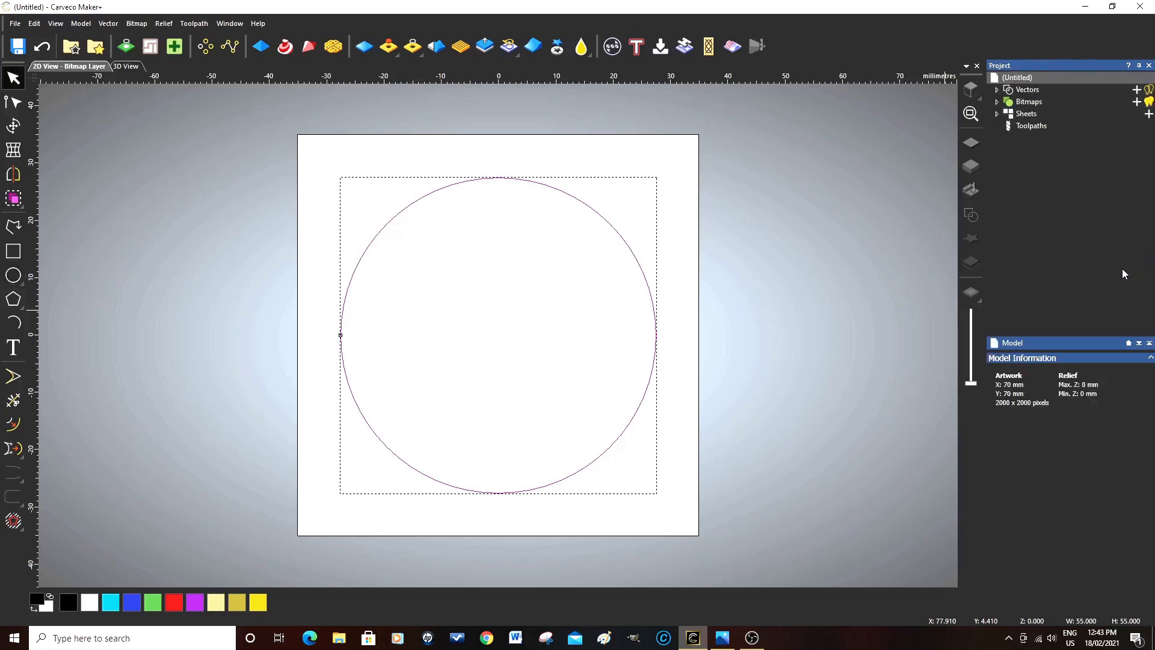
pyautogui.moveTo(759, 437)
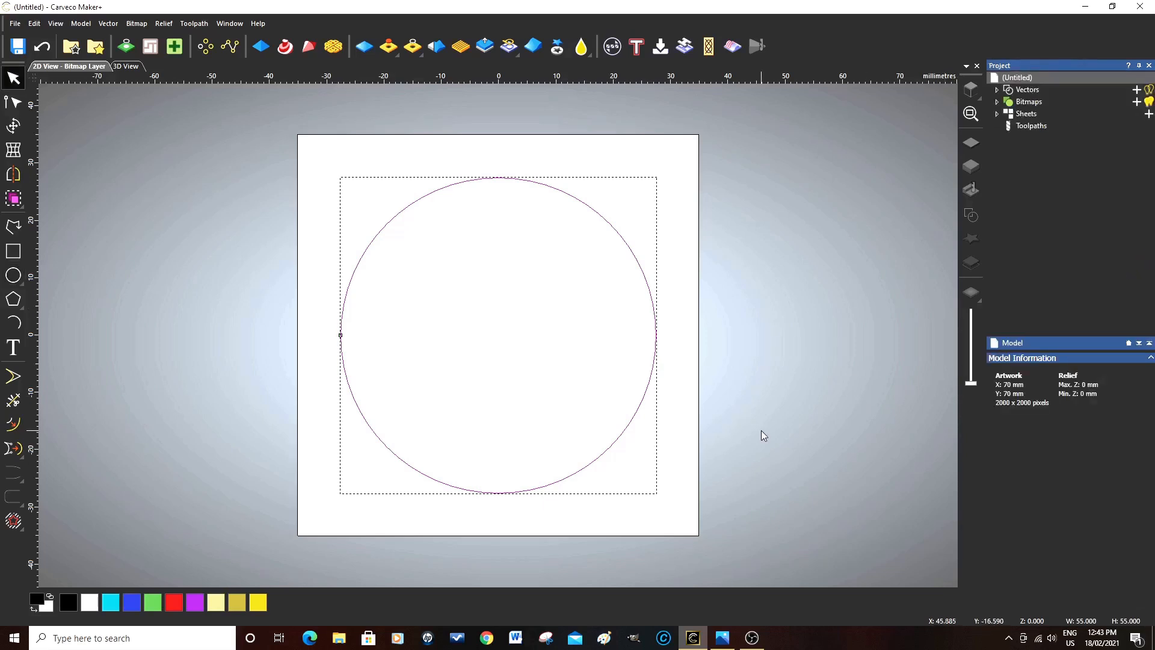
pyautogui.moveTo(711, 354)
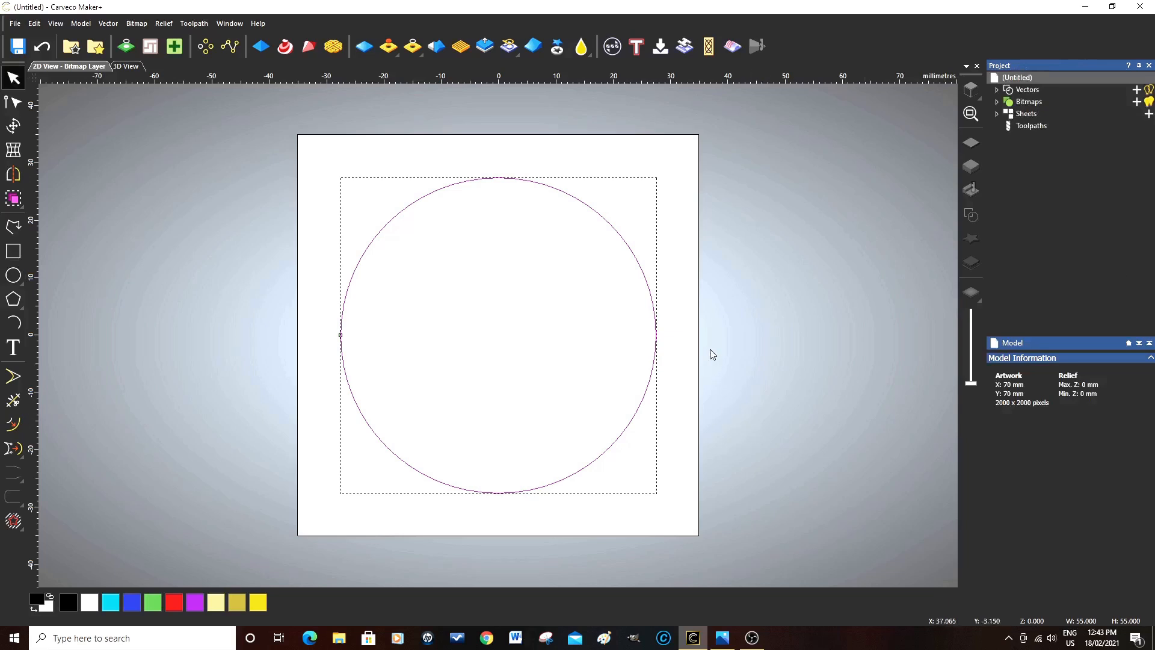
pyautogui.moveTo(670, 352)
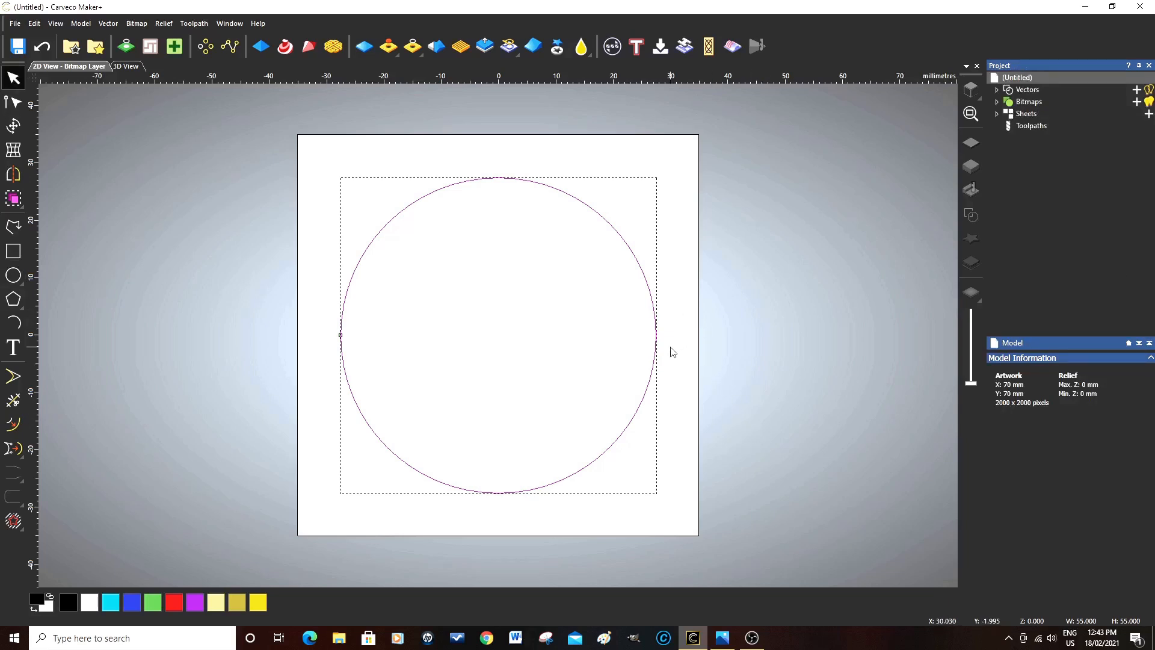
pyautogui.moveTo(671, 333)
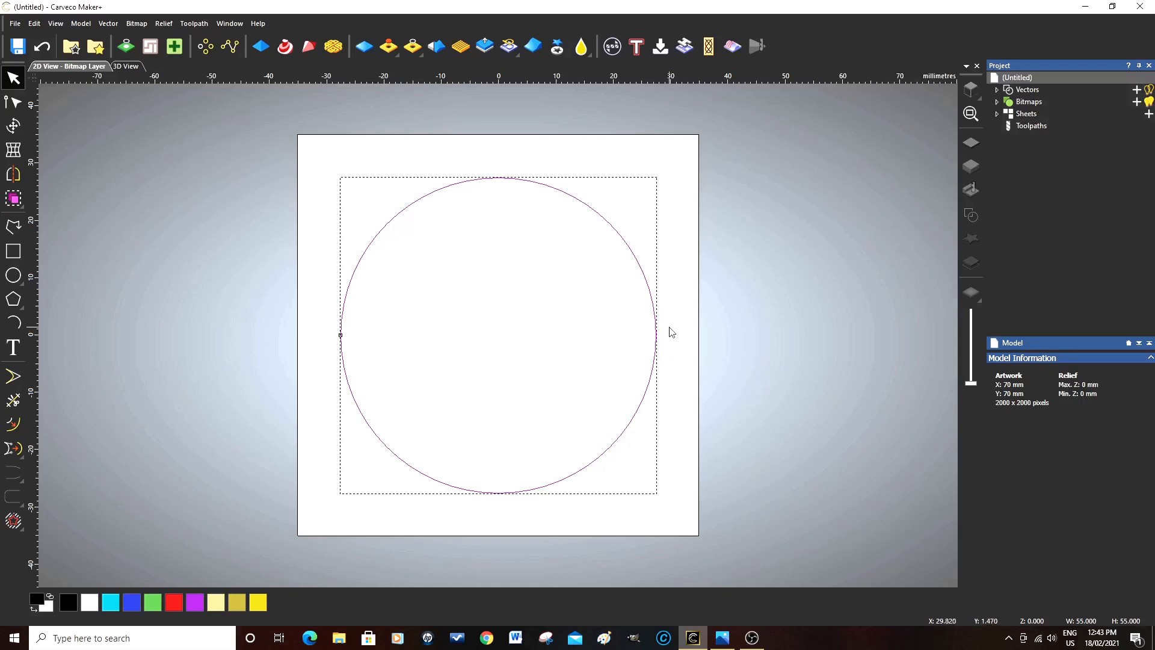
pyautogui.moveTo(304, 95)
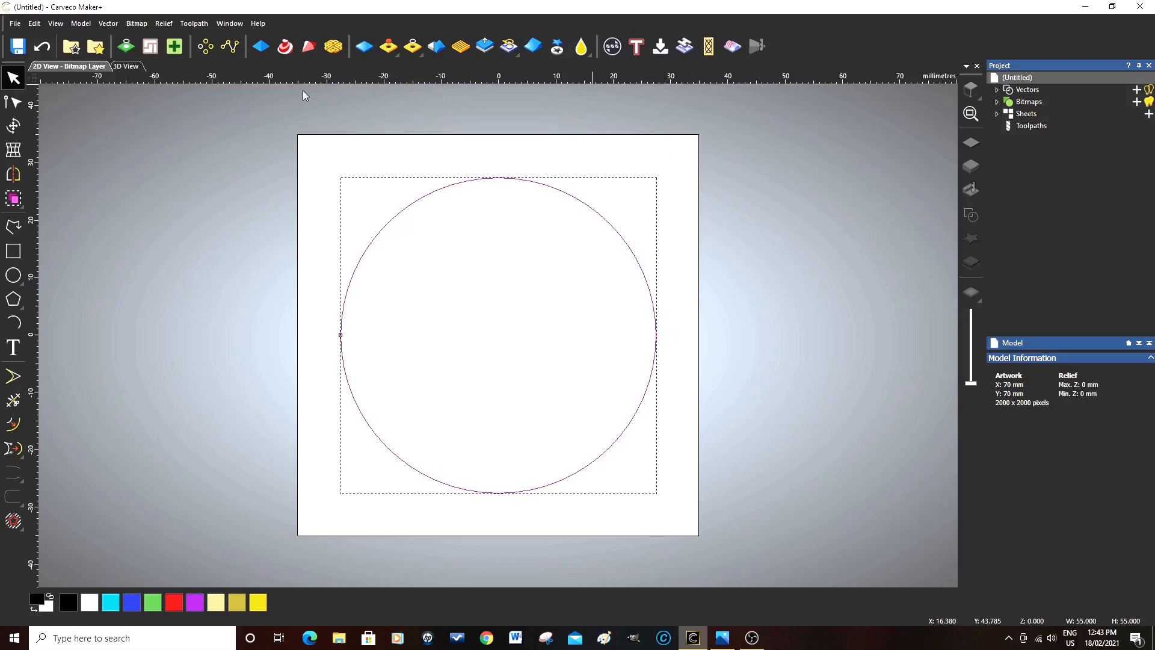
pyautogui.moveTo(1020, 140)
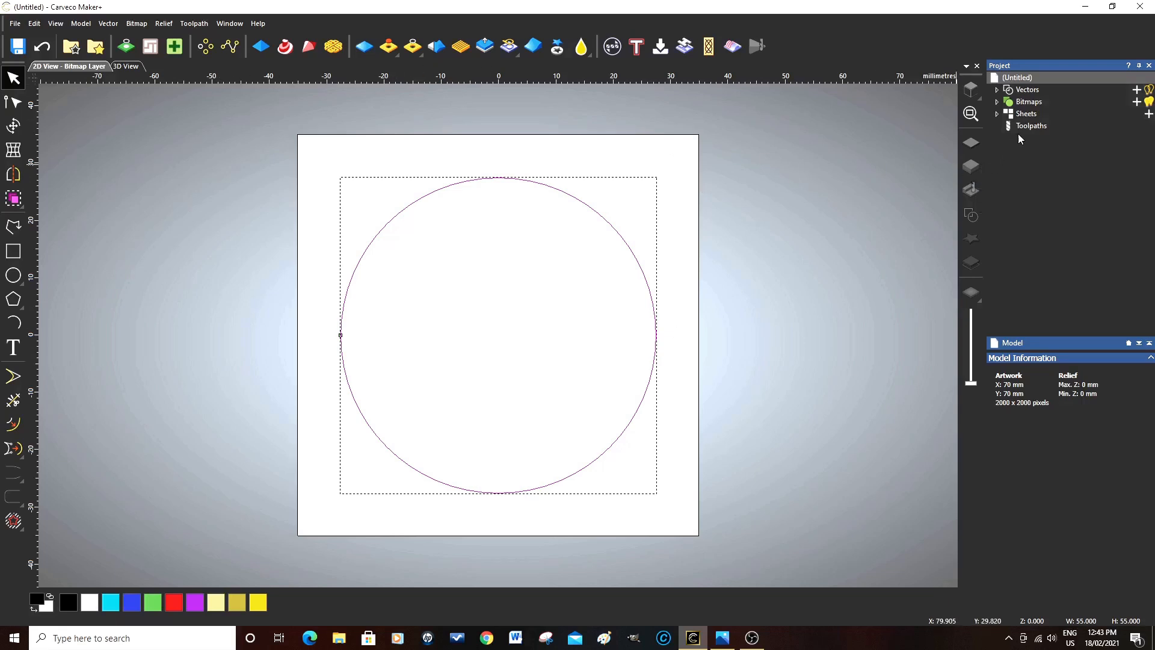
pyautogui.moveTo(533, 134)
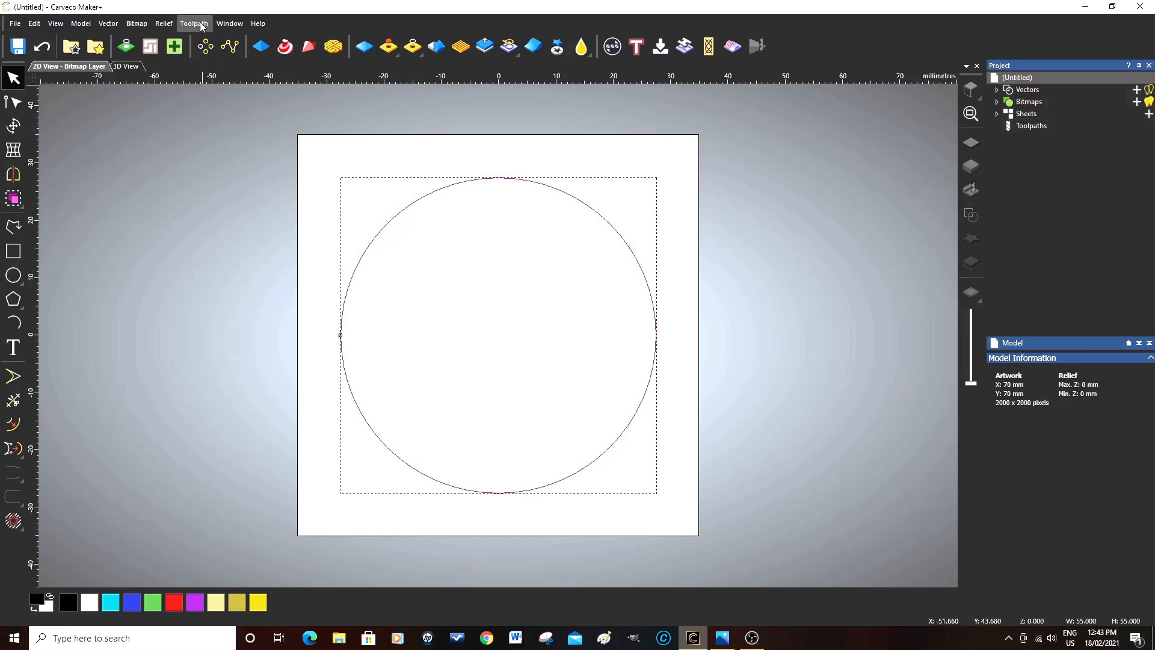
# Bring up the Toolpath menu to reach New 2D Toolpath > Area Clearance.
pyautogui.click(193, 23)
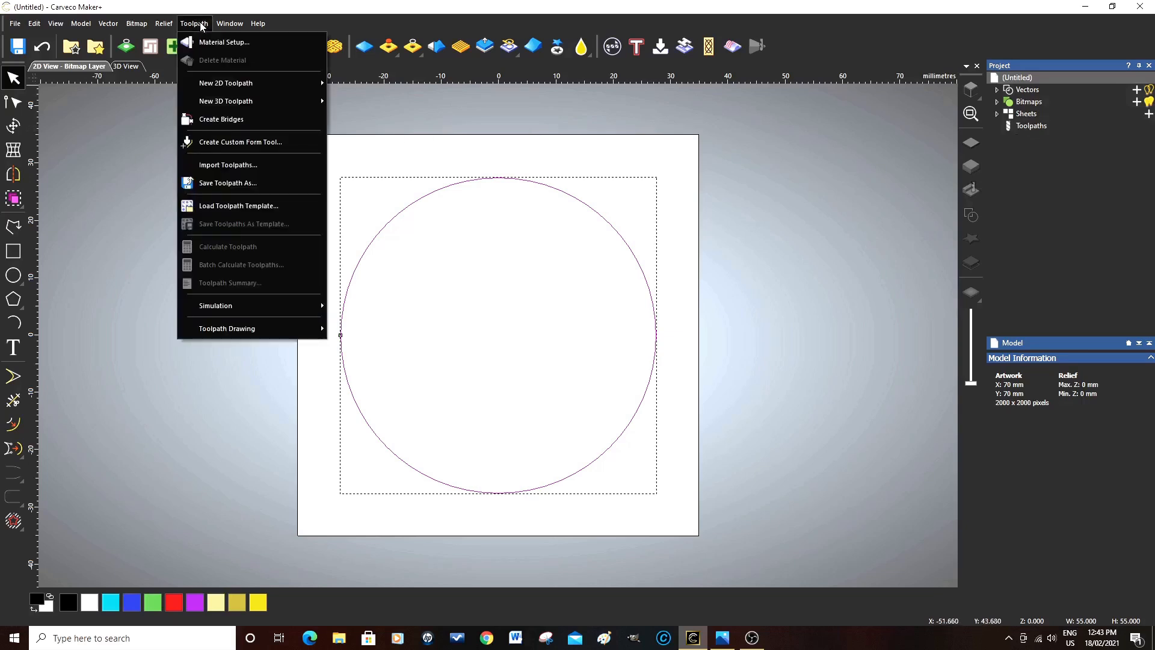
pyautogui.moveTo(227, 83)
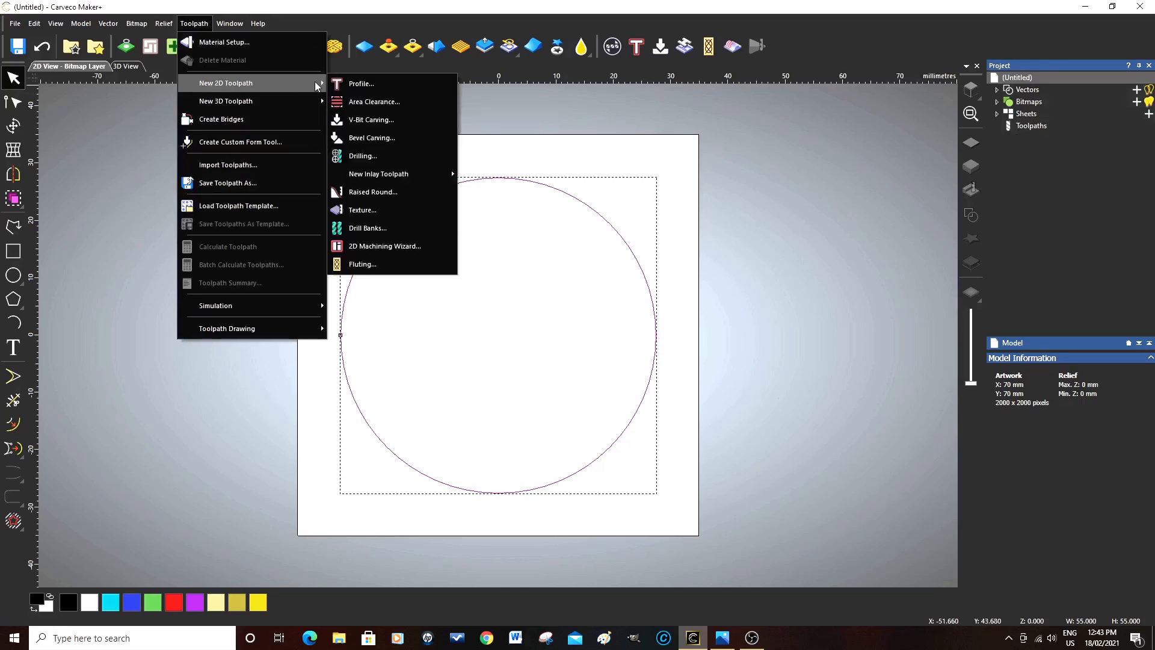
pyautogui.moveTo(373, 101)
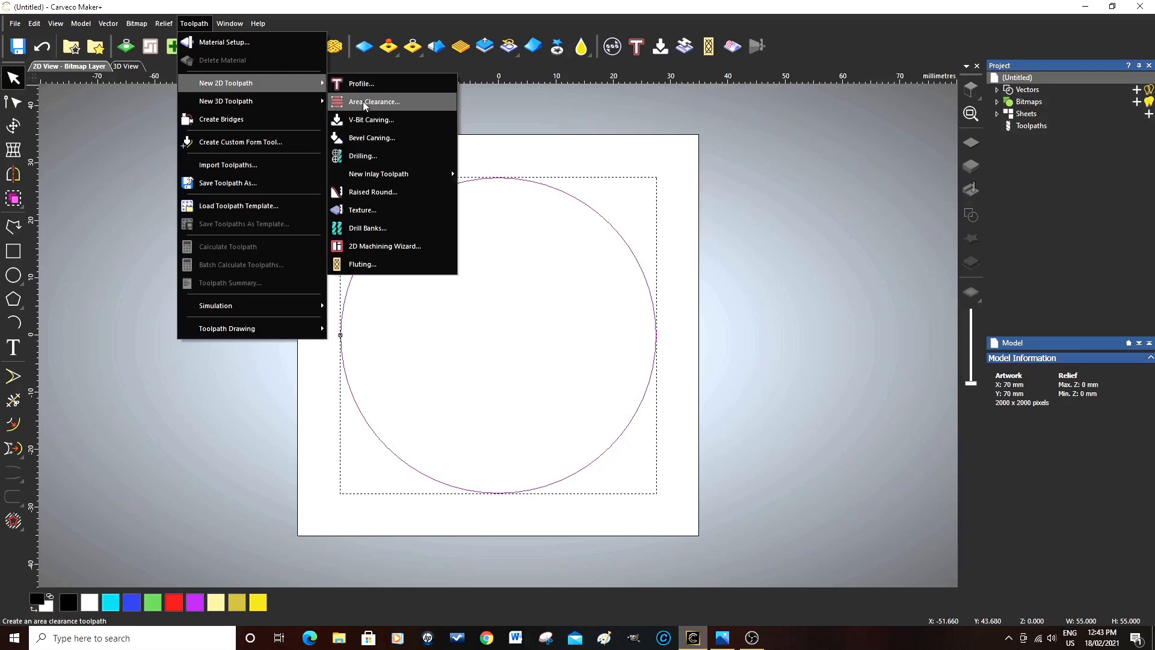
pyautogui.moveTo(378, 106)
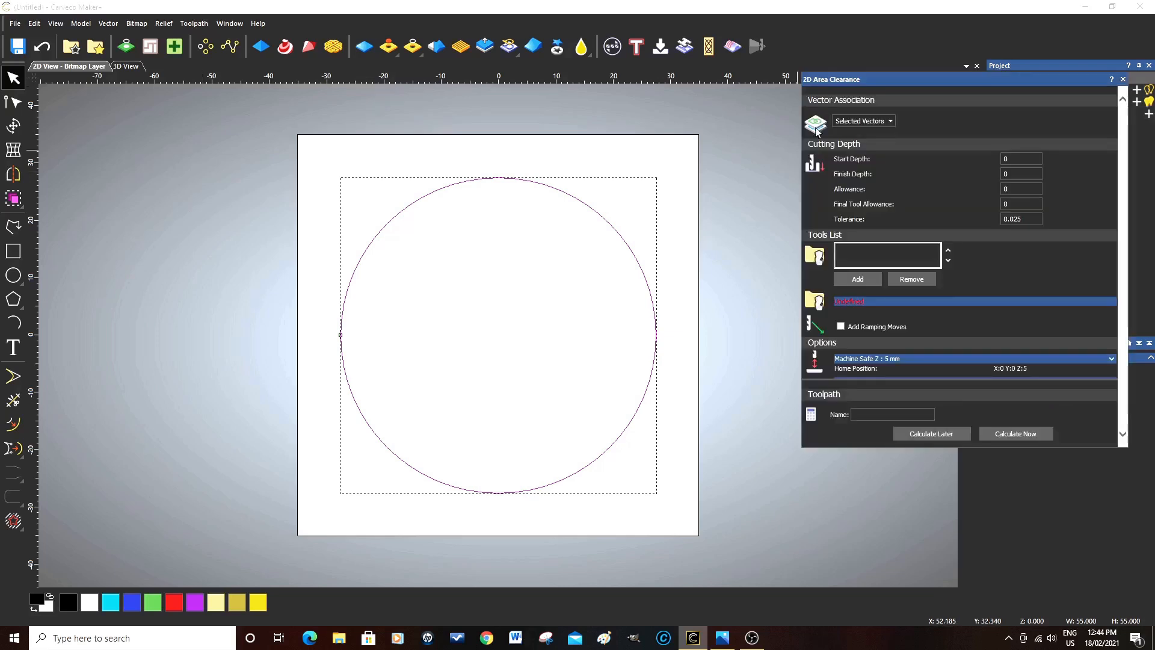
pyautogui.moveTo(840, 381)
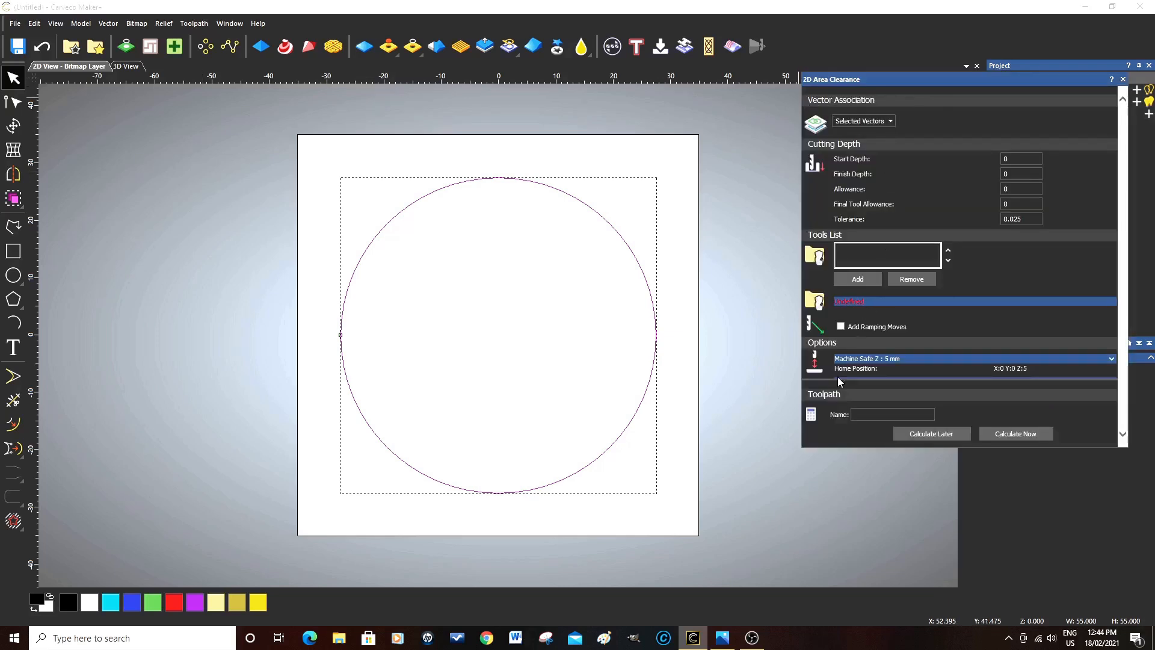
pyautogui.moveTo(880, 125)
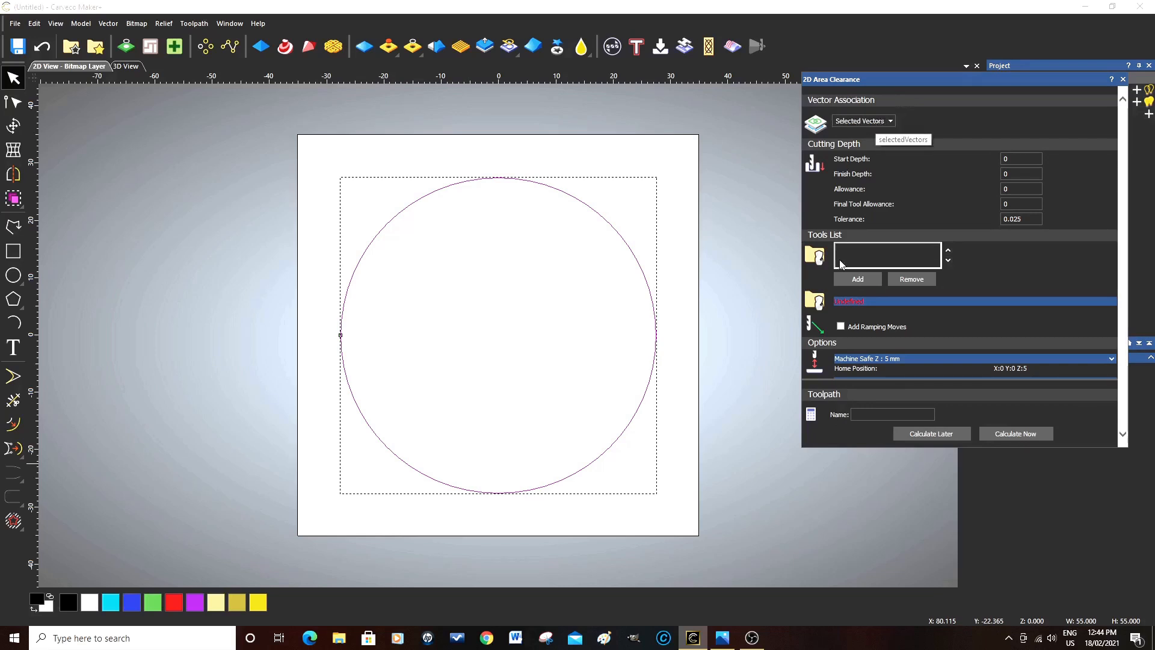
pyautogui.moveTo(874, 271)
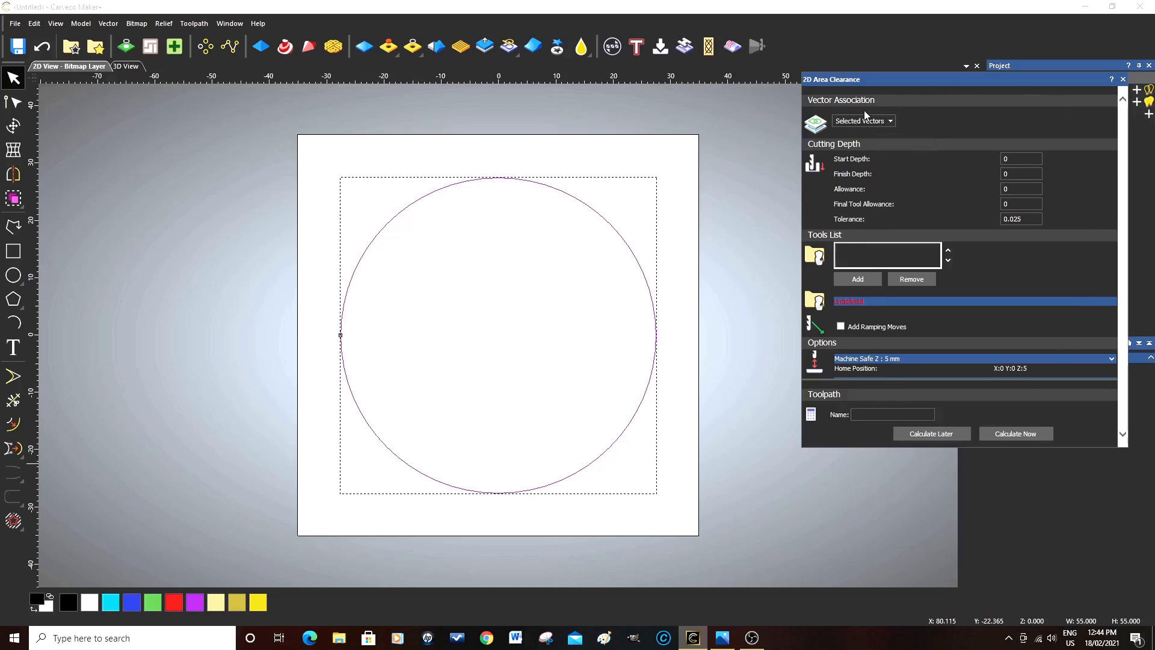
pyautogui.moveTo(906, 125)
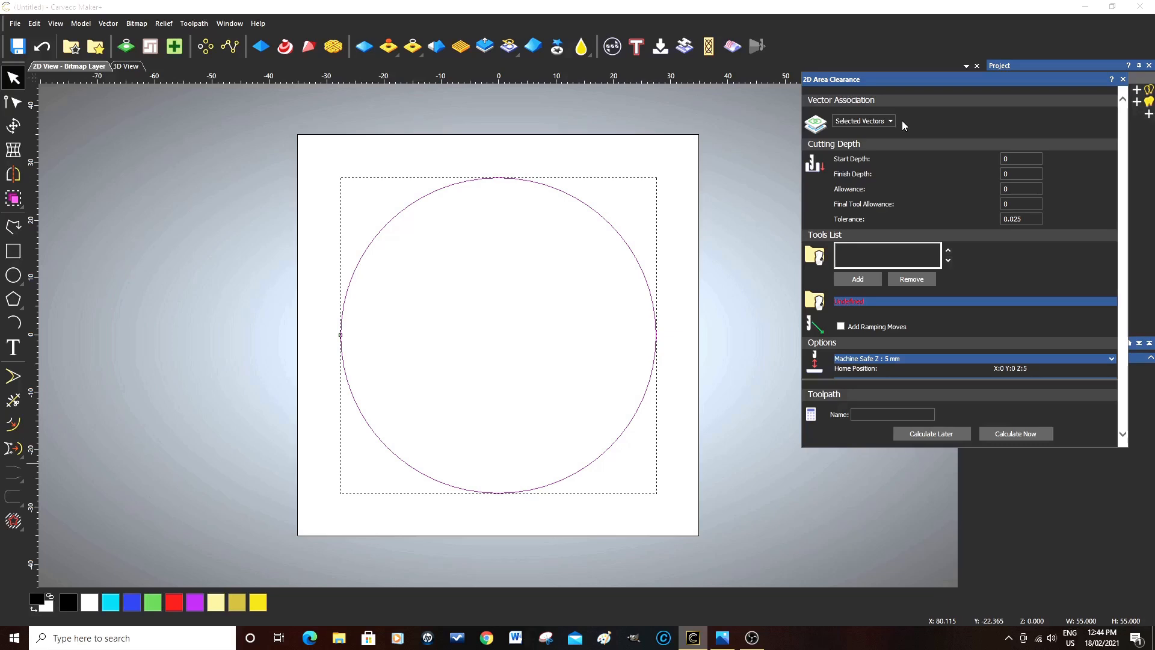
pyautogui.moveTo(902, 142)
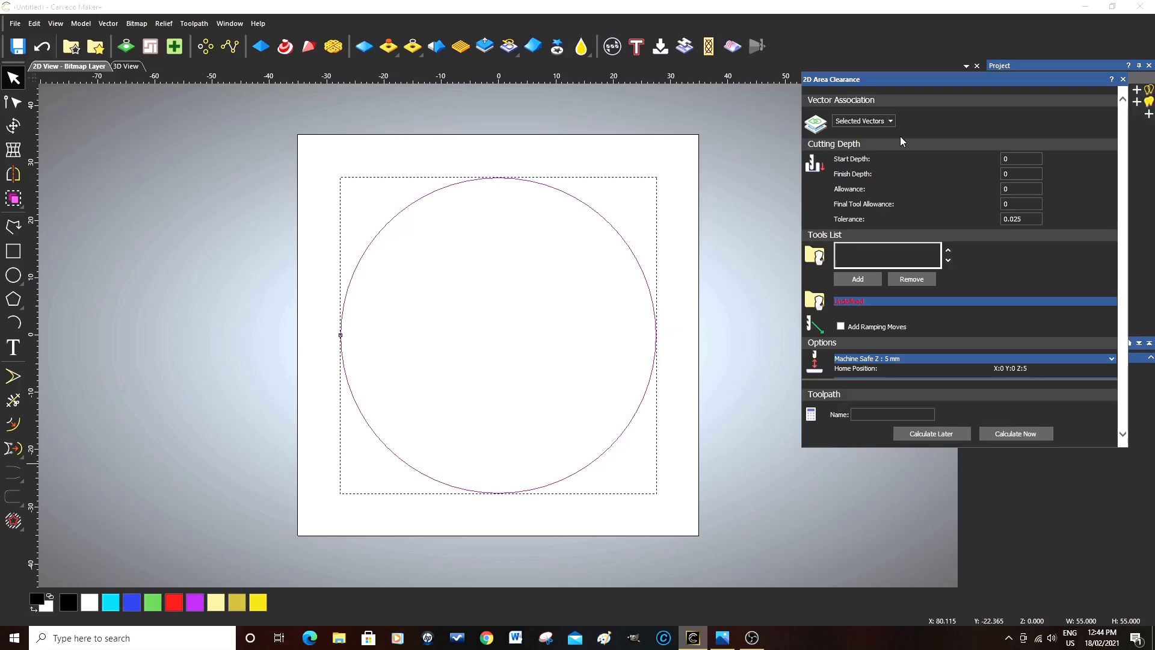
pyautogui.moveTo(907, 130)
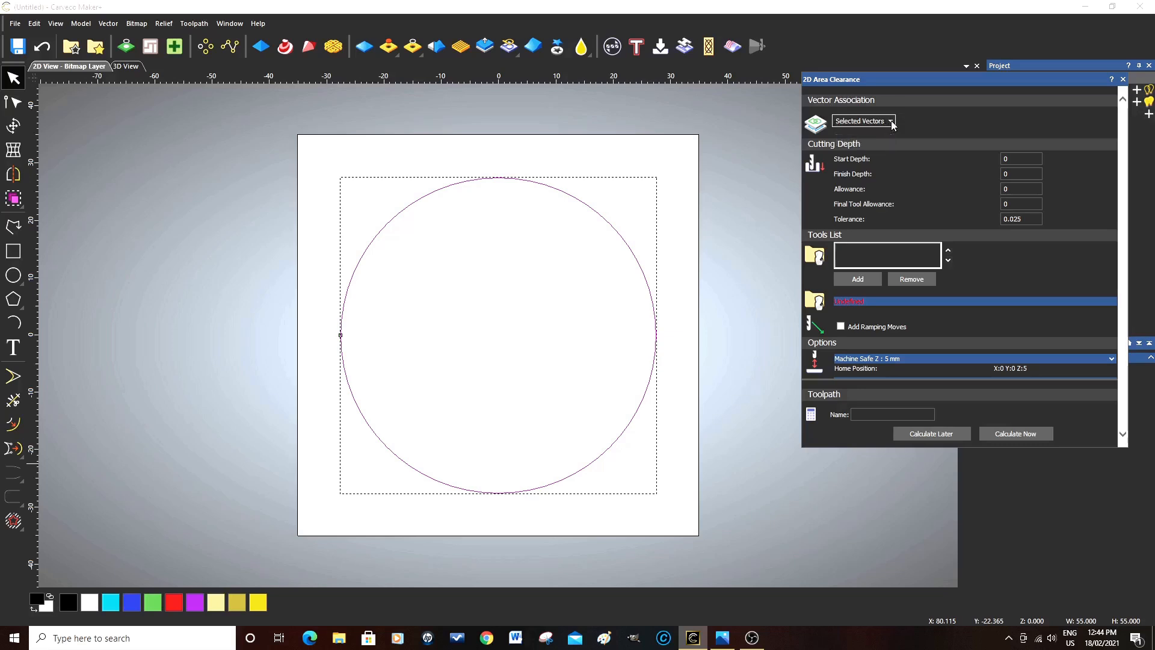
pyautogui.moveTo(935, 128)
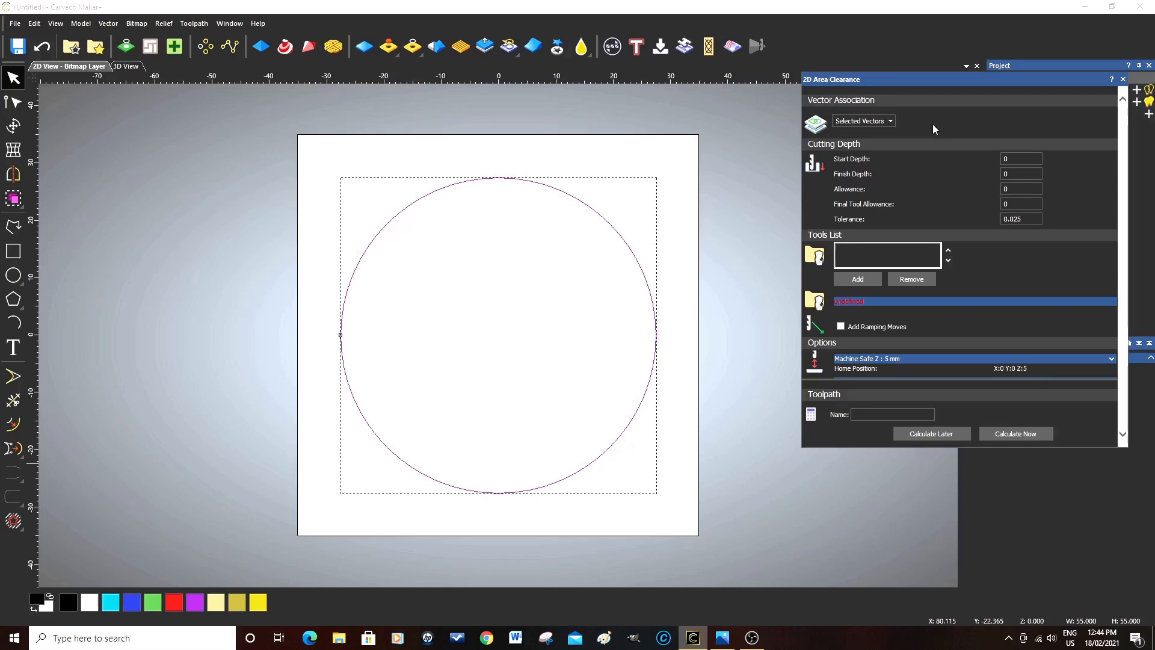
pyautogui.moveTo(562, 202)
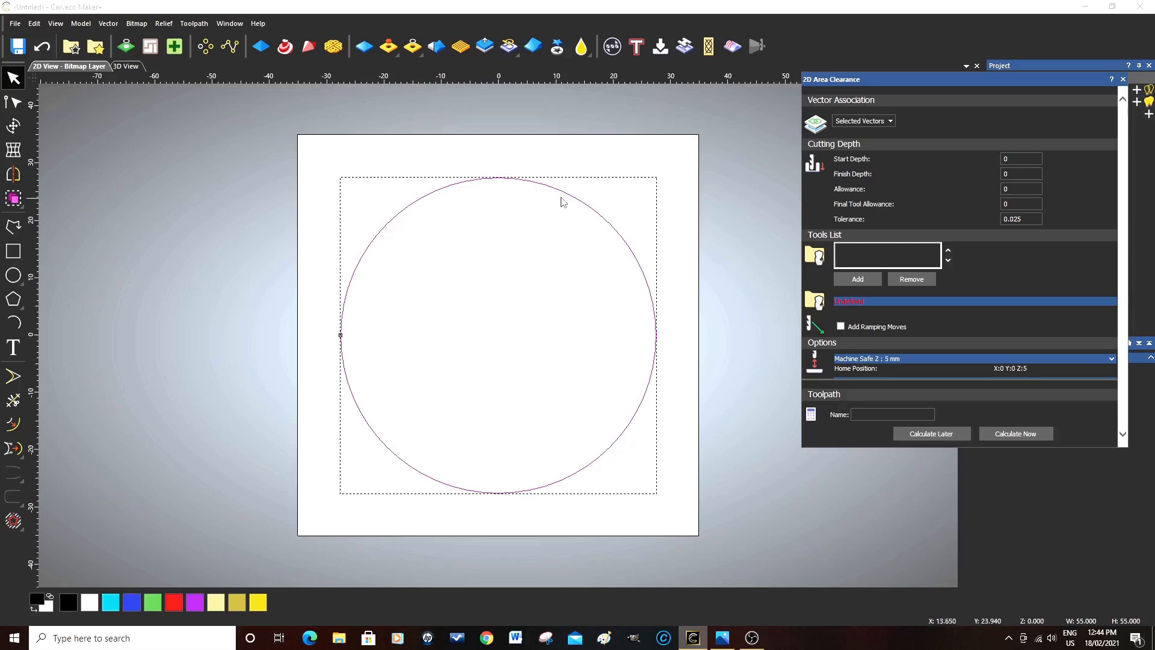
pyautogui.moveTo(652, 448)
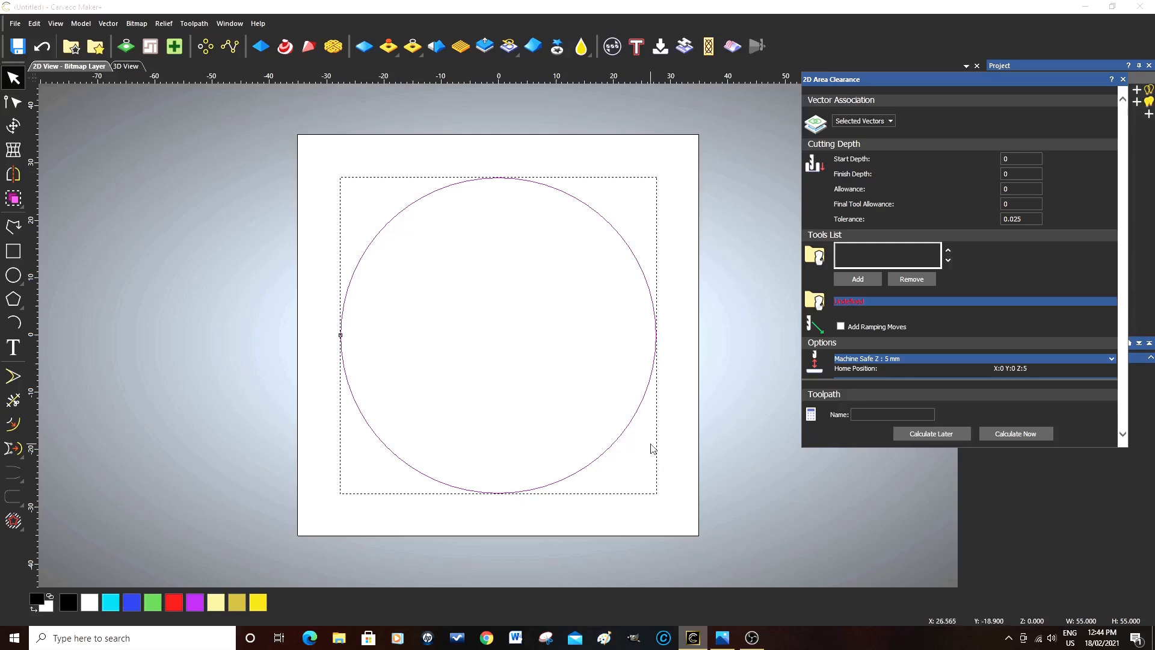
pyautogui.moveTo(817, 176)
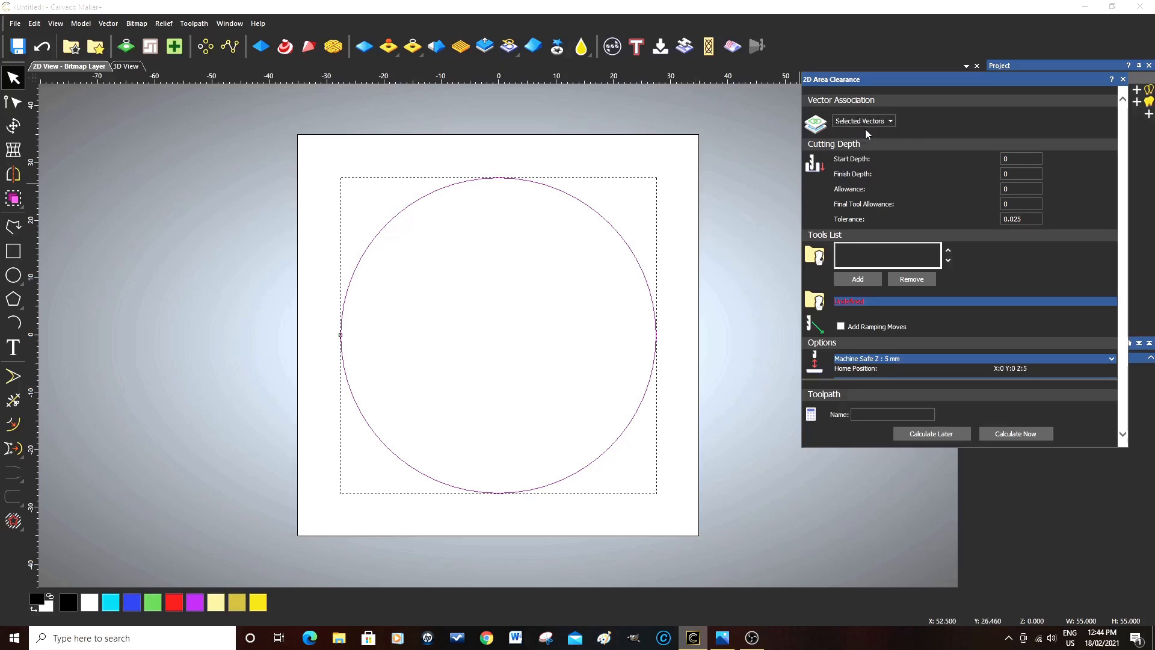
pyautogui.moveTo(828, 191)
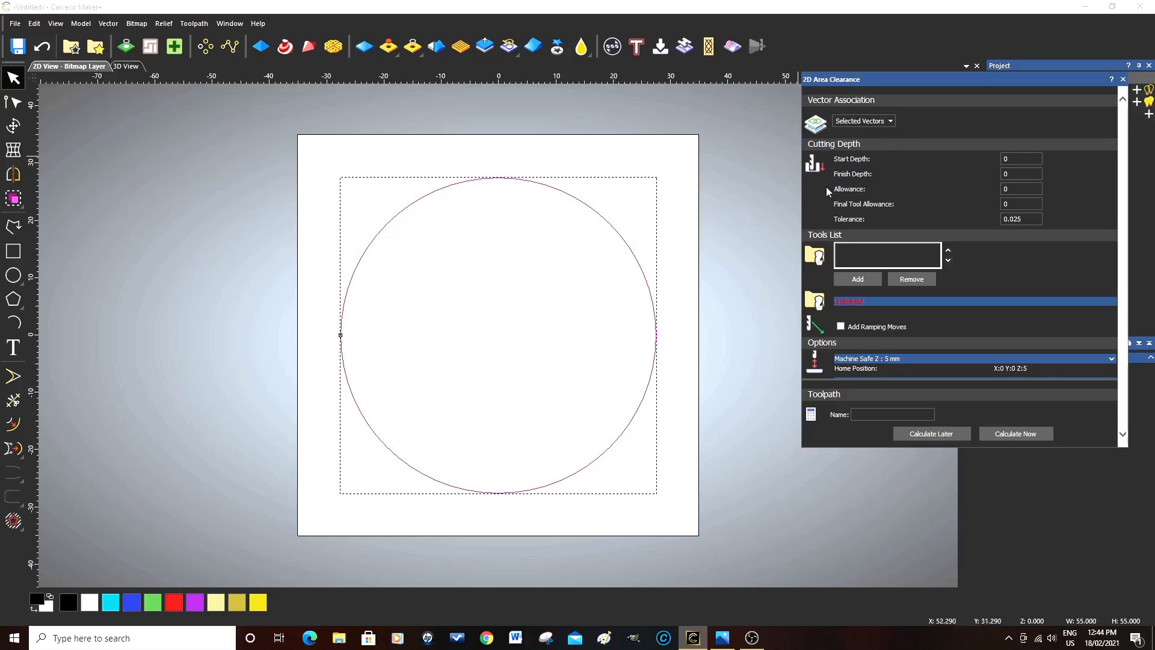
pyautogui.moveTo(975, 185)
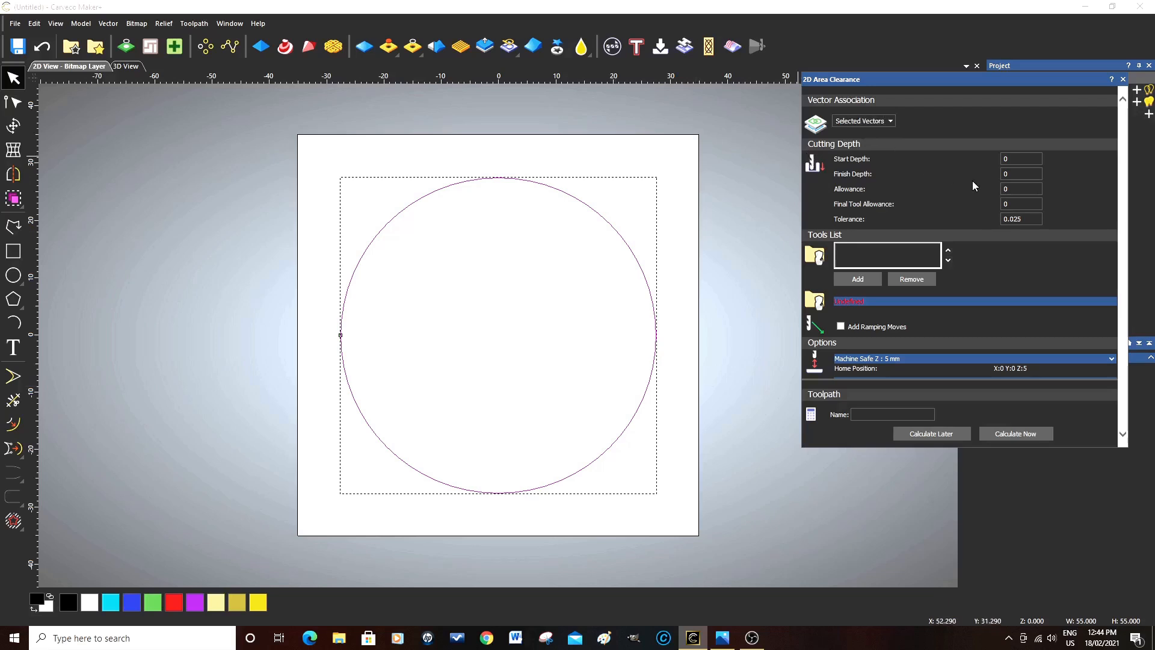
pyautogui.moveTo(860, 167)
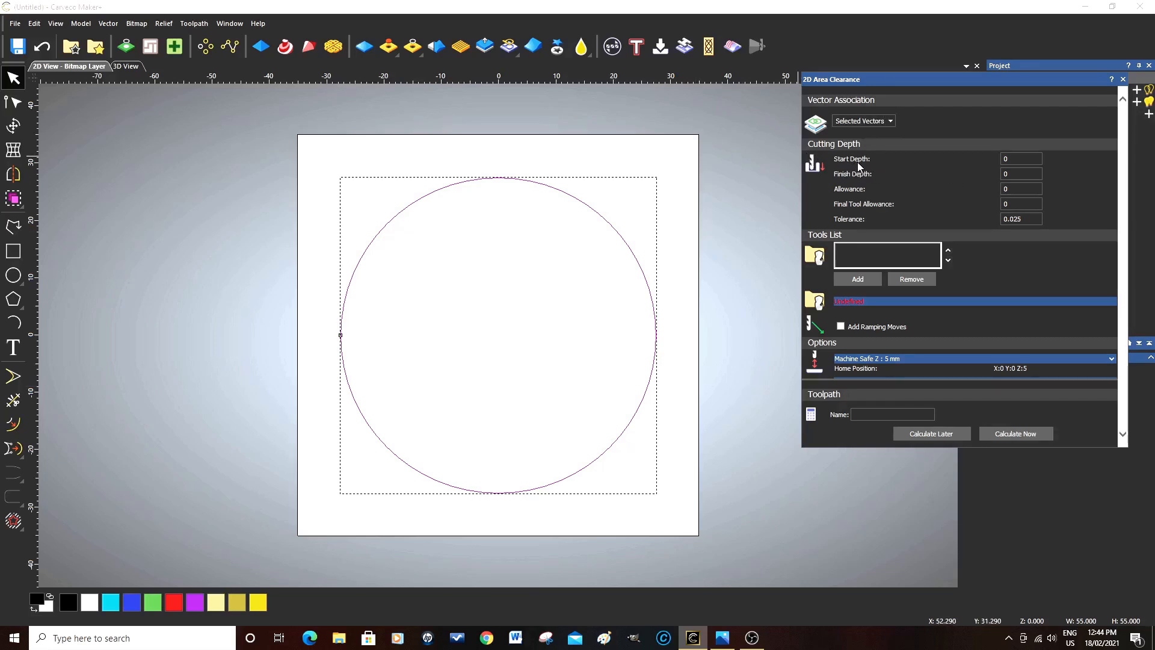
pyautogui.click(1020, 159)
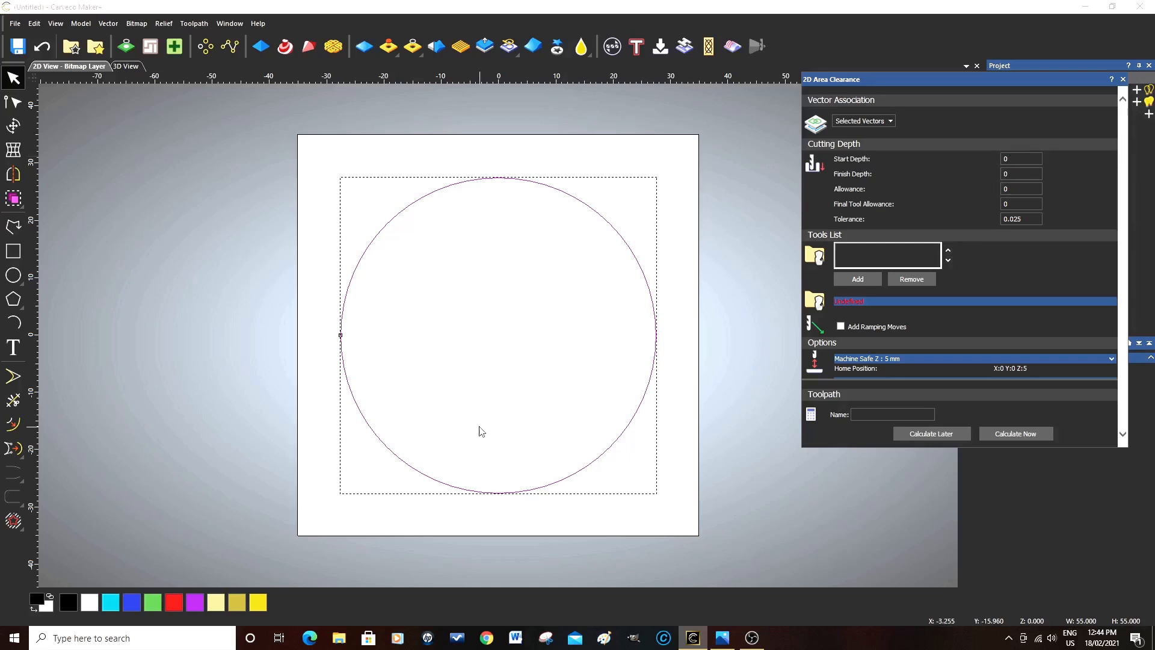
pyautogui.moveTo(553, 359)
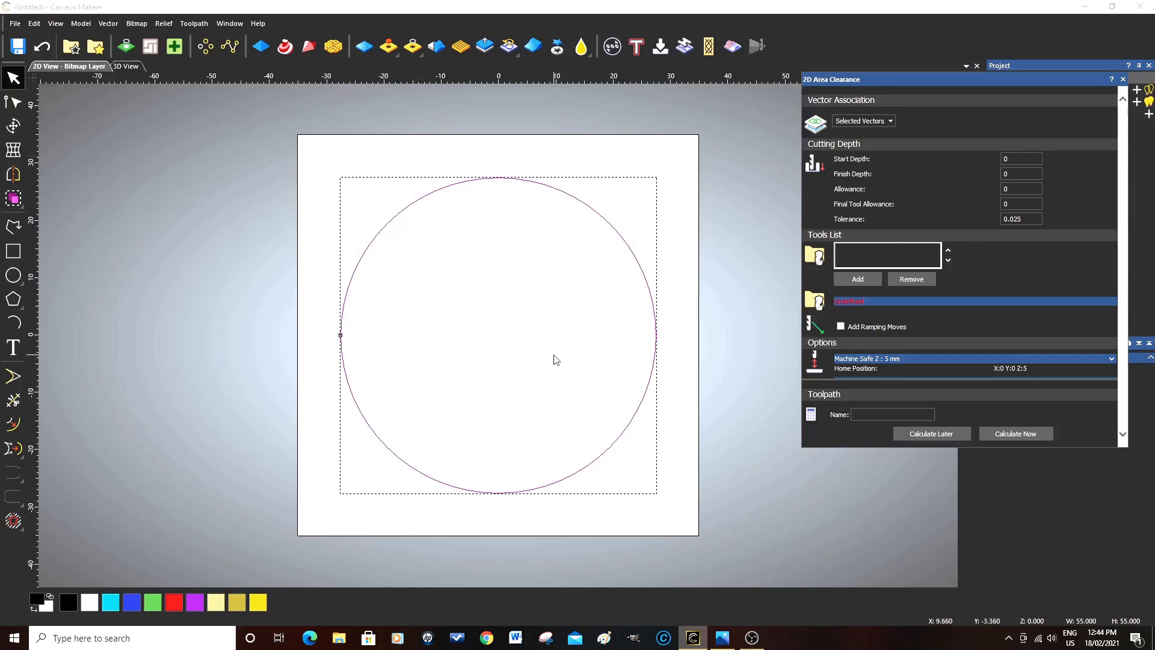
pyautogui.moveTo(734, 363)
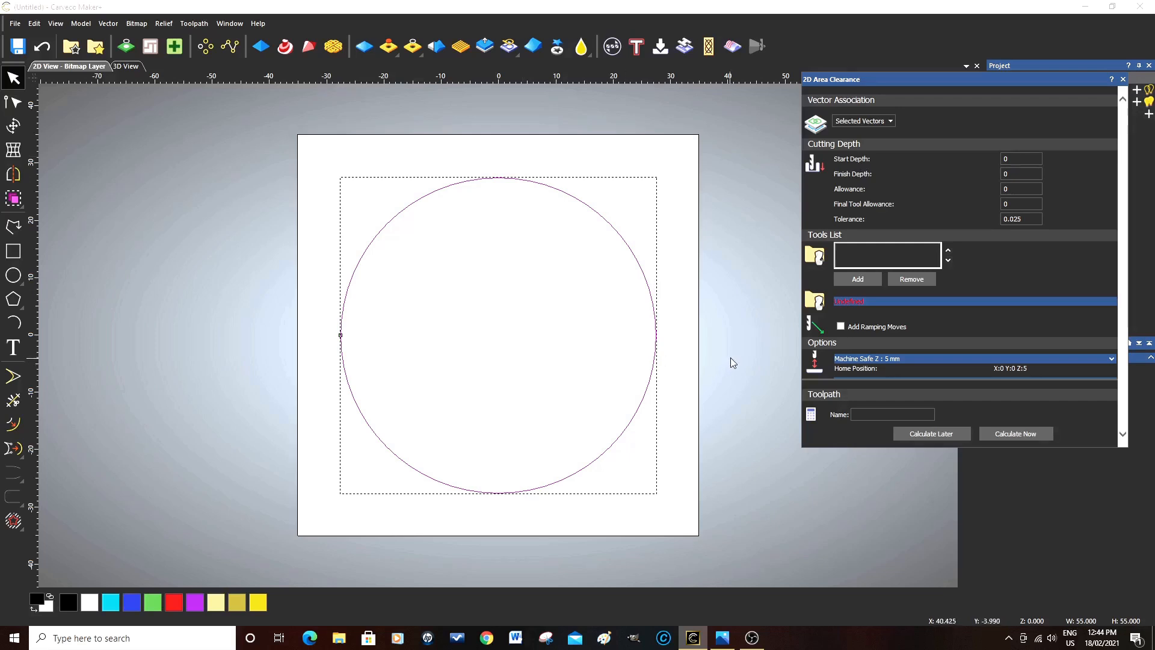
pyautogui.moveTo(758, 332)
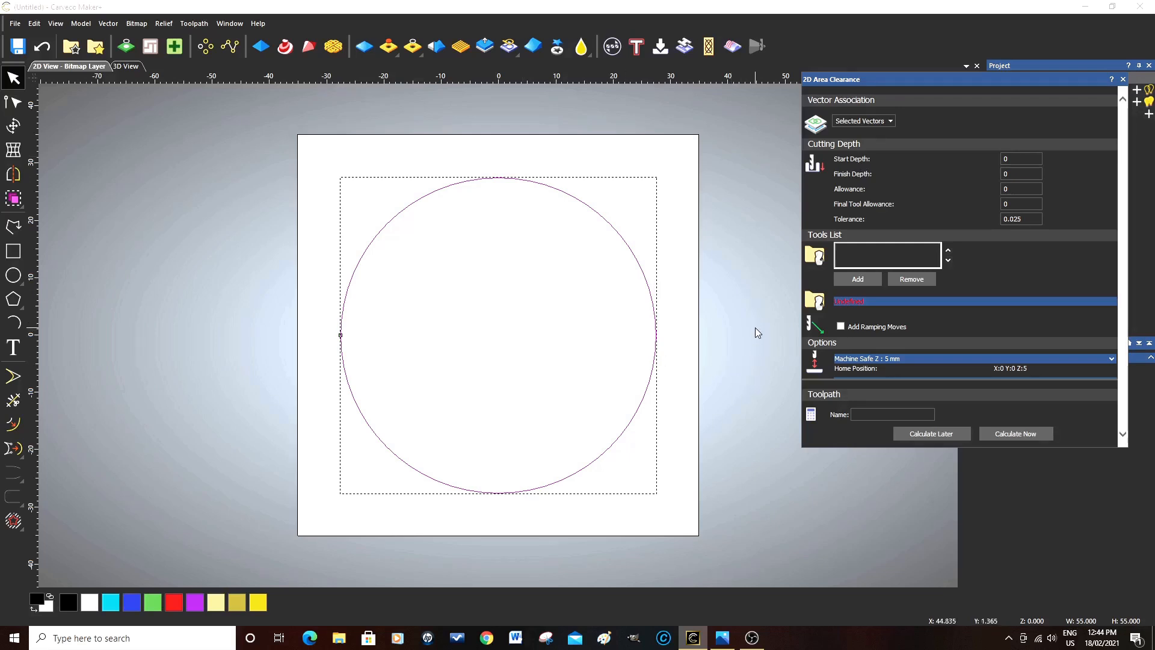
pyautogui.moveTo(760, 332)
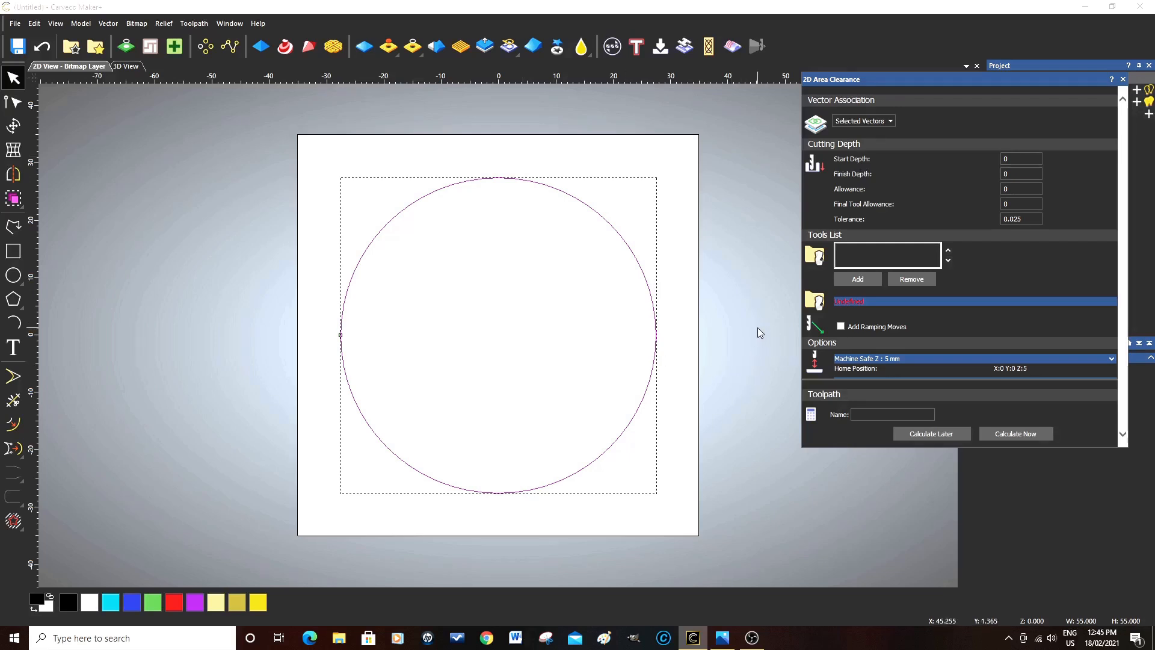
pyautogui.moveTo(784, 233)
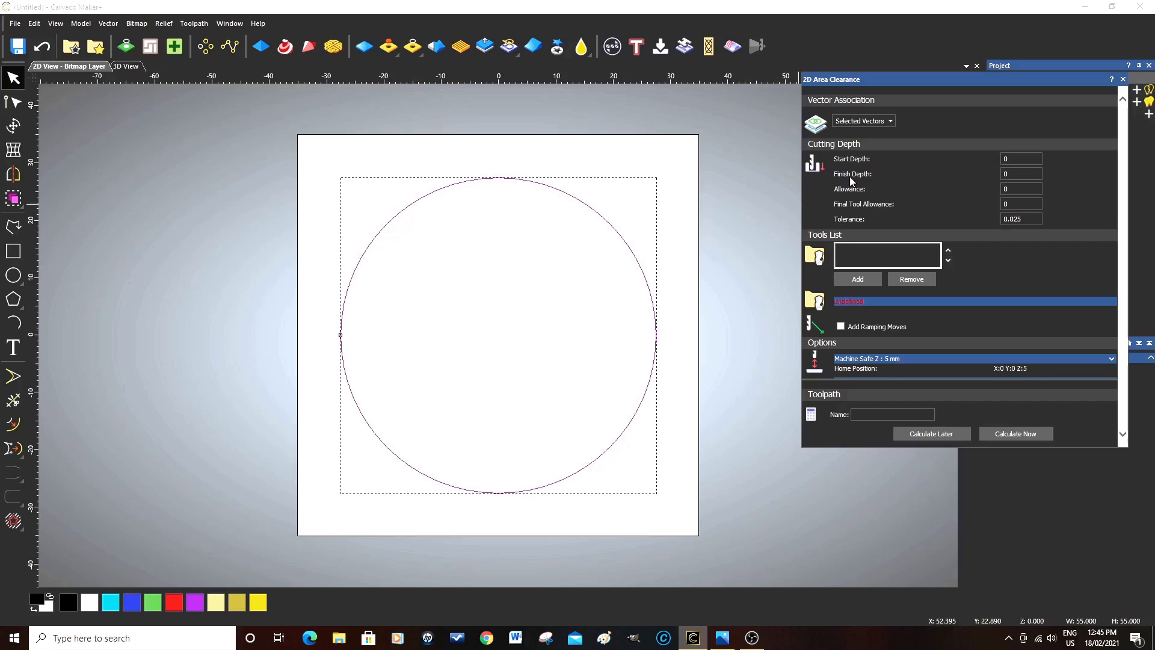
# Set the area clearance finish depth to 3.4 mm.
pyautogui.click(1020, 174)
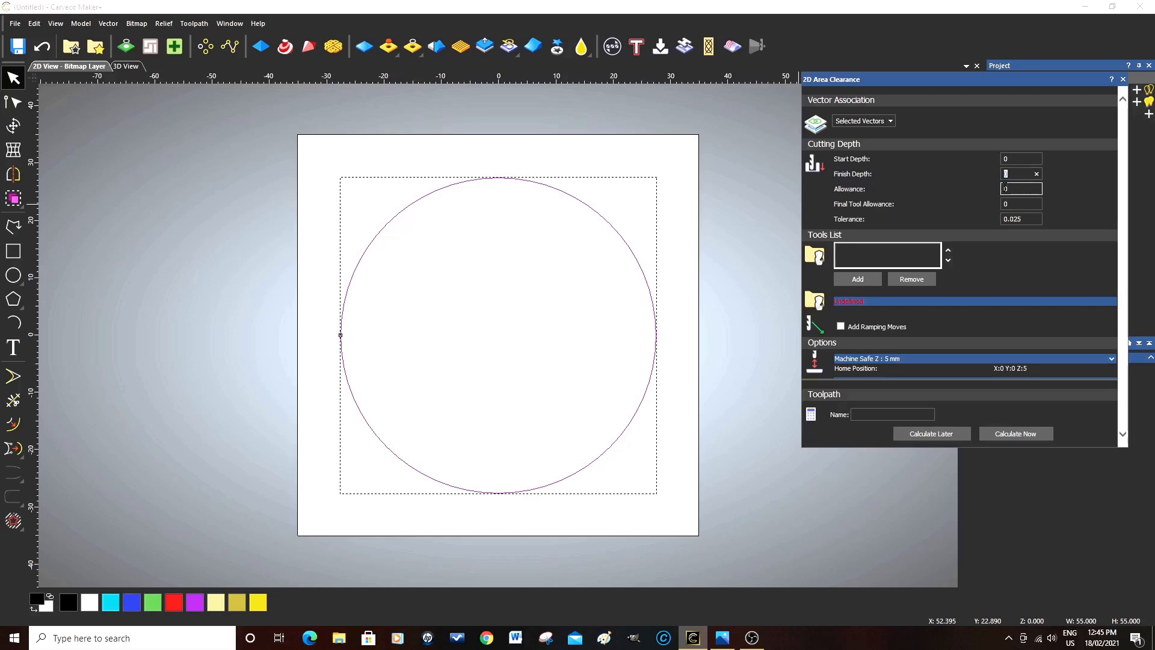
pyautogui.write('3.4')
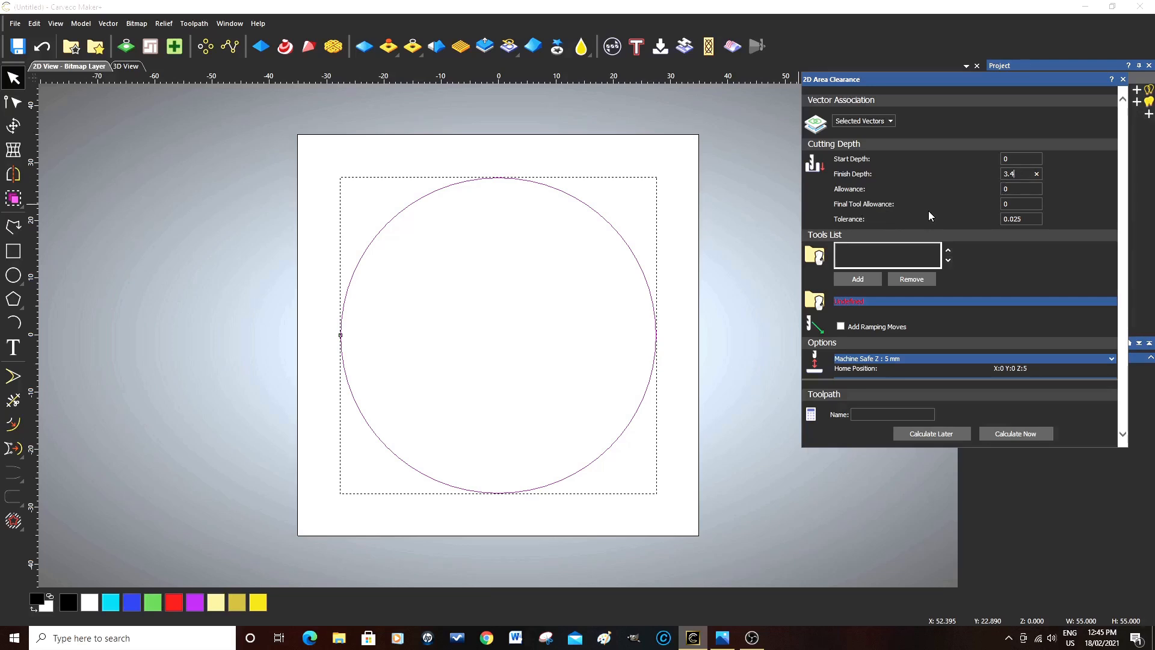
pyautogui.moveTo(994, 237)
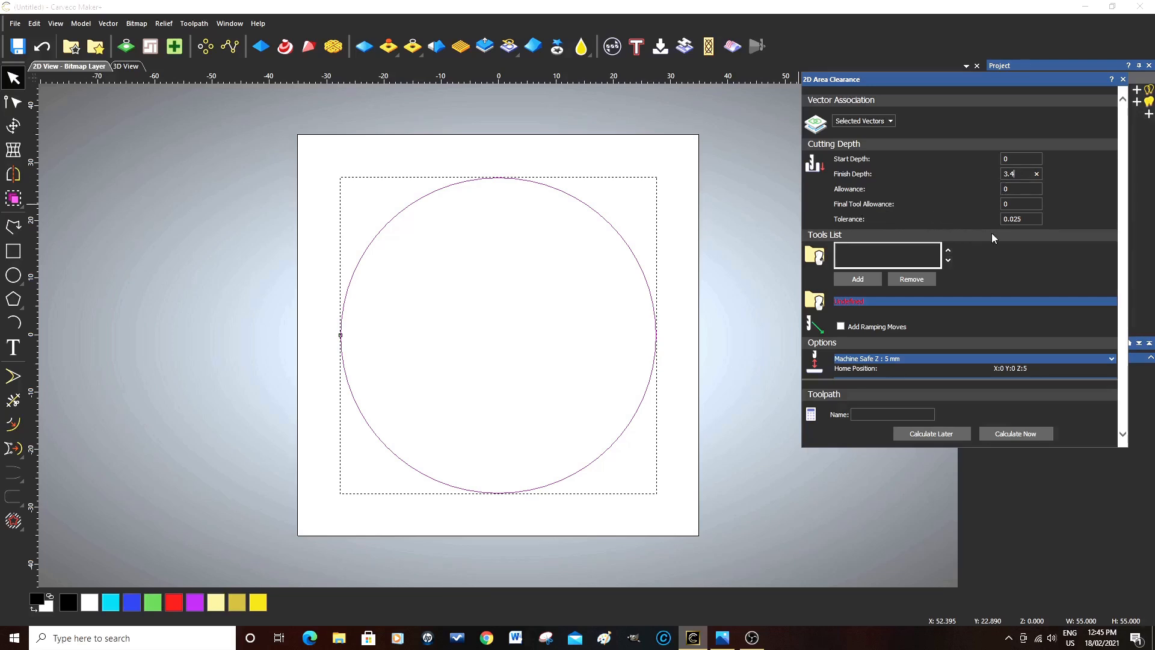
pyautogui.click(1021, 217)
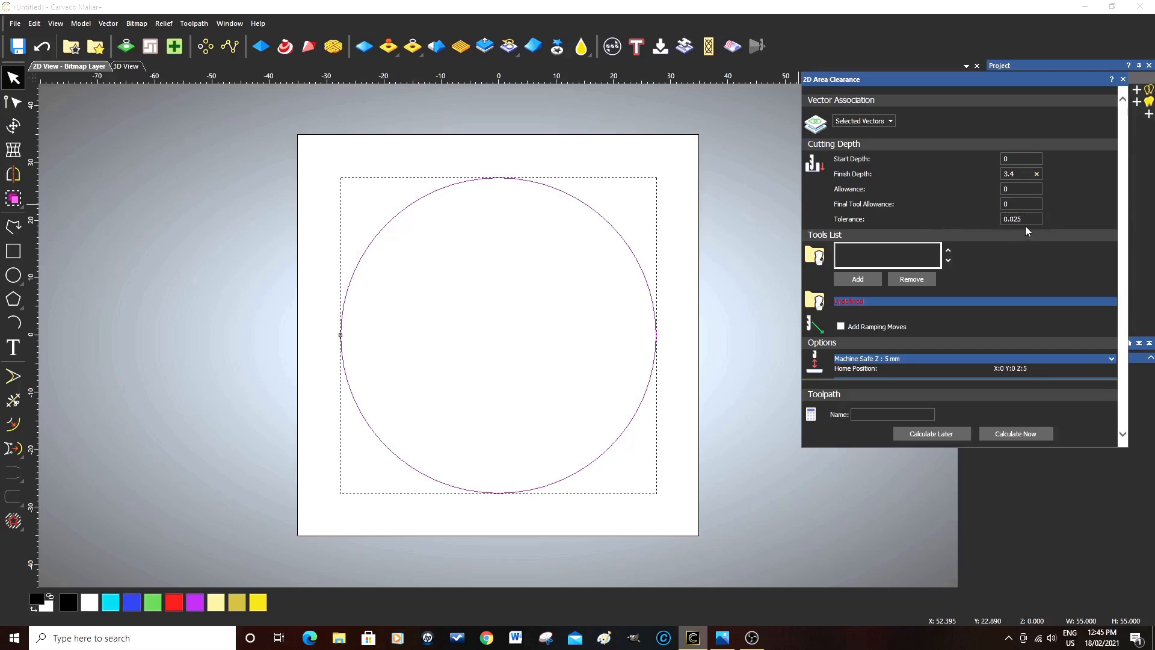
pyautogui.moveTo(1023, 232)
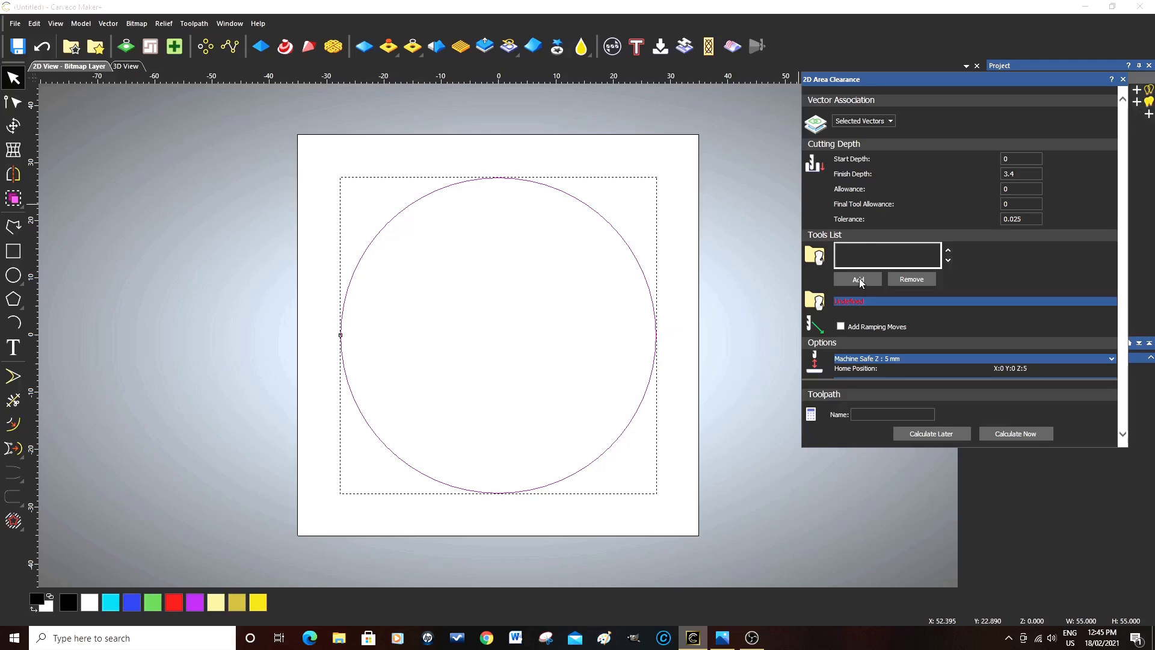
# Select the 6 mm end mill from the Tool Database for the area clearance.
pyautogui.click(858, 280)
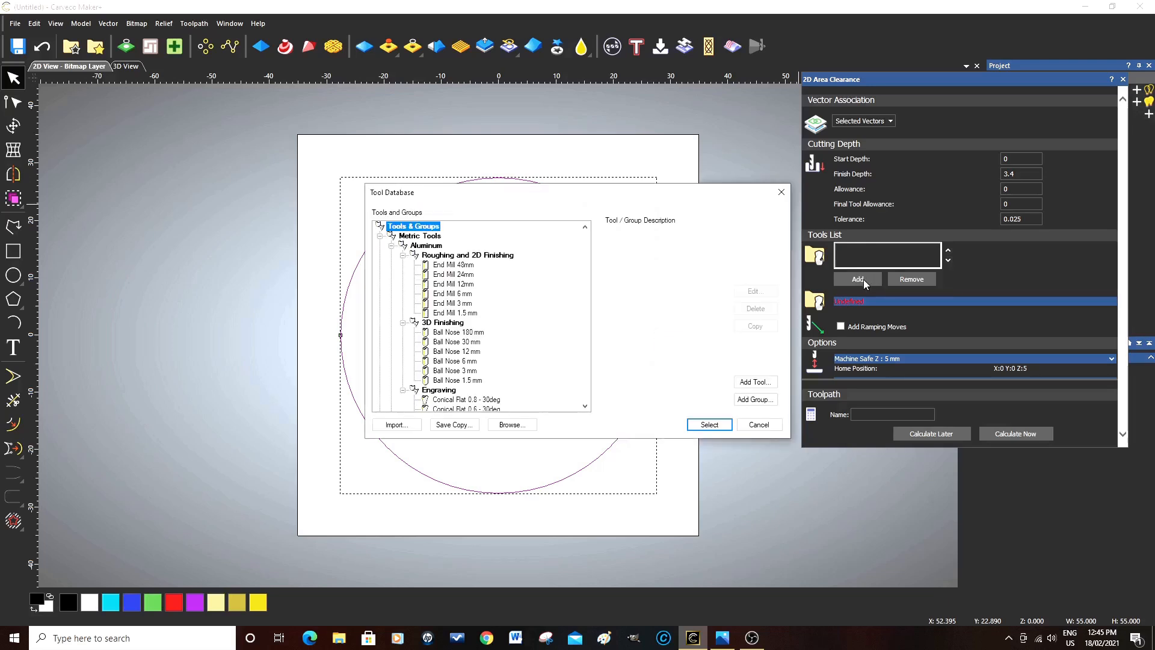
pyautogui.moveTo(482, 336)
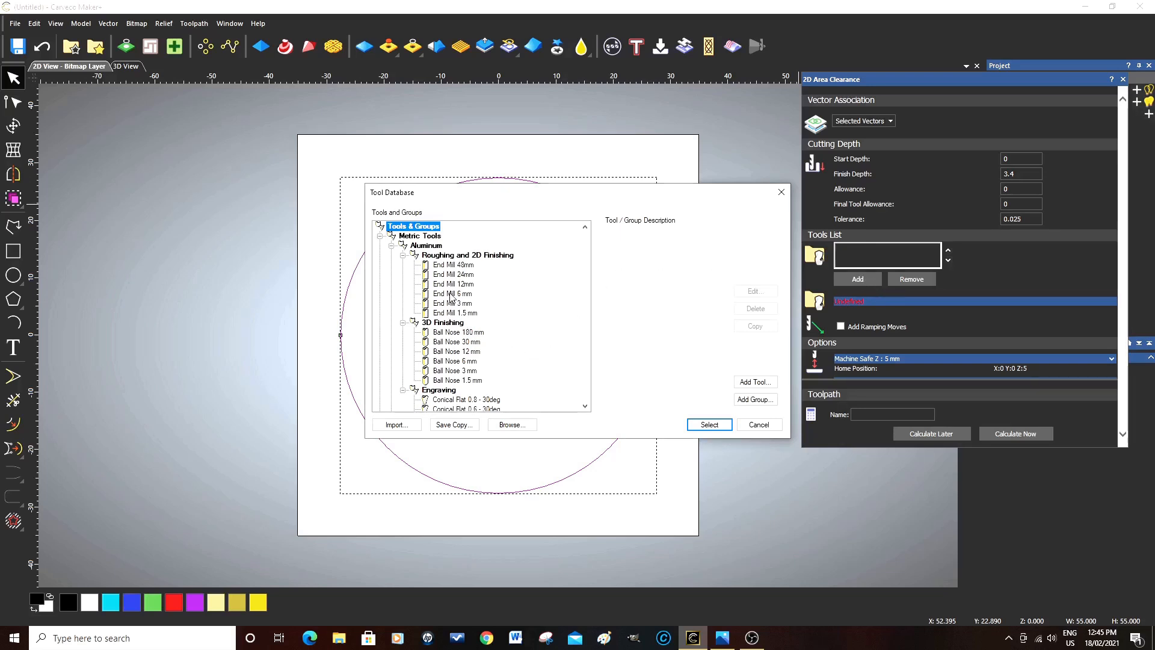
pyautogui.click(453, 294)
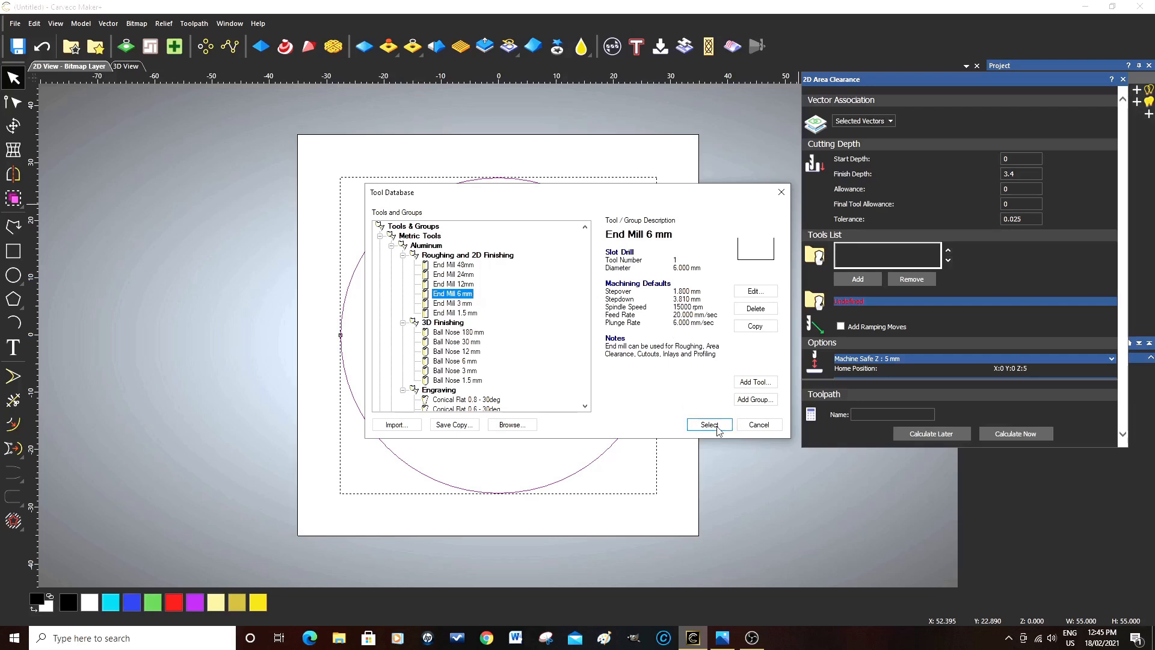
pyautogui.click(710, 425)
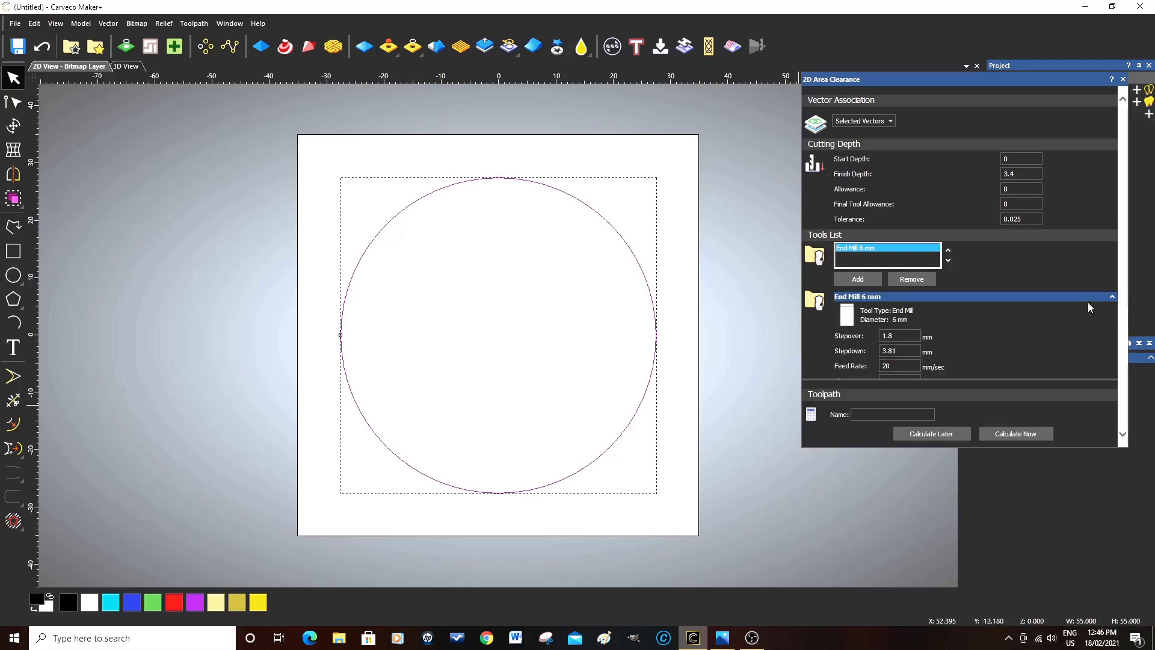
# Reduce the 6 mm end mill's stepdown from 3.81 to 1.5 mm.
pyautogui.scroll(-3)
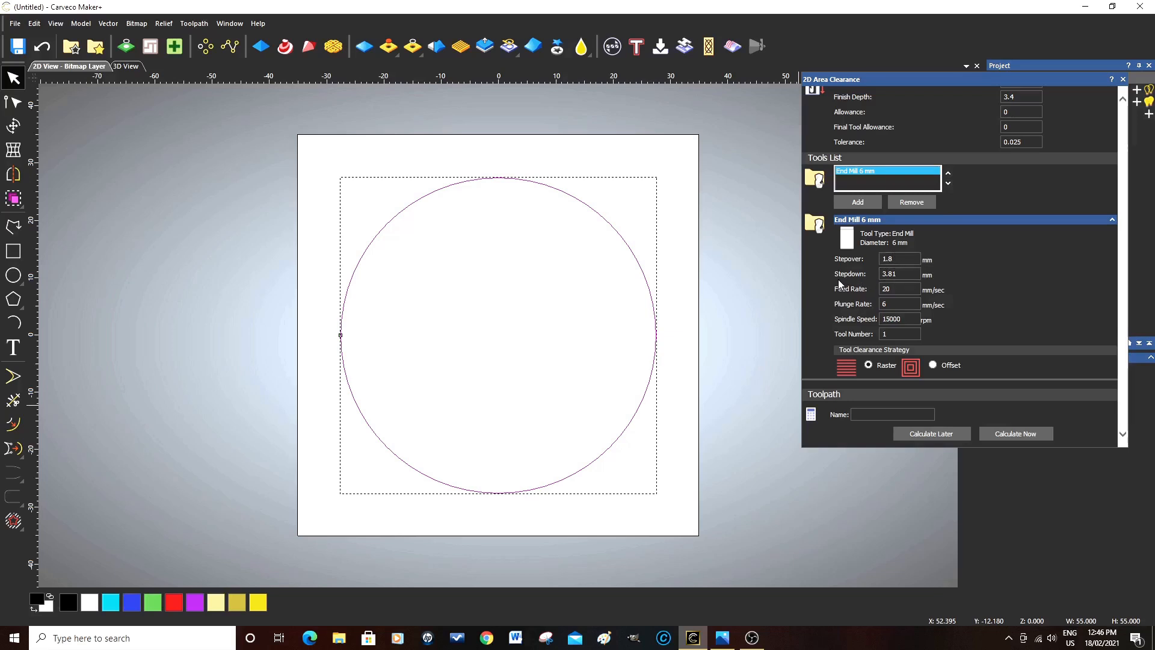
pyautogui.click(900, 274)
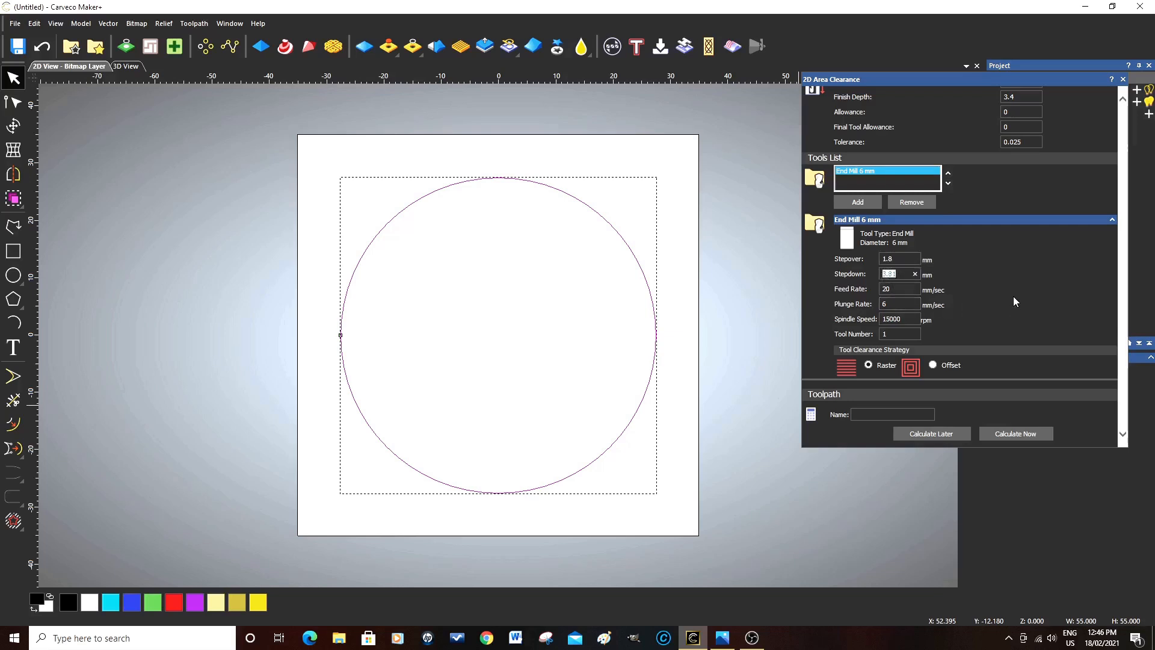
pyautogui.moveTo(1016, 290)
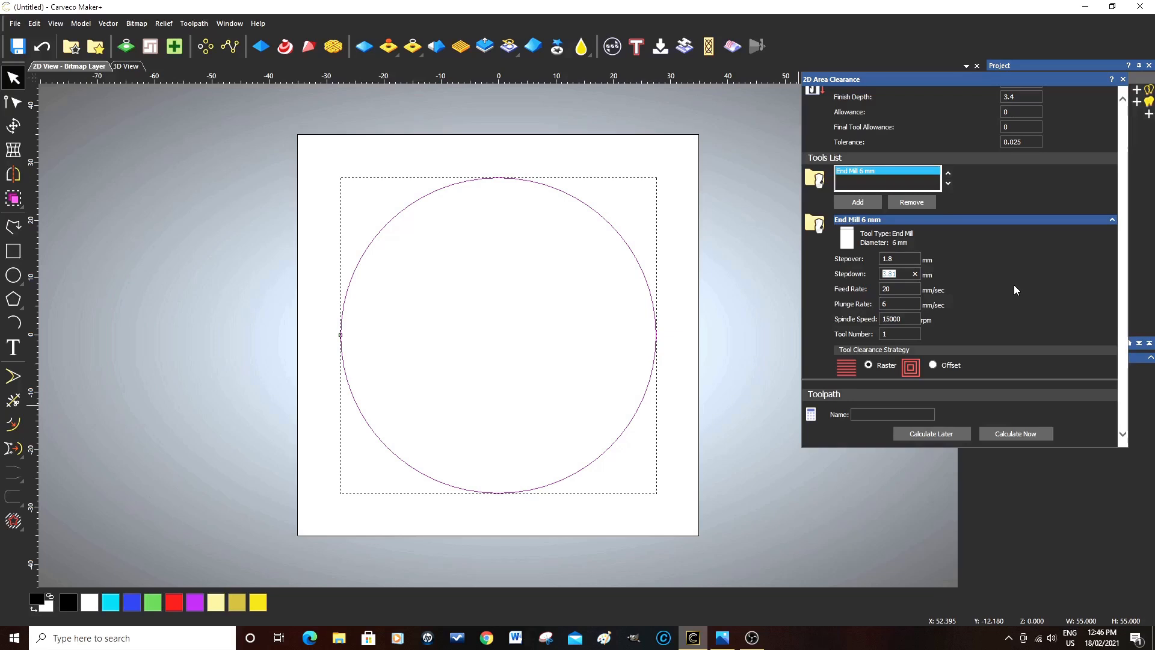
pyautogui.write('1.5')
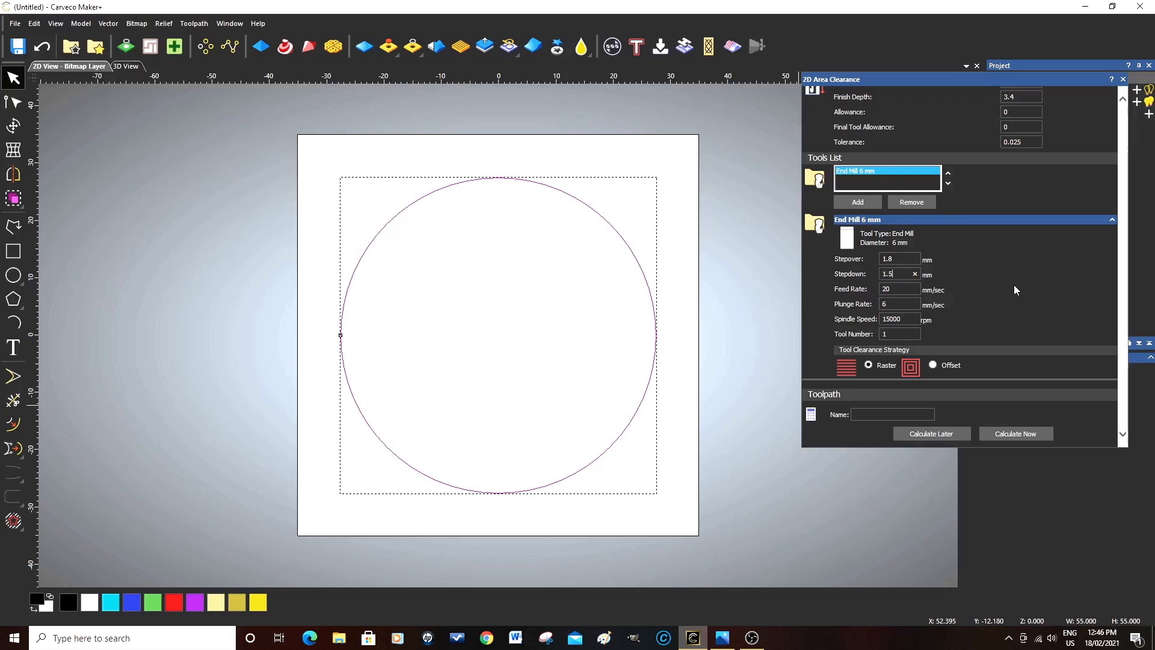
pyautogui.moveTo(922, 300)
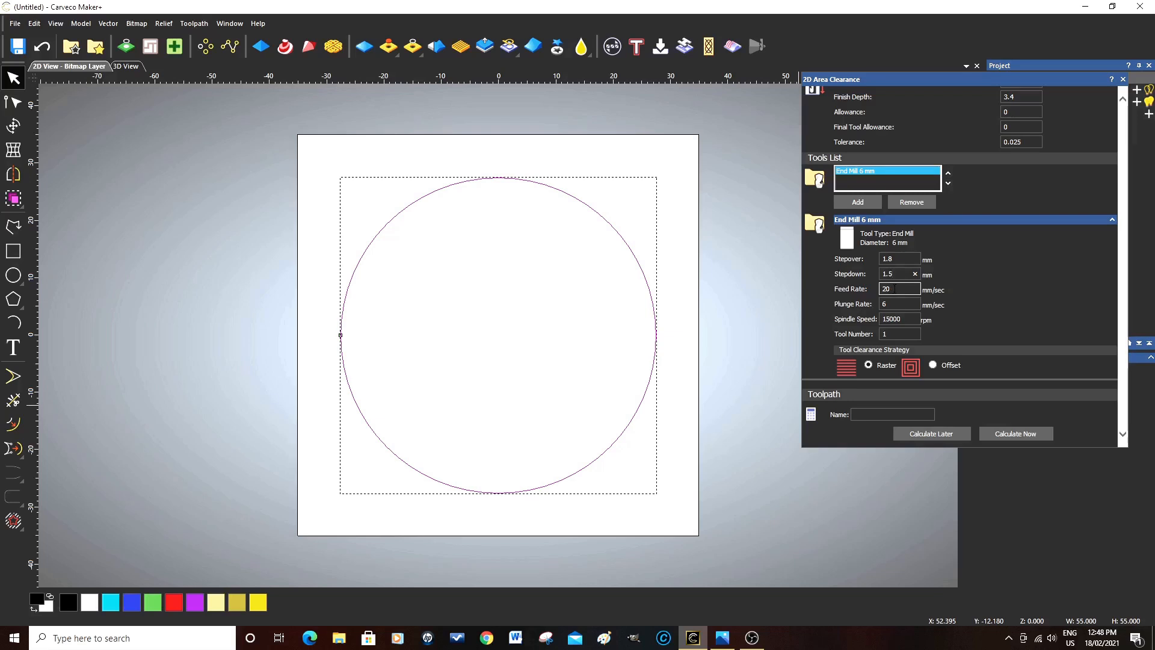
# Change the end mill's feed rate from 20 to 13 mm/sec.
pyautogui.click(898, 288)
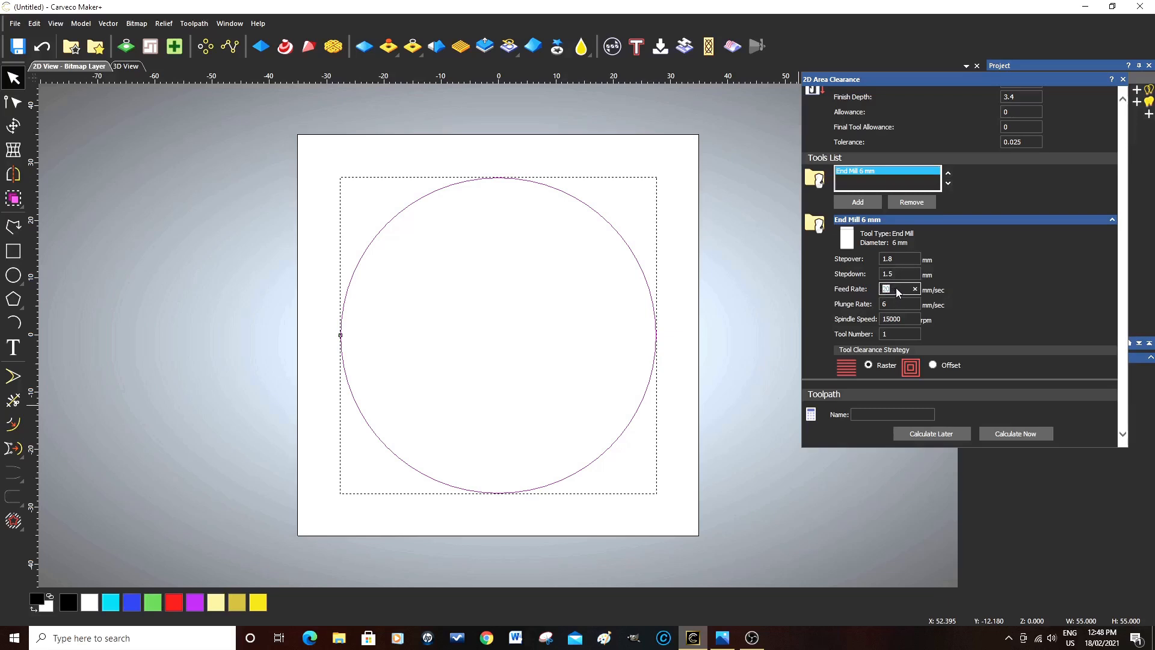
pyautogui.write('20')
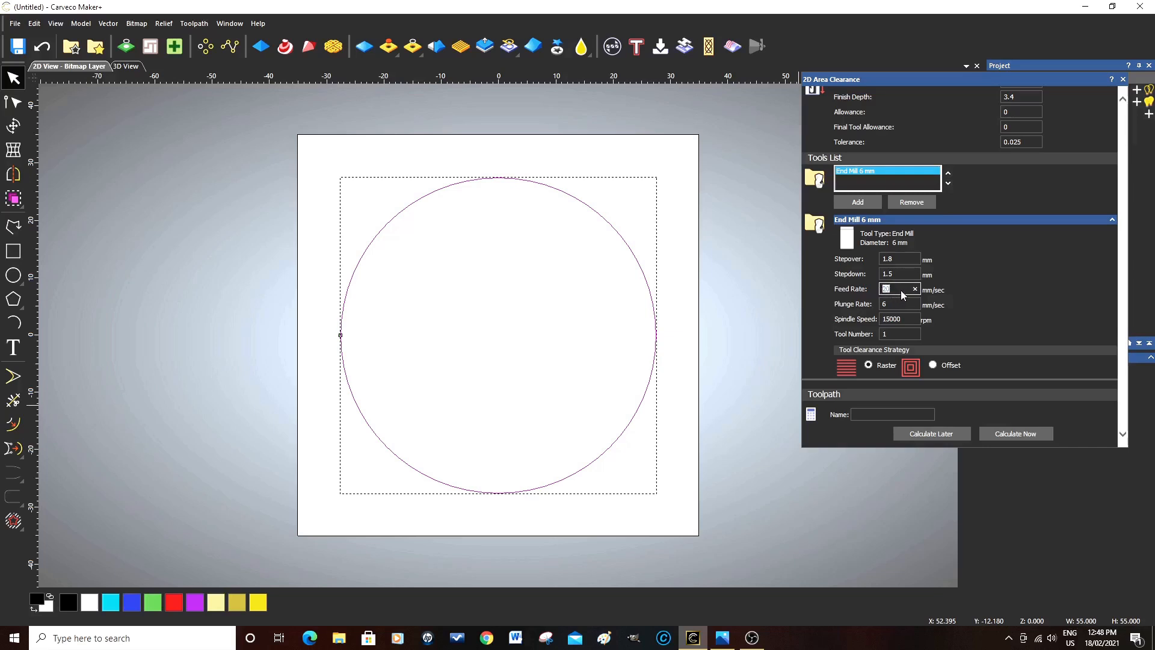
pyautogui.moveTo(901, 292)
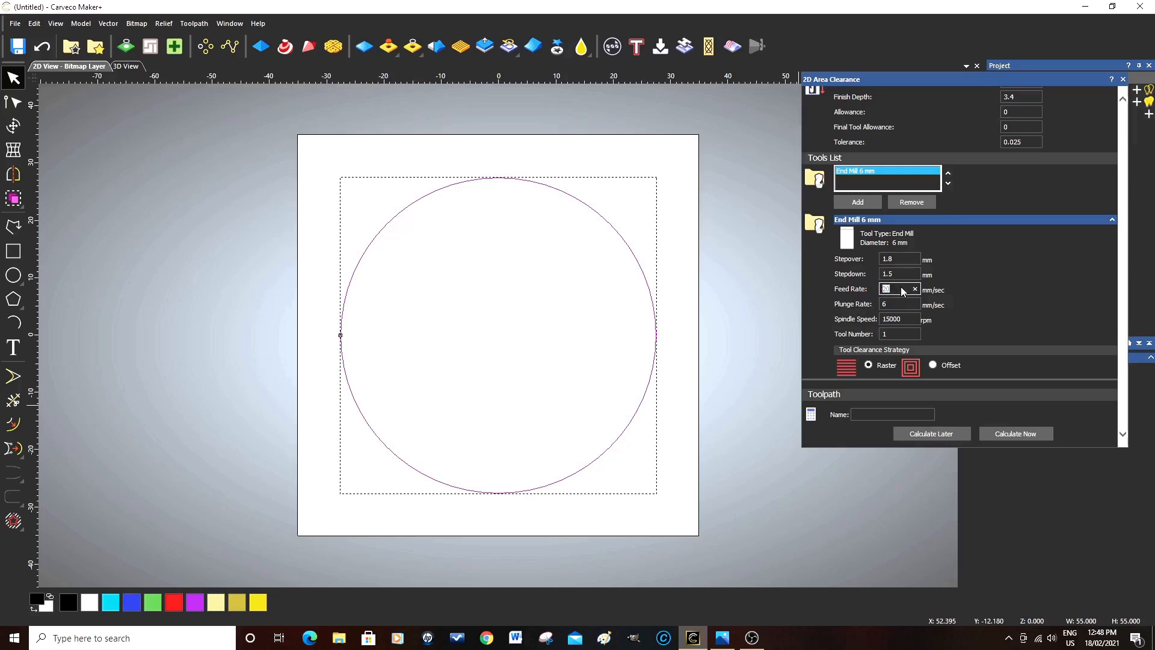
pyautogui.write('13')
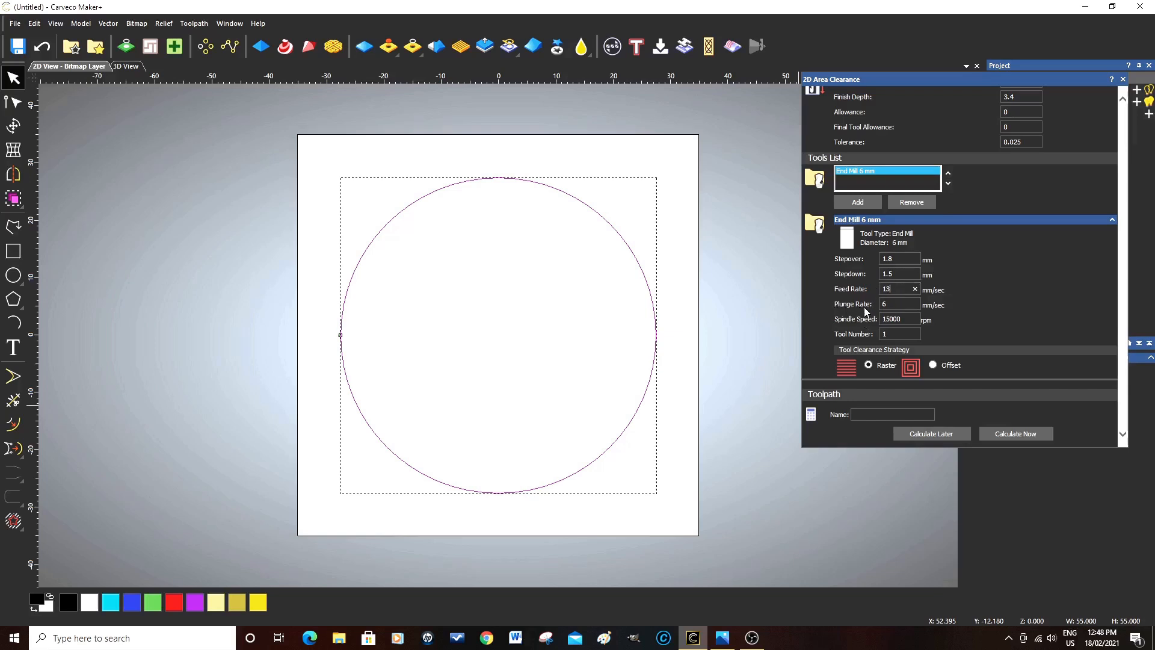
pyautogui.click(899, 303)
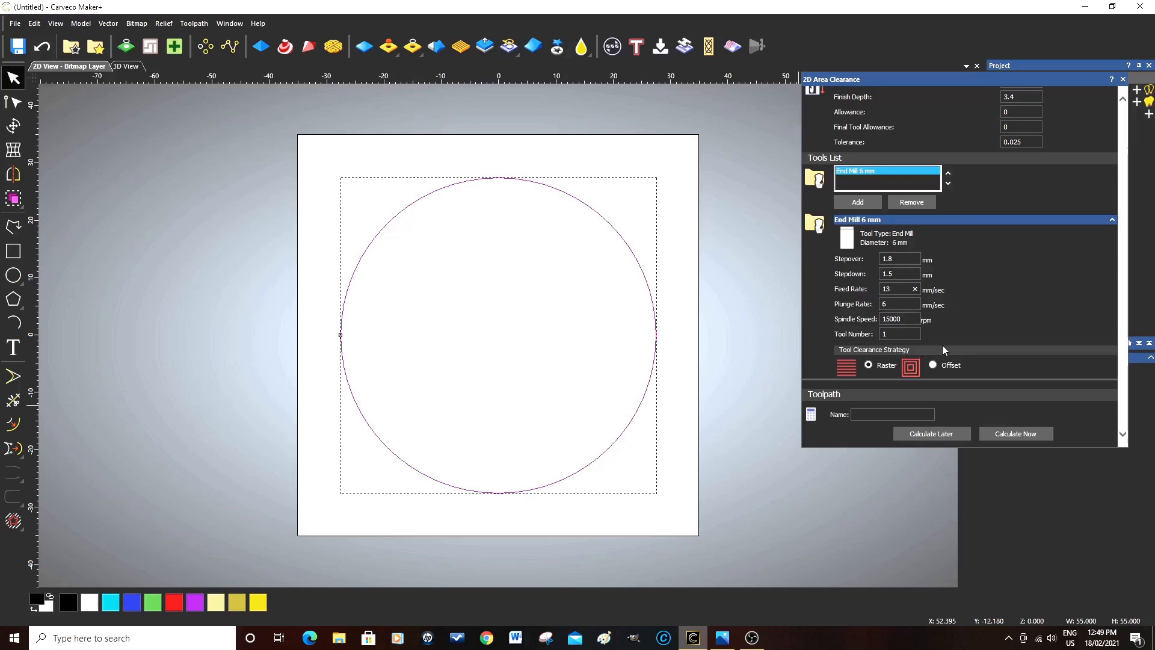
pyautogui.moveTo(853, 372)
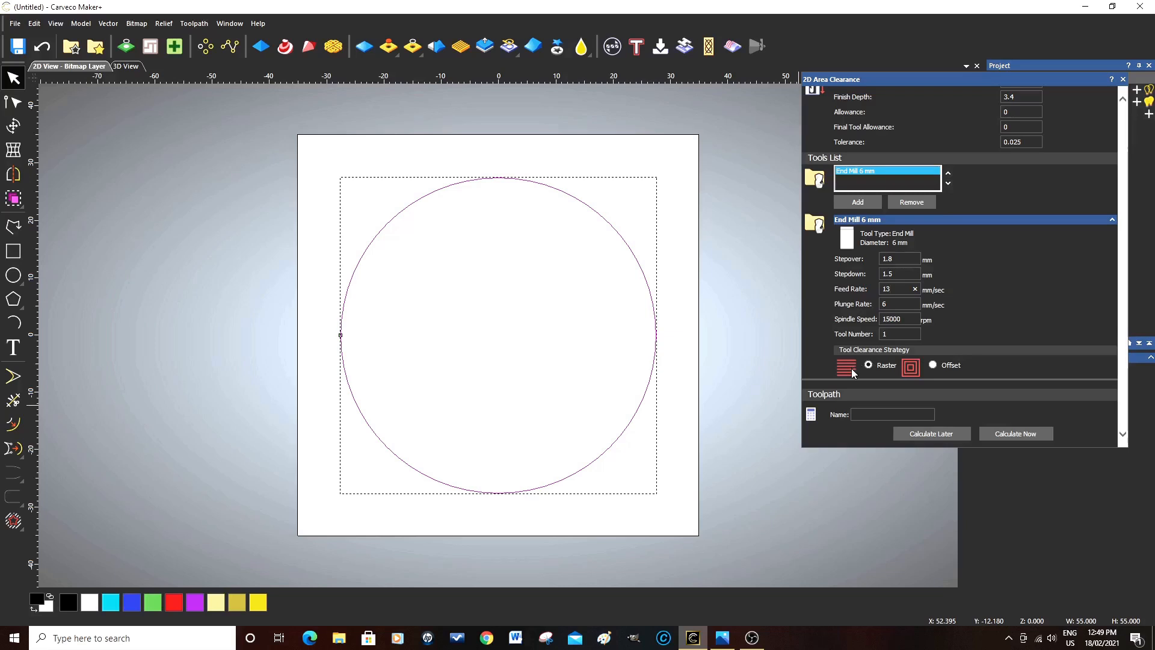
# Switch the clearance strategy to Offset, keeping climb milling and an inside start point.
pyautogui.click(933, 364)
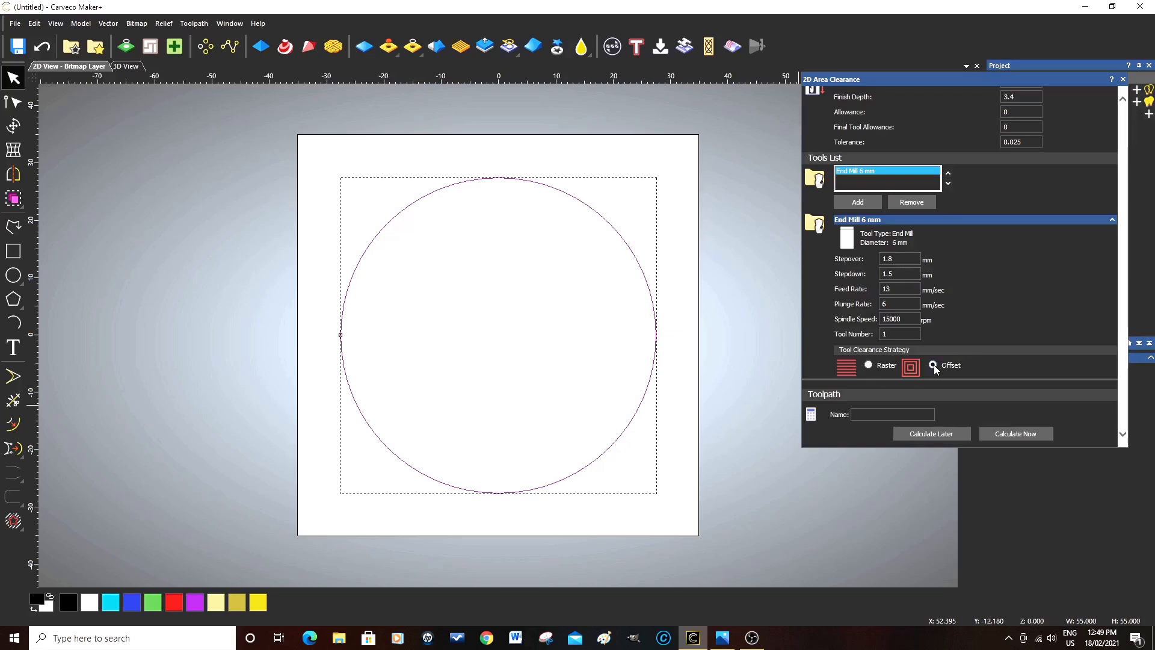
pyautogui.click(932, 366)
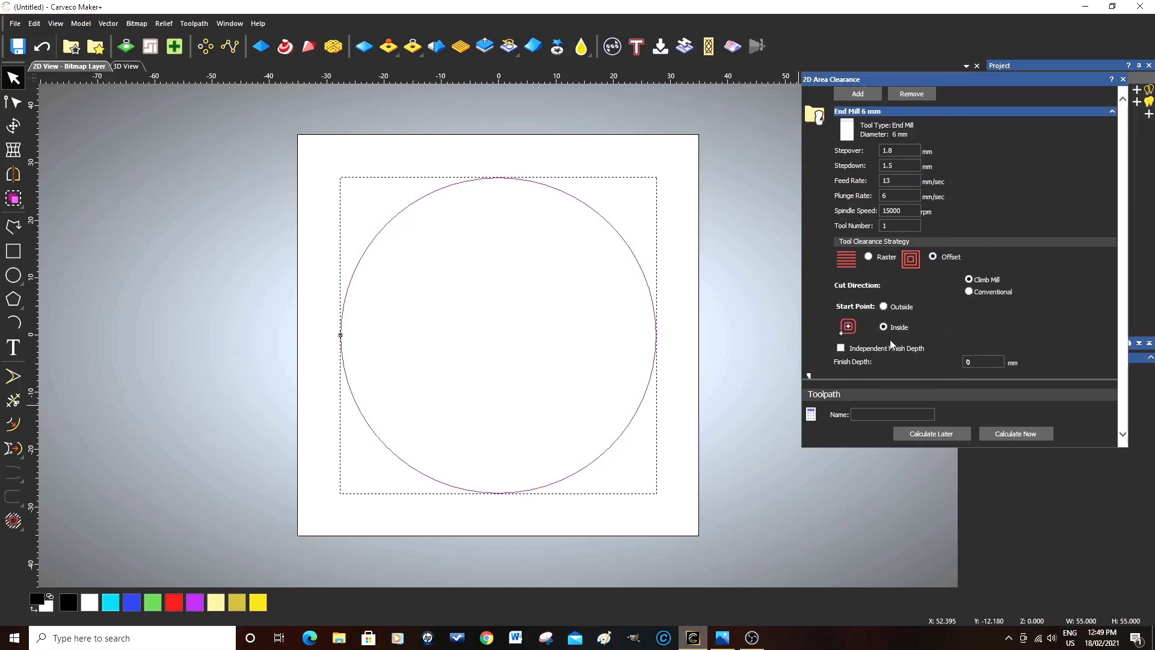
pyautogui.moveTo(987, 253)
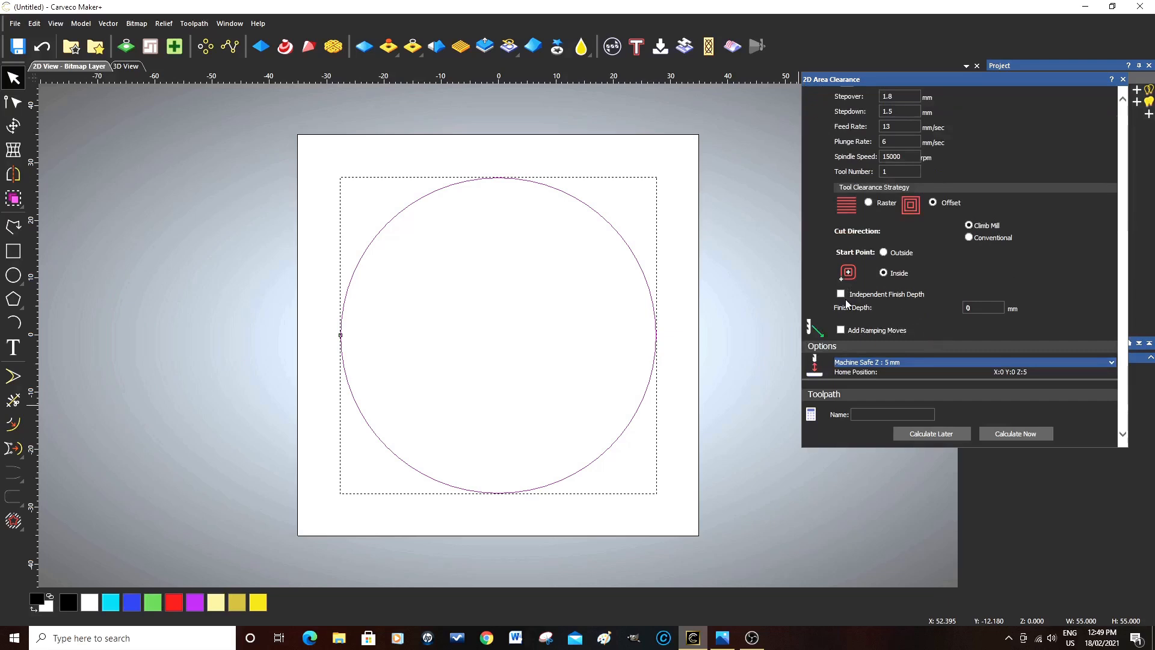
pyautogui.moveTo(872, 308)
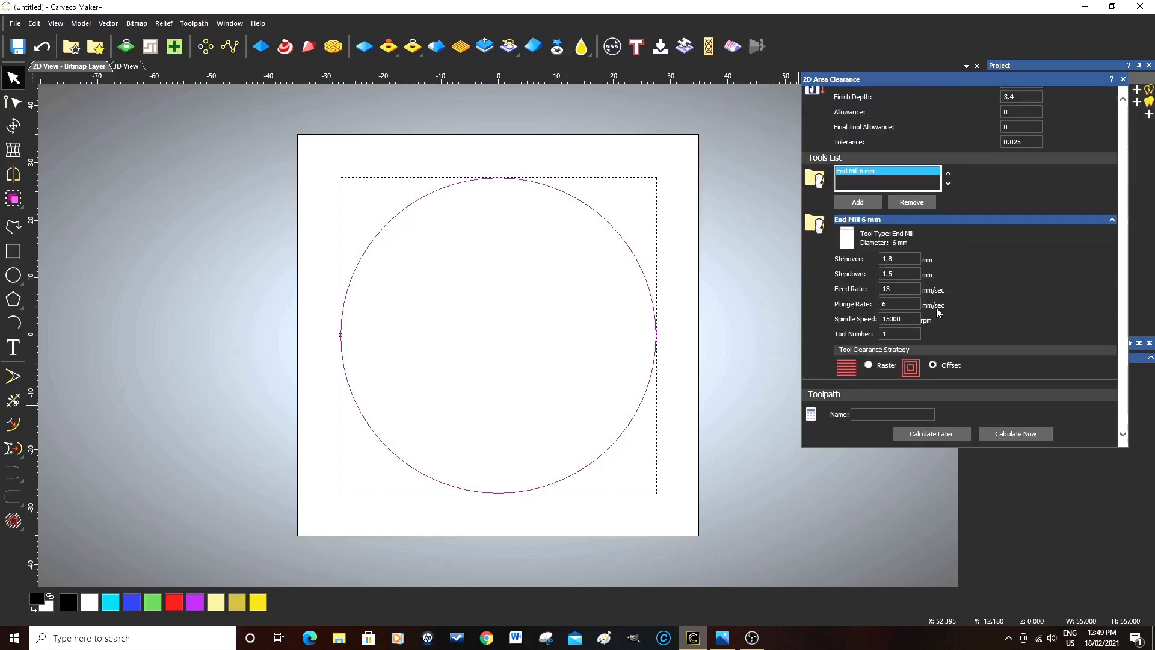
pyautogui.moveTo(977, 287)
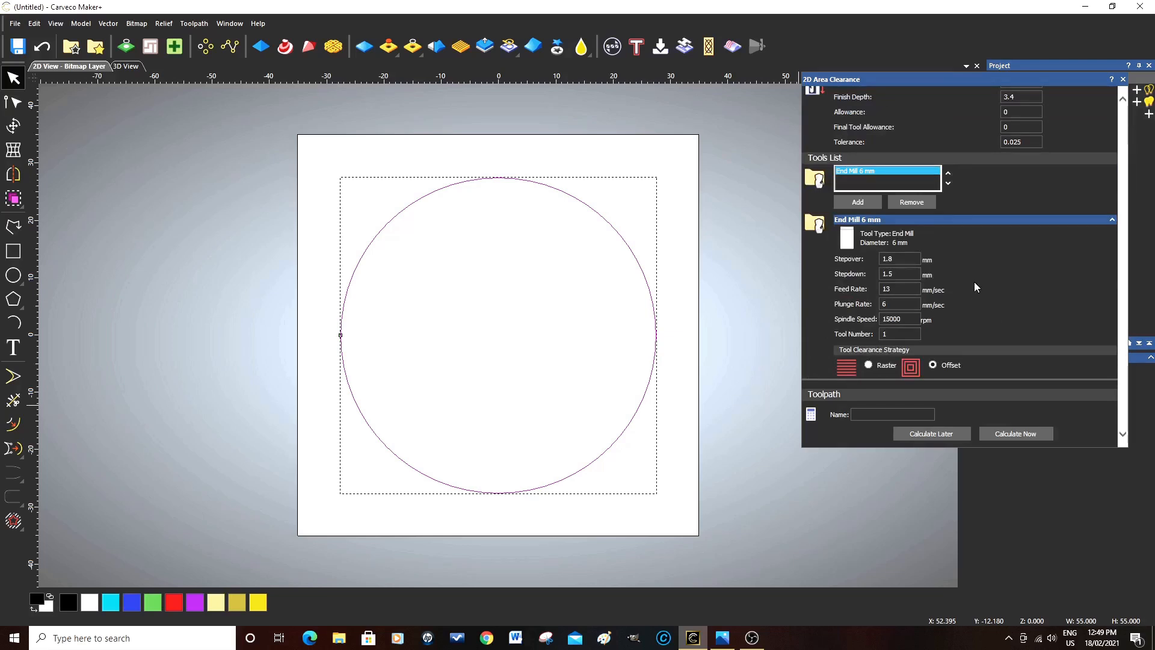
pyautogui.moveTo(972, 277)
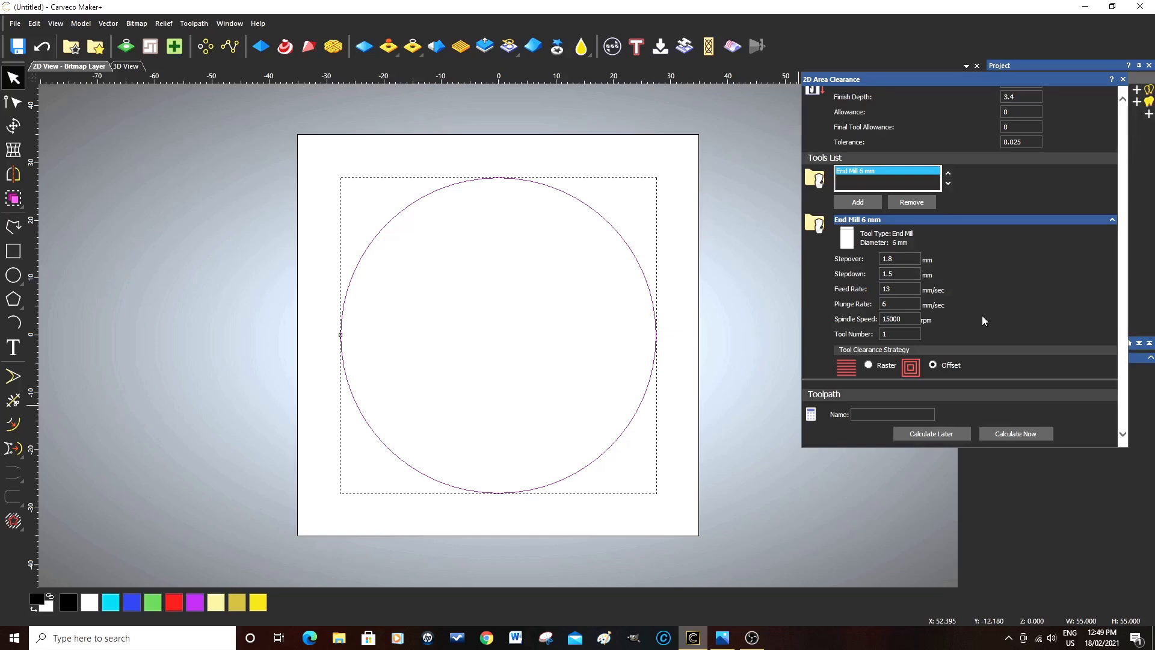
pyautogui.scroll(-3)
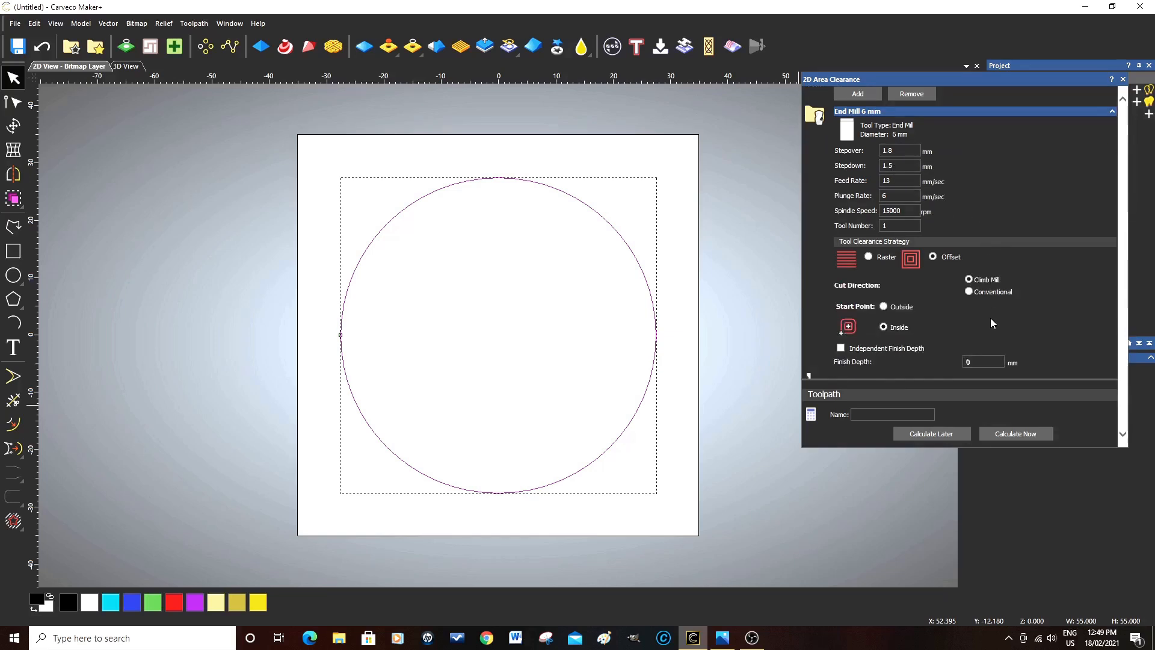
pyautogui.scroll(-3)
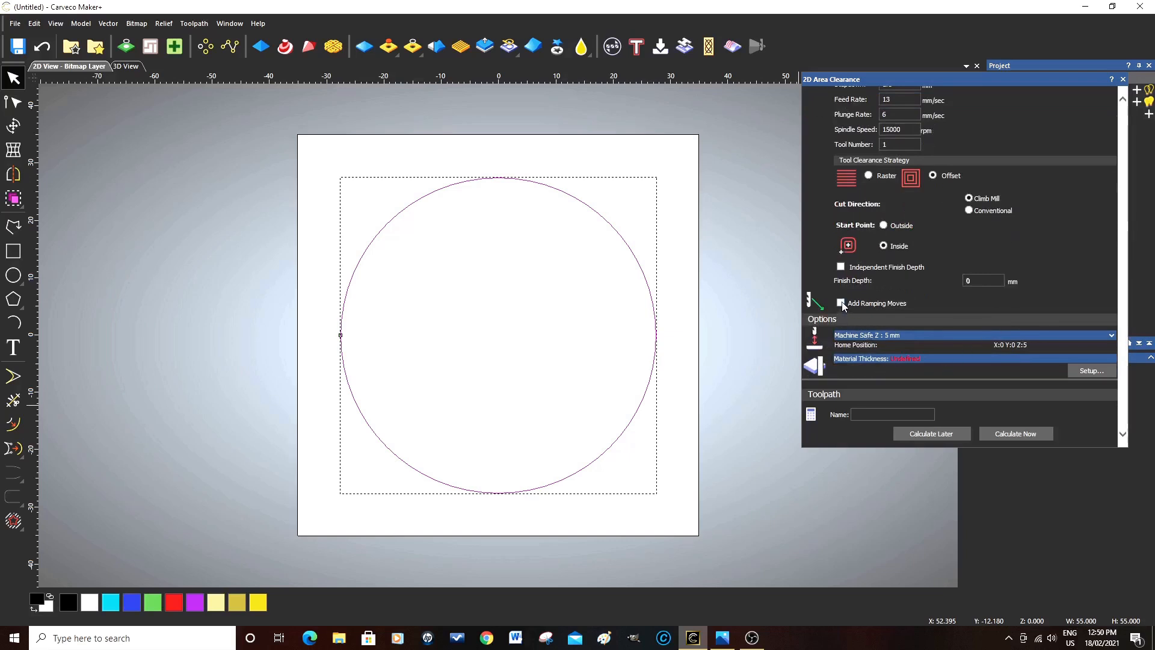
# Enable Add Ramping Moves, keeping 10° max ramp angle and 10 mm ramp length.
pyautogui.click(840, 299)
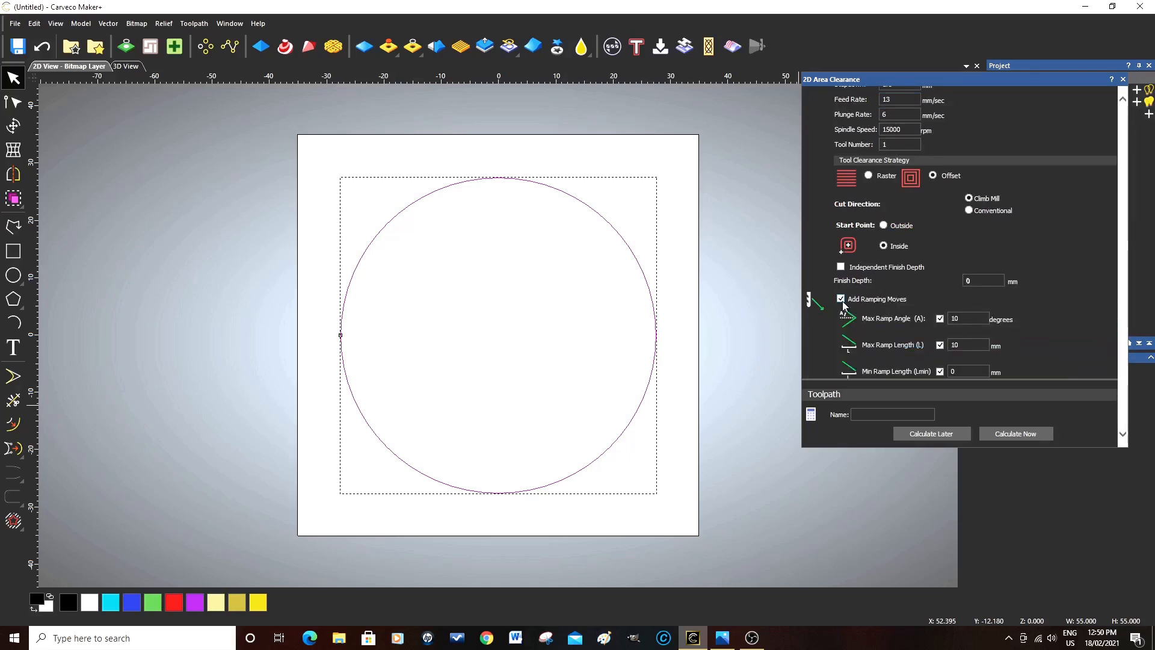
pyautogui.scroll(-3)
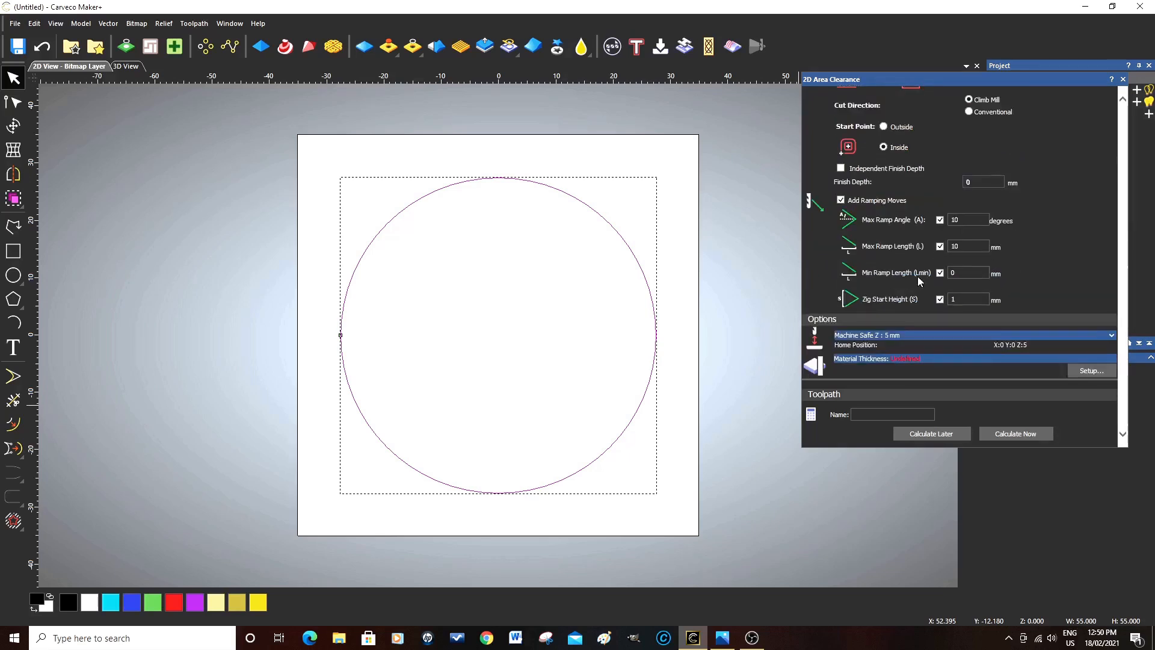
pyautogui.moveTo(972, 241)
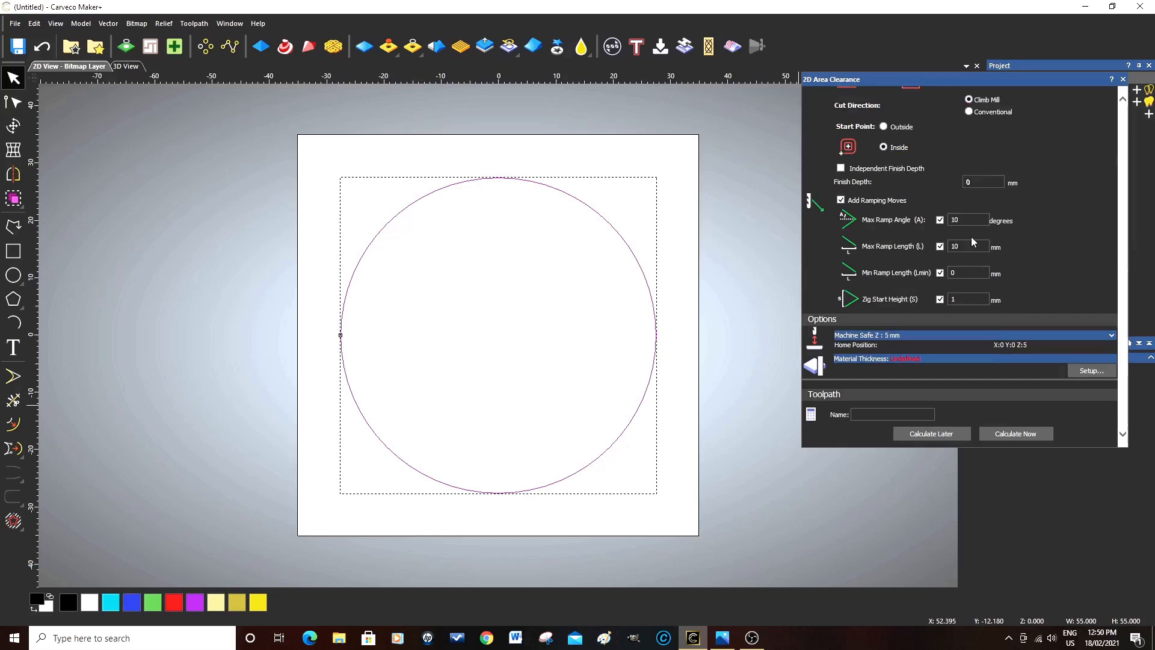
pyautogui.moveTo(975, 298)
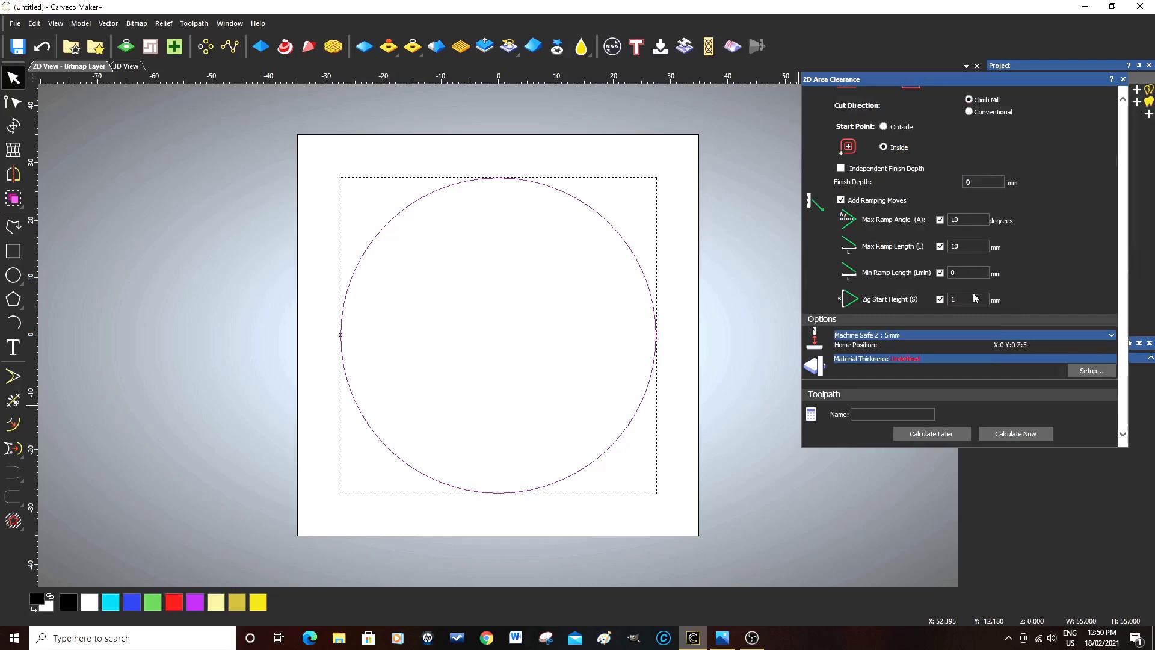
pyautogui.moveTo(951, 310)
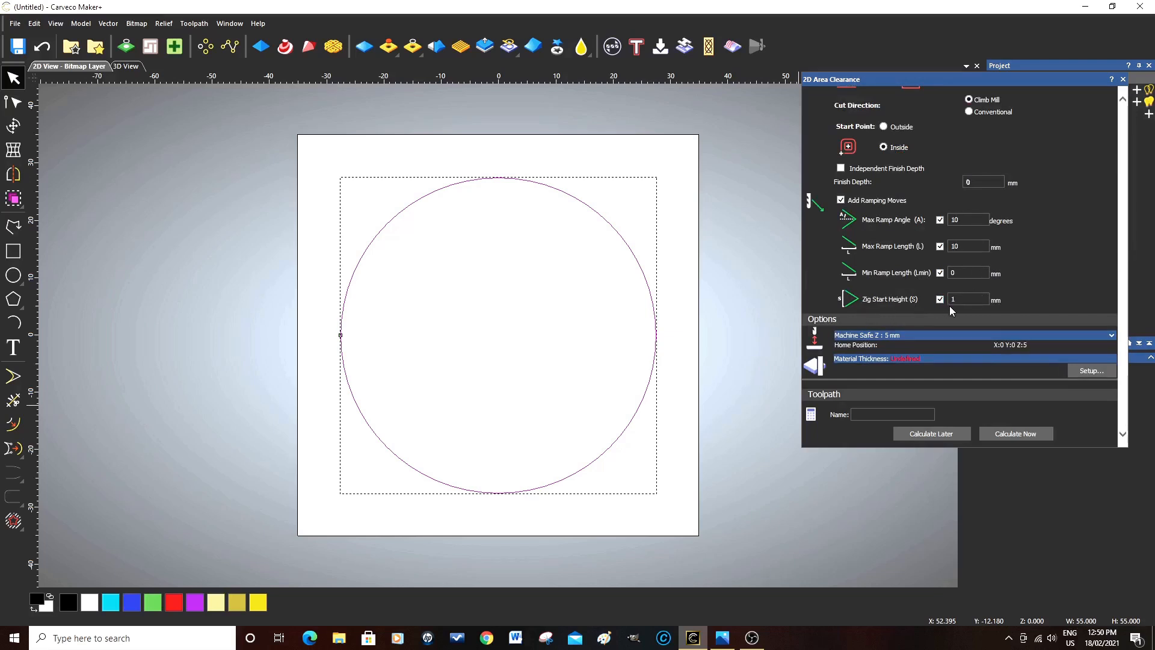
pyautogui.moveTo(1009, 300)
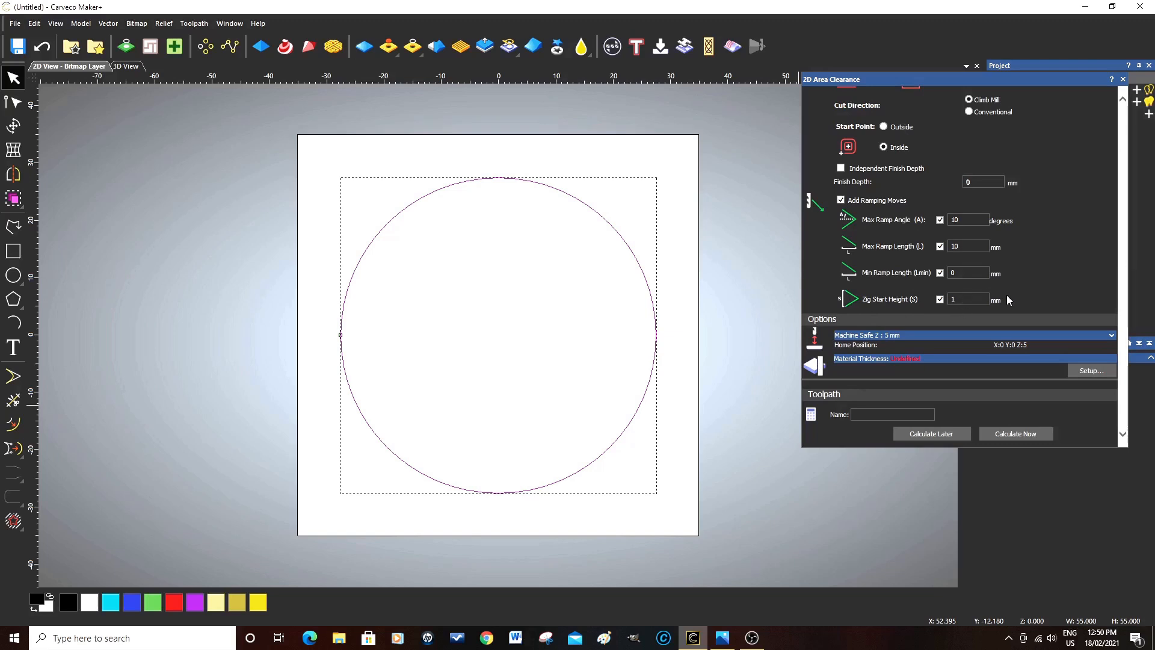
pyautogui.moveTo(913, 350)
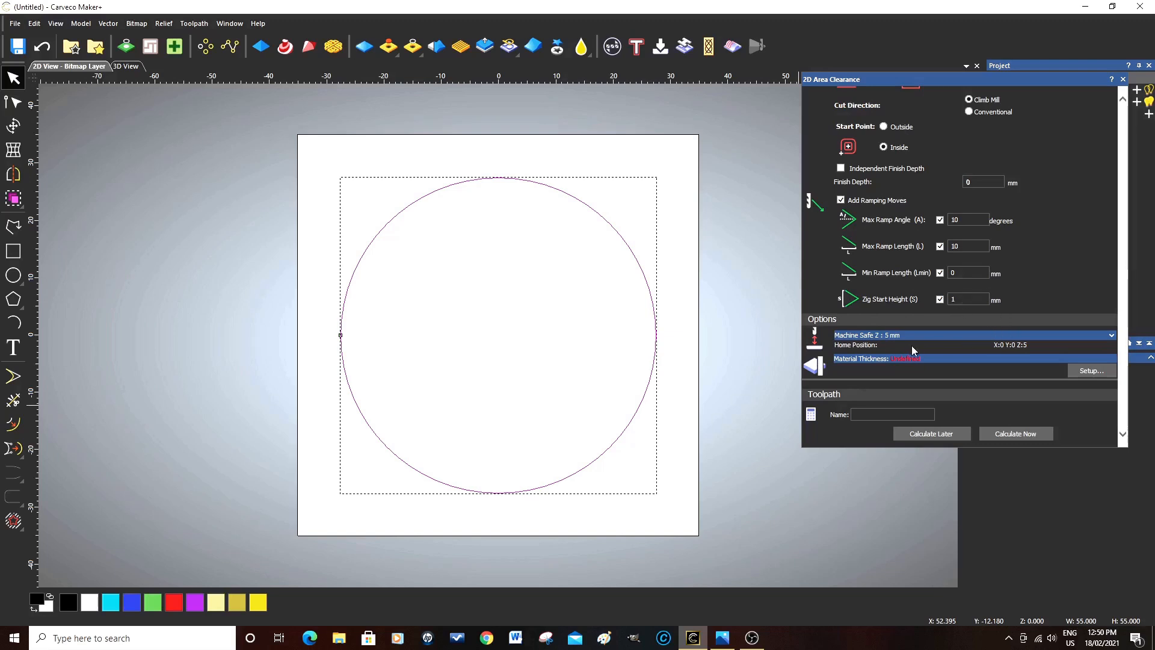
pyautogui.moveTo(904, 342)
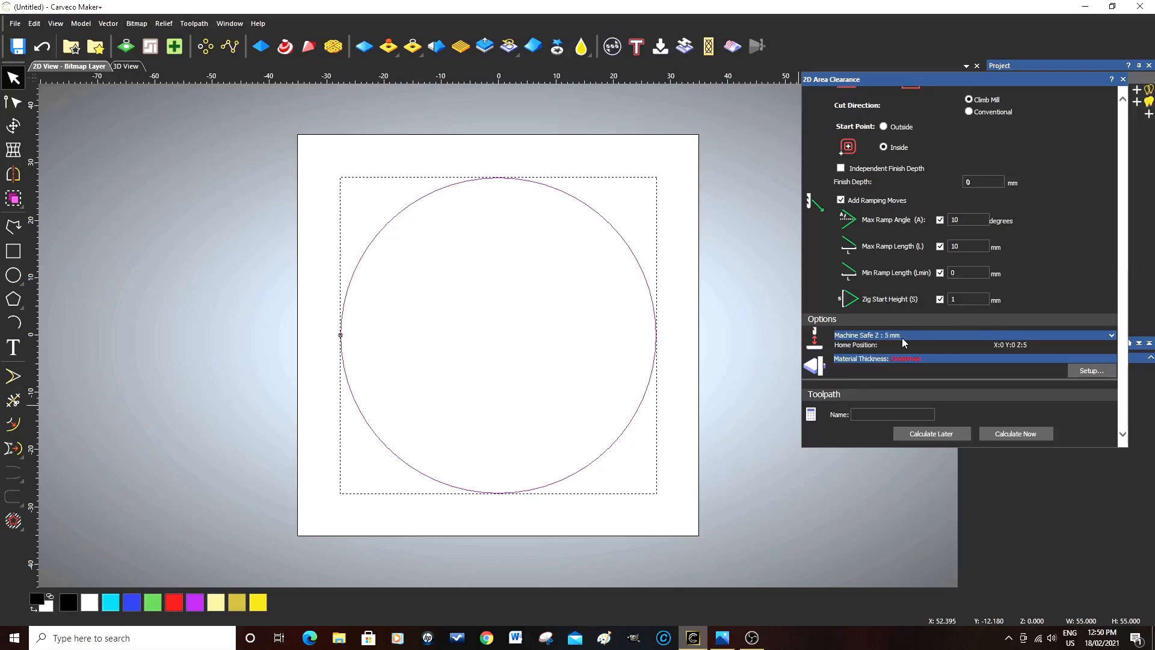
pyautogui.moveTo(927, 342)
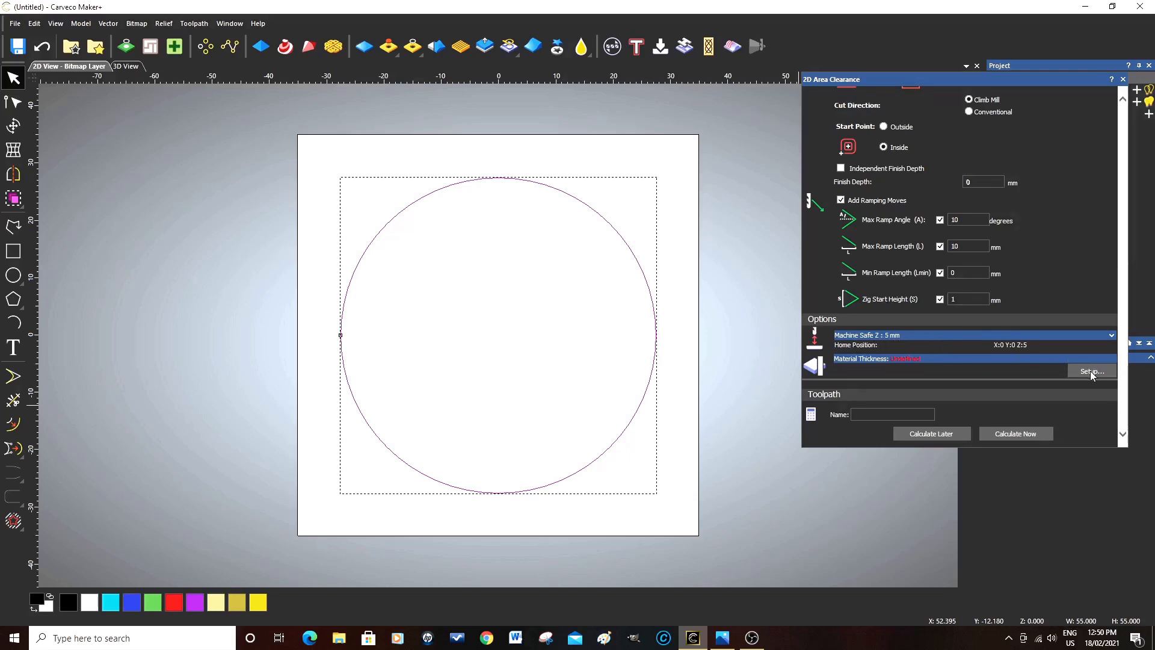
# Set Material Thickness to 19 mm in Material Setup and confirm it.
pyautogui.click(1092, 371)
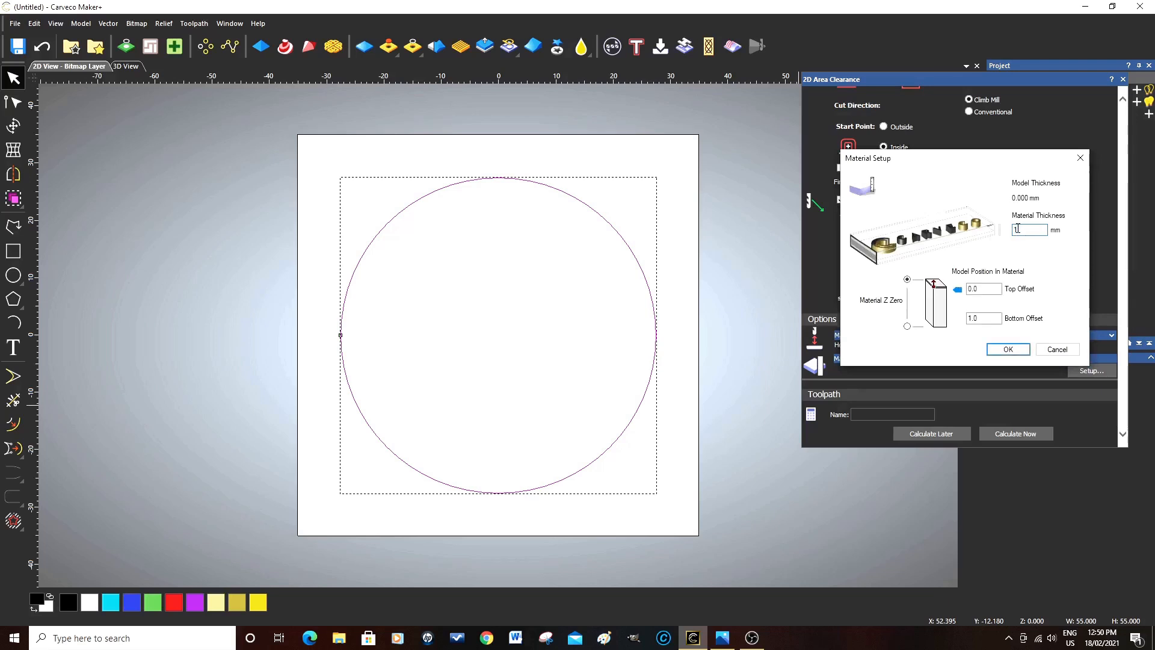
pyautogui.write('19')
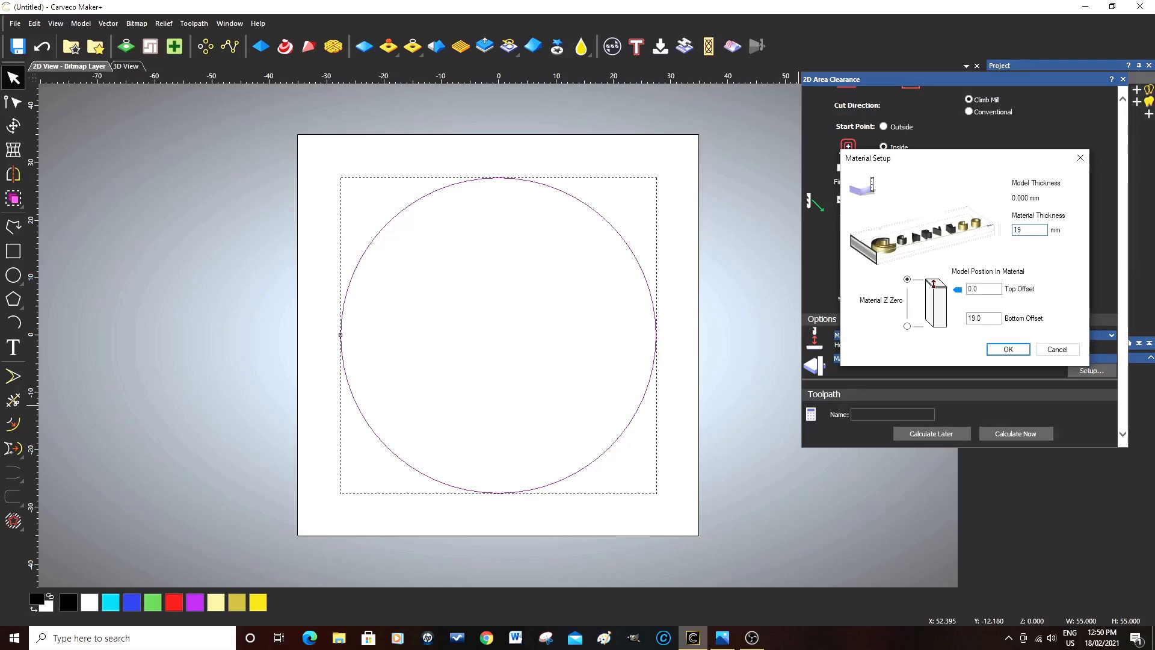
pyautogui.click(1030, 230)
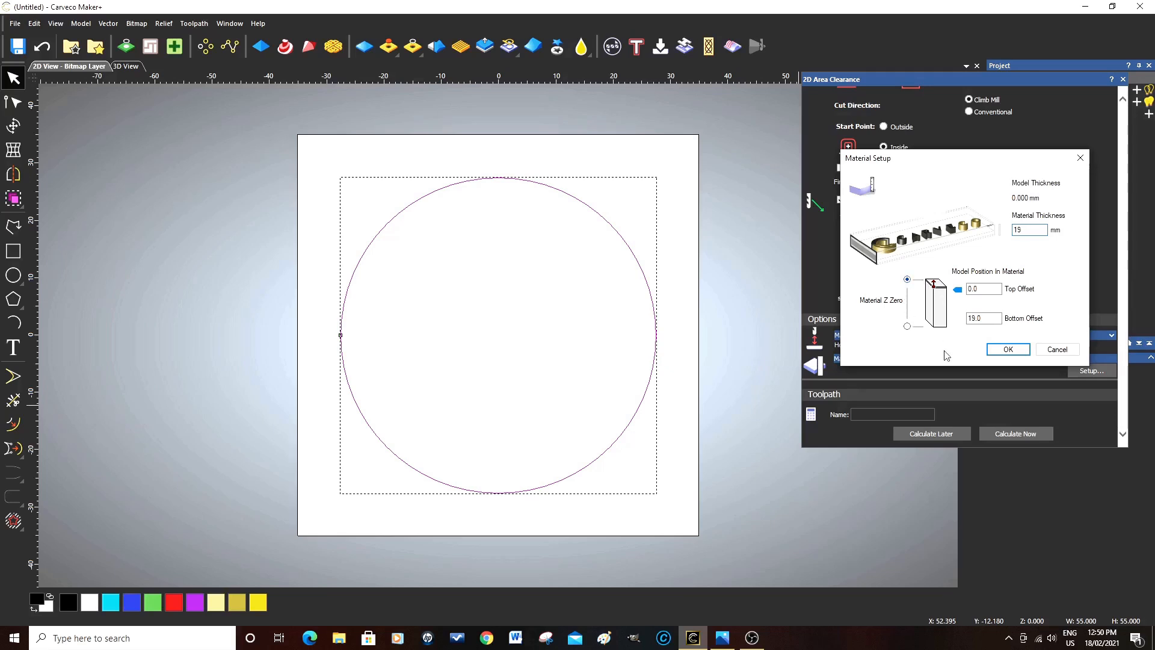
pyautogui.click(1009, 349)
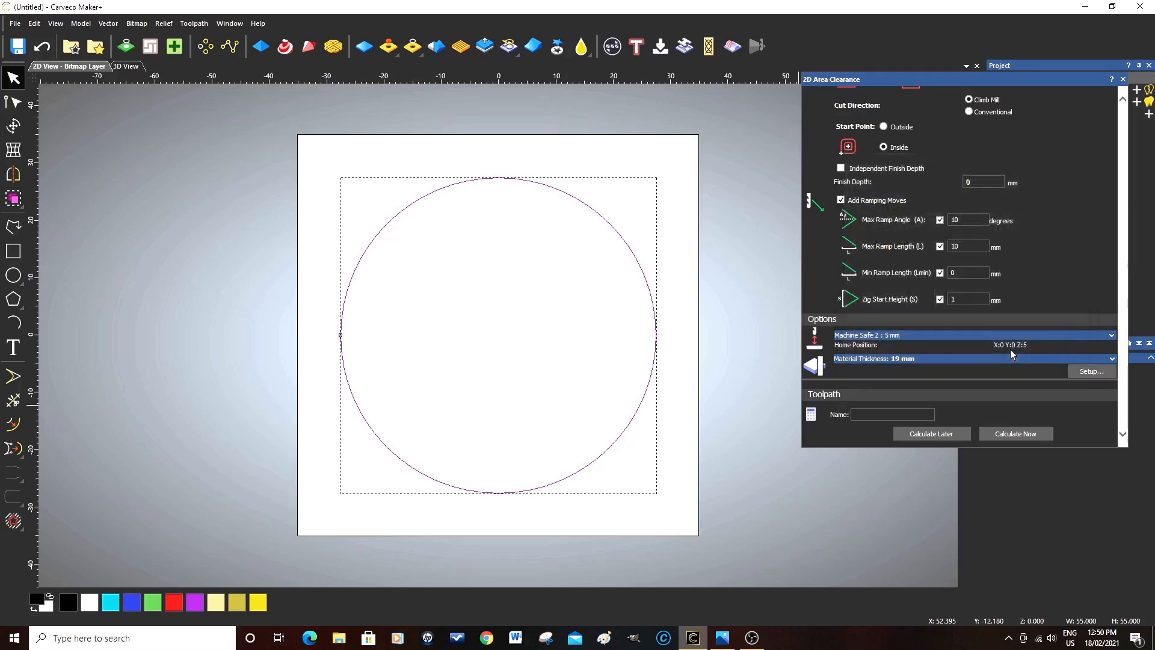
pyautogui.moveTo(1021, 390)
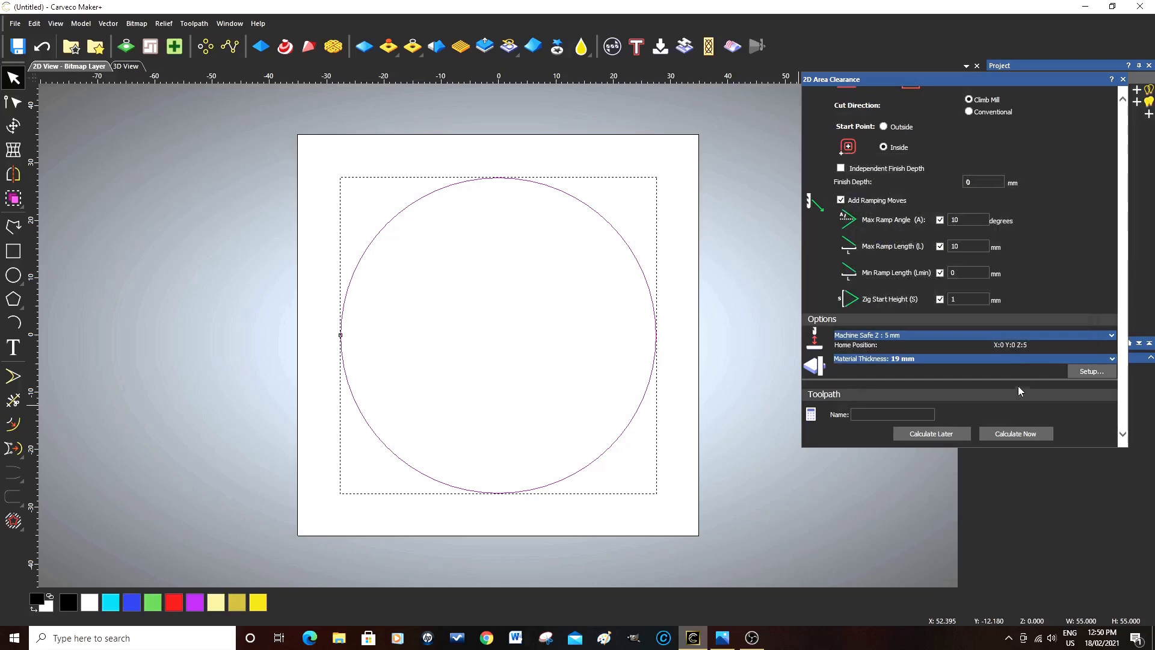
pyautogui.click(893, 414)
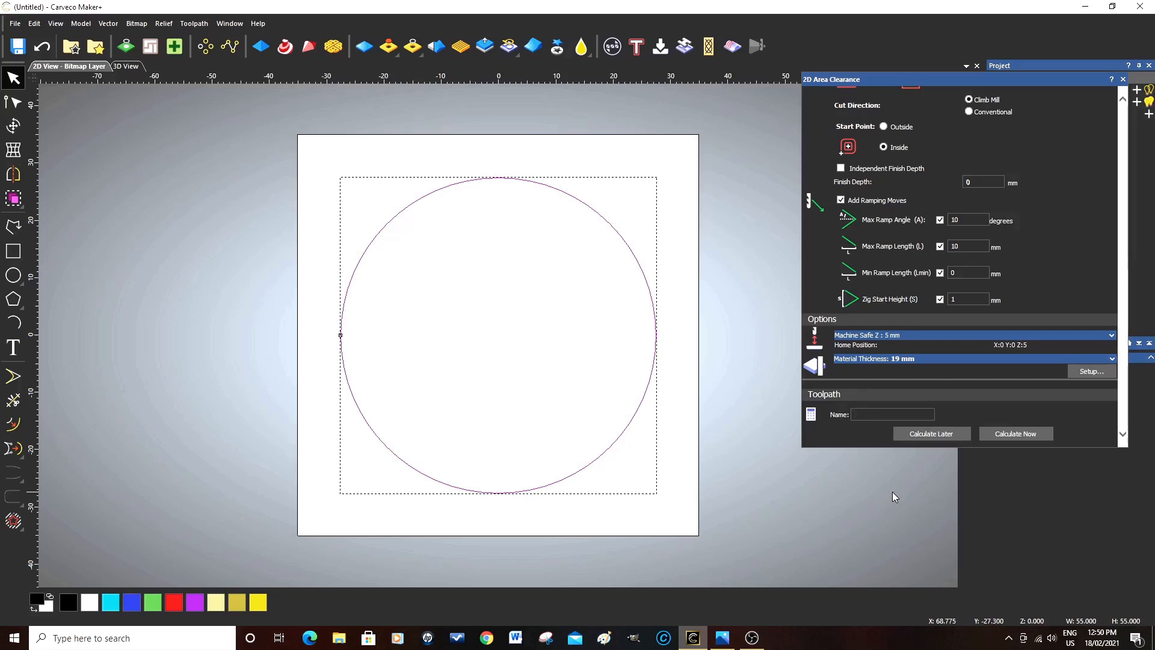
# Enter the toolpath name '55MM 6MM EMILL'.
pyautogui.write('55MM')
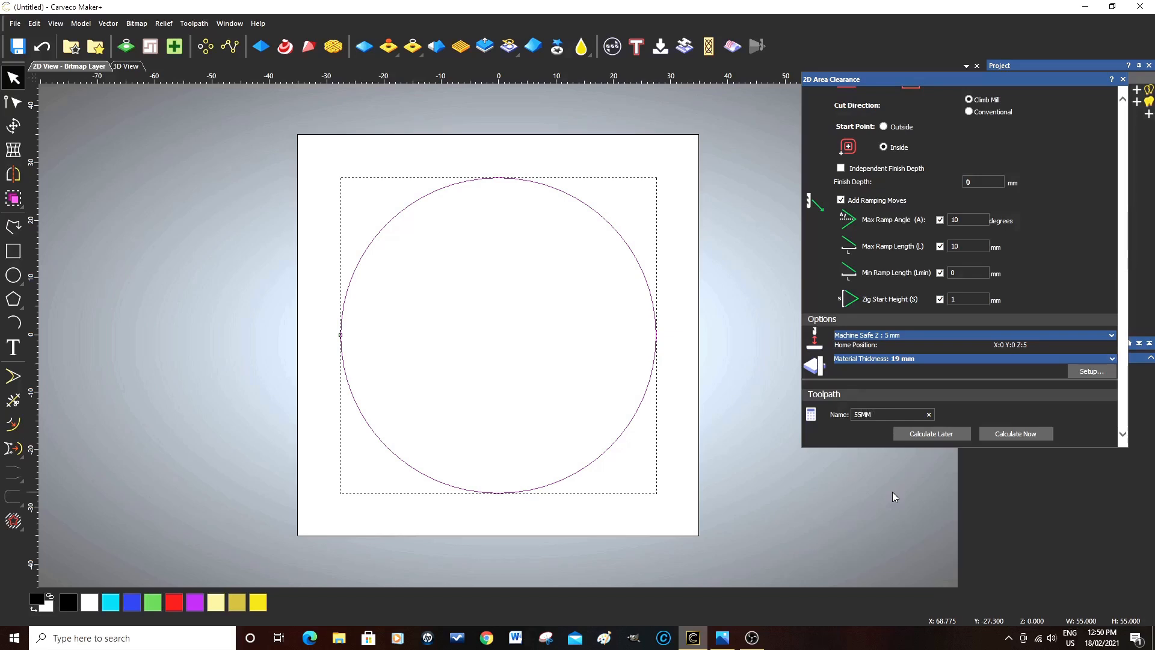
pyautogui.write('6MM')
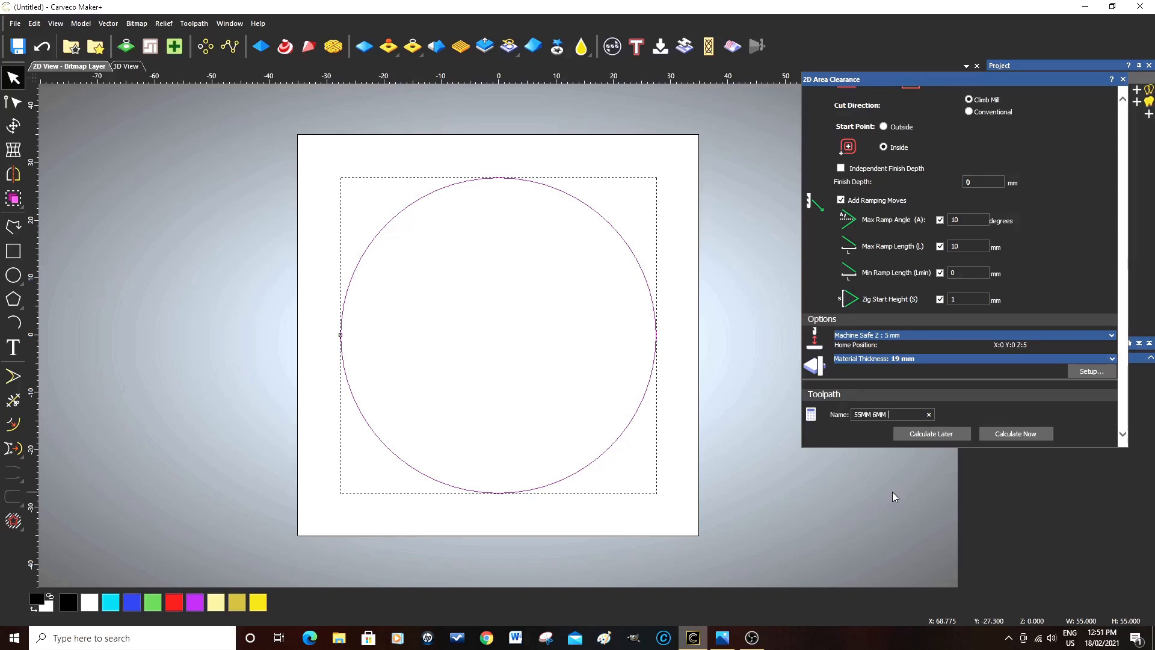
pyautogui.write('EMI')
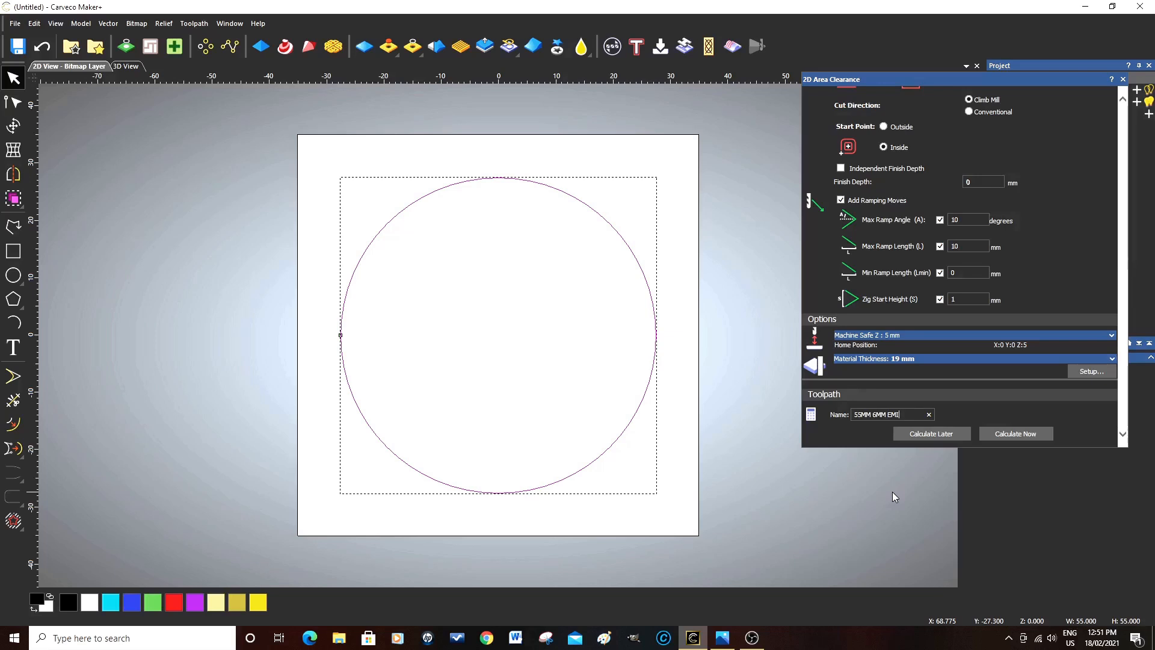
pyautogui.write('LL')
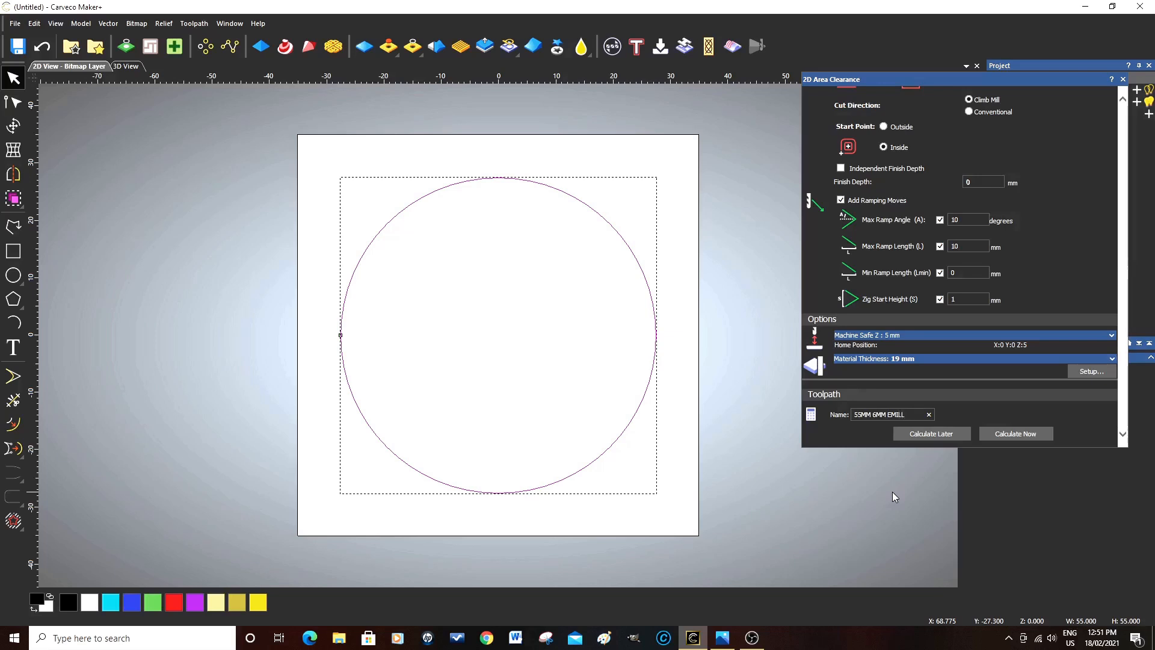
pyautogui.click(891, 414)
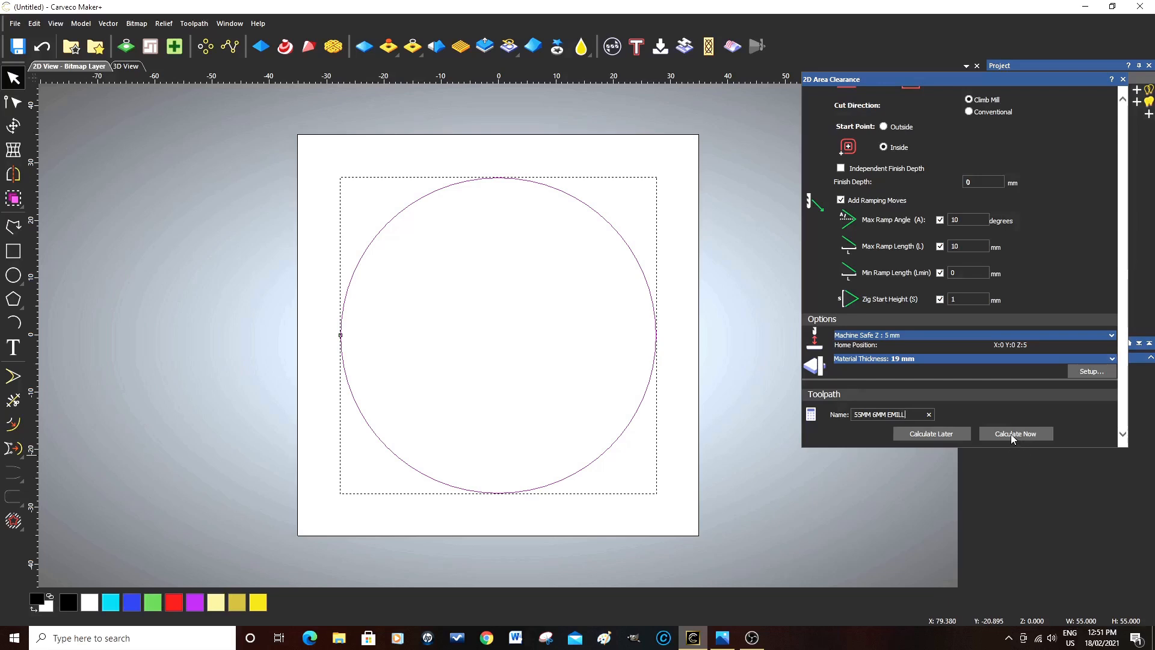
# Calculate the 55MM 6MM EMILL toolpath and close the 2D Area Clearance settings.
pyautogui.click(1016, 434)
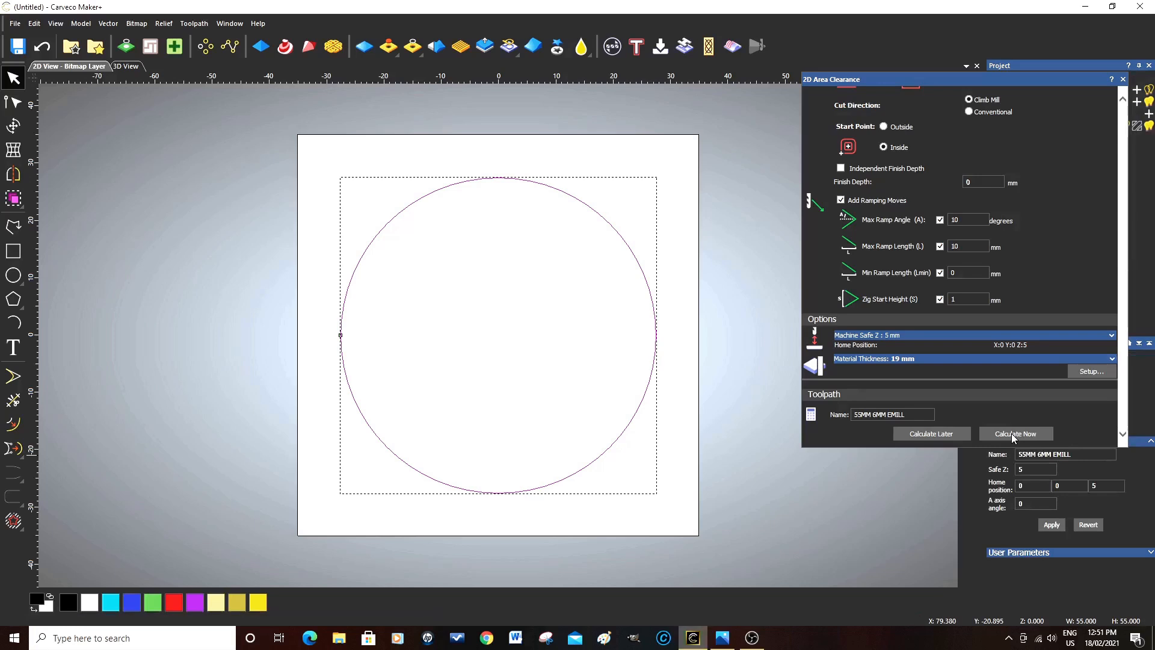
pyautogui.click(1016, 433)
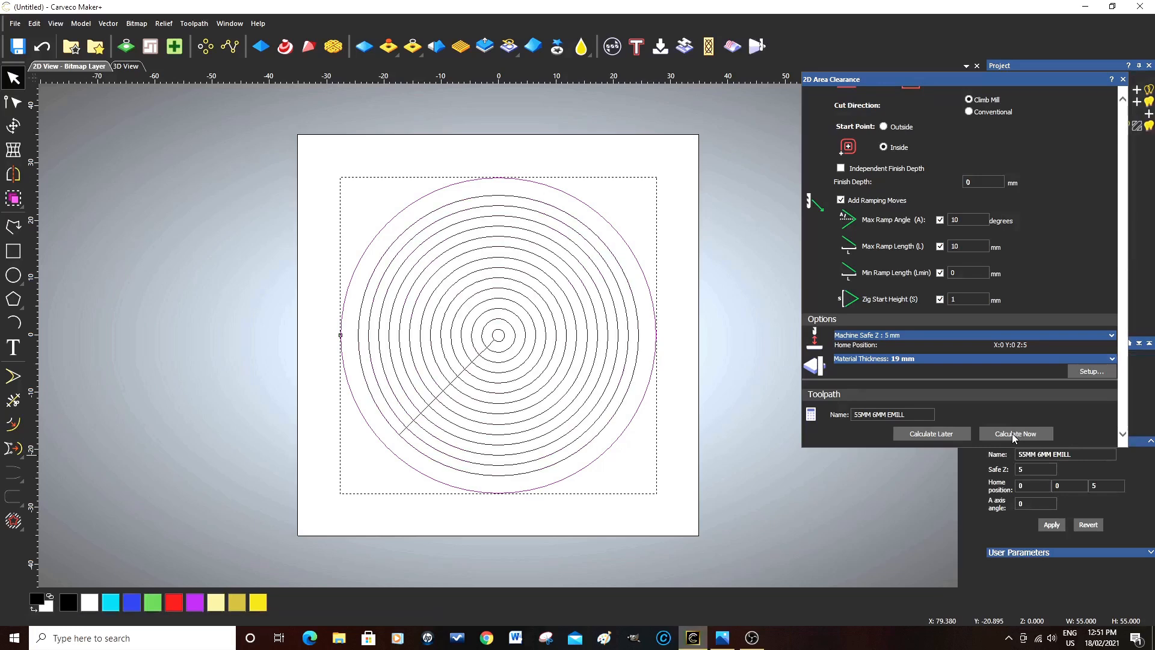
pyautogui.moveTo(523, 415)
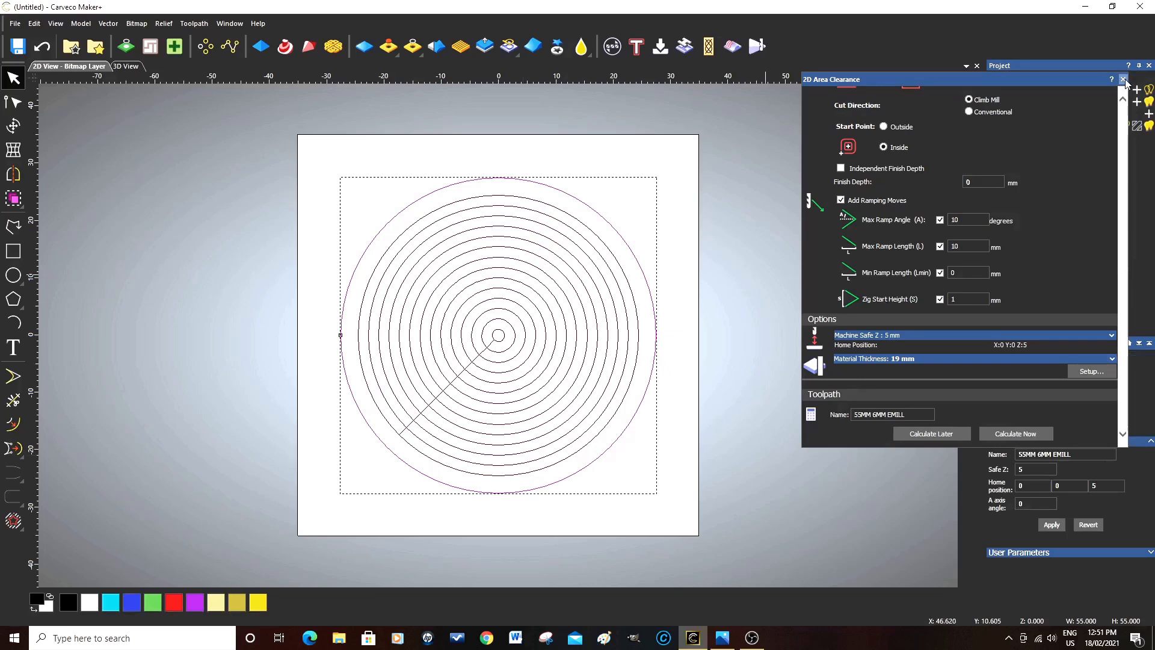
pyautogui.click(1121, 97)
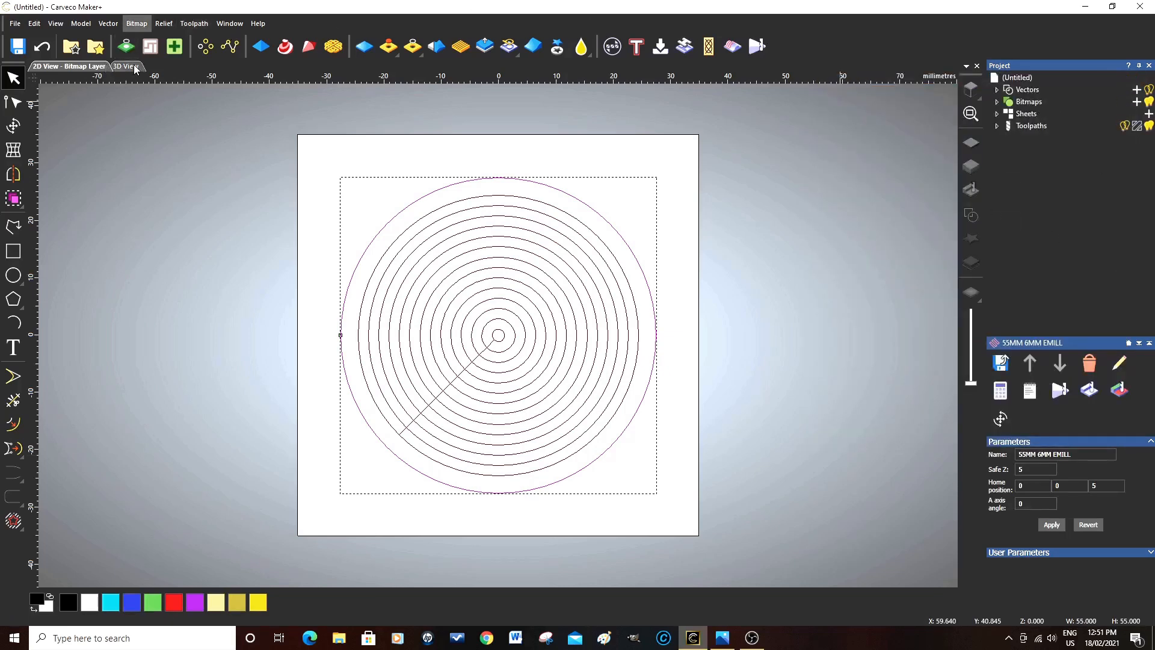
# View the concentric clearance passes on the block in the 3D View.
pyautogui.click(127, 67)
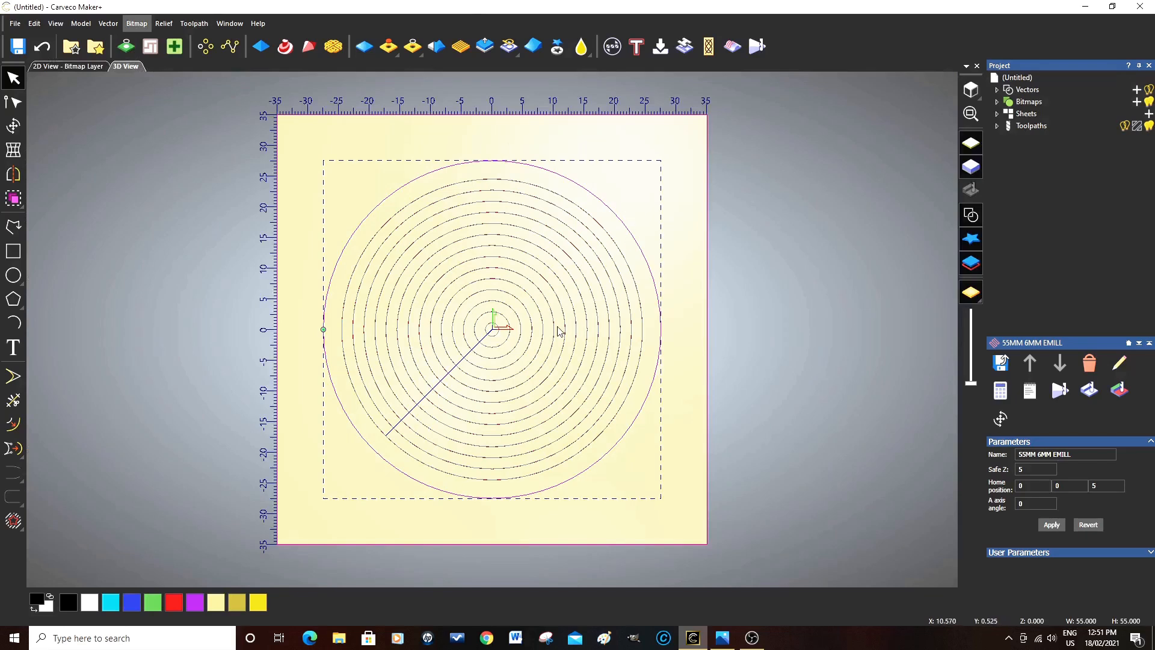
pyautogui.moveTo(535, 378)
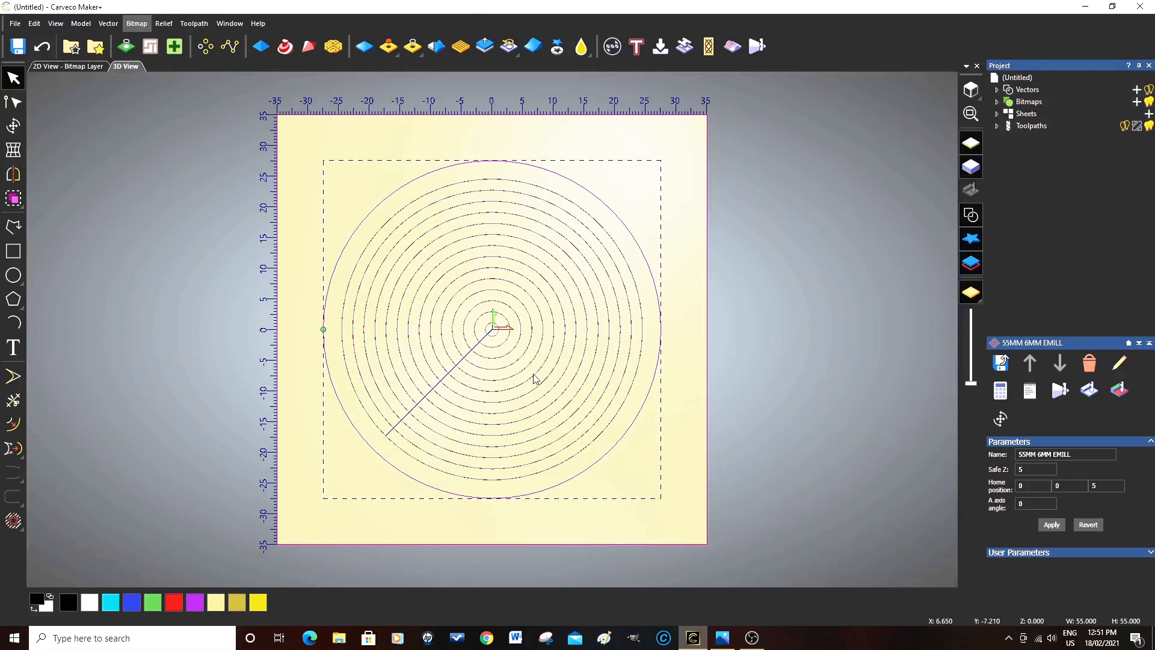
pyautogui.moveTo(556, 386)
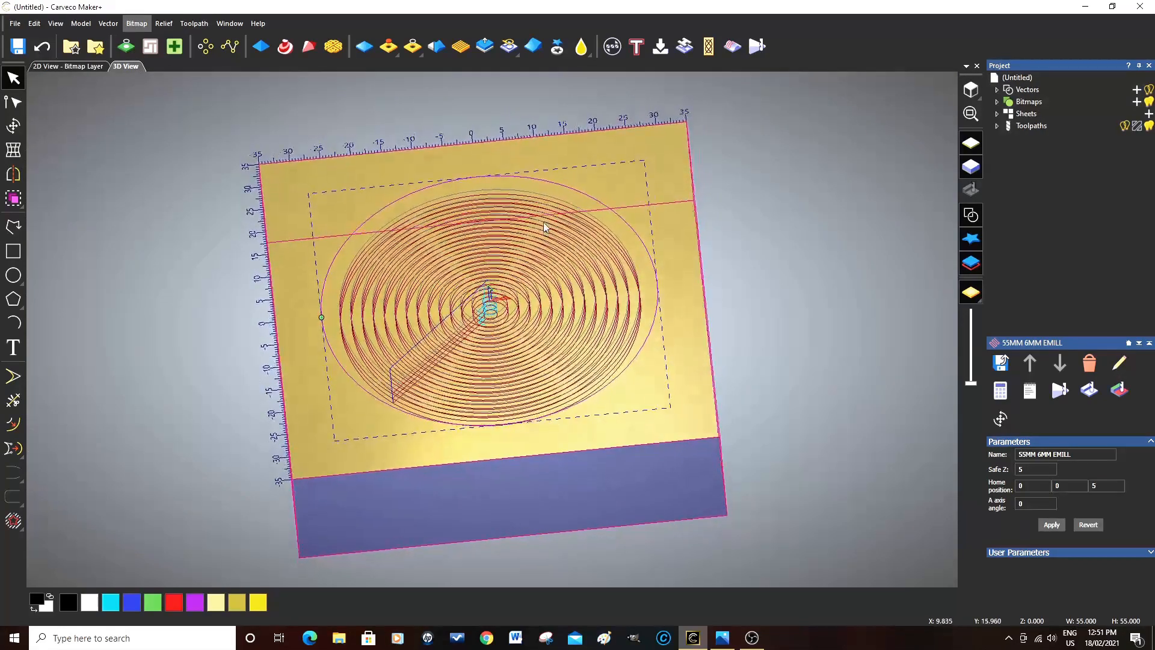
pyautogui.moveTo(545, 229); pyautogui.dragTo(570, 218)
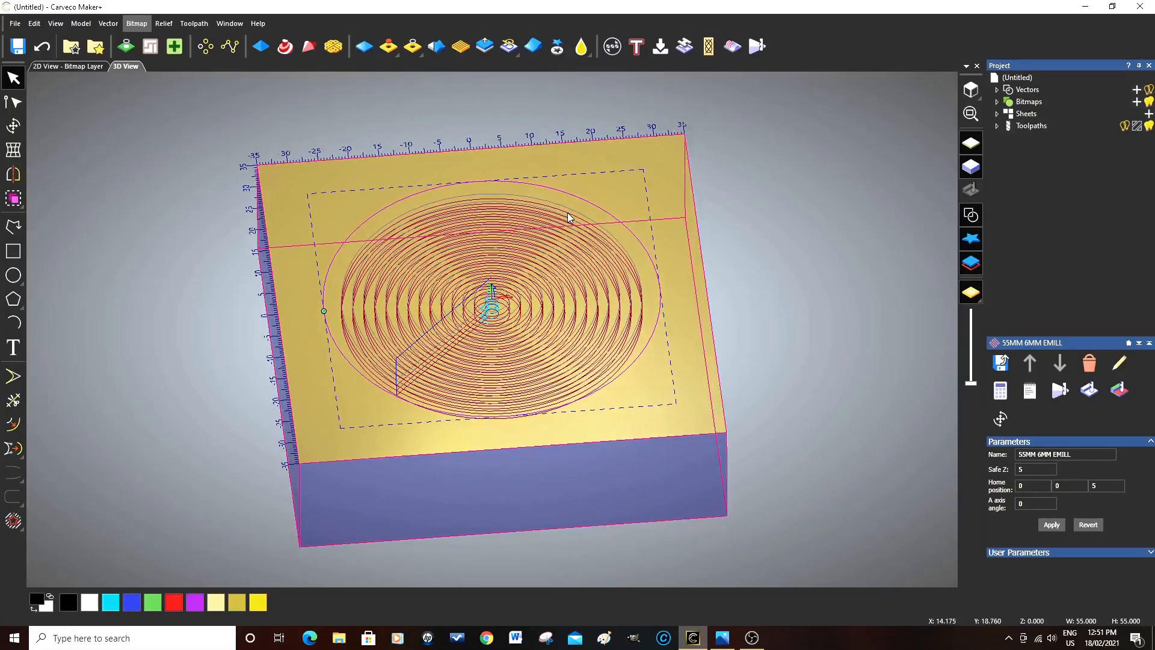
pyautogui.moveTo(414, 364)
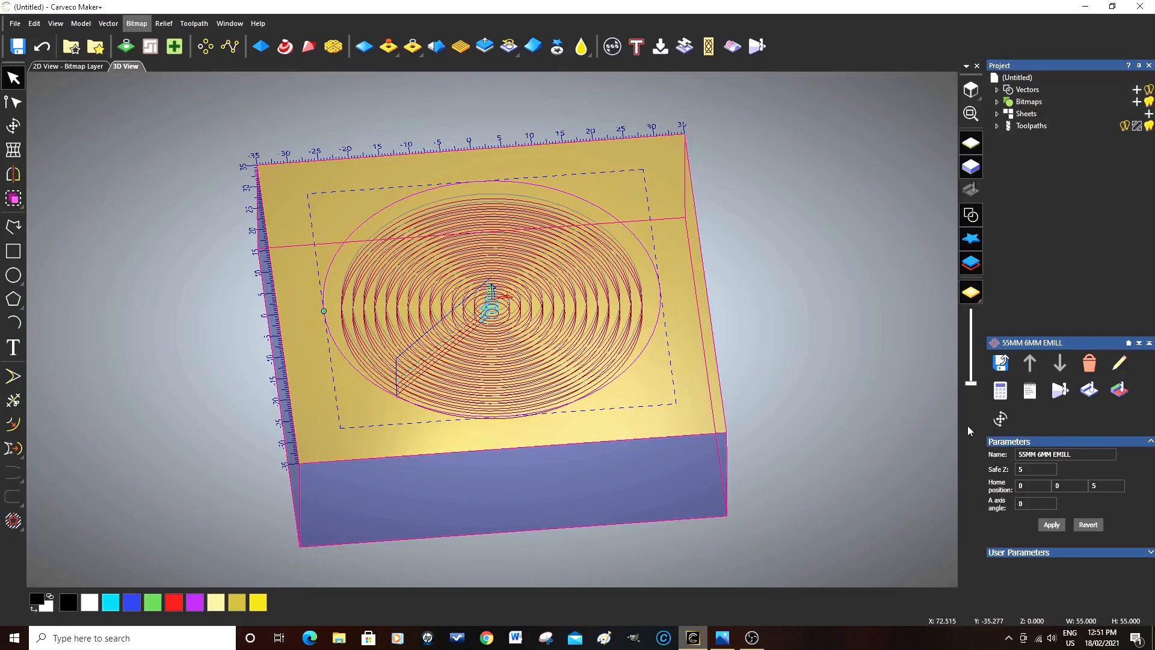
pyautogui.click(1060, 390)
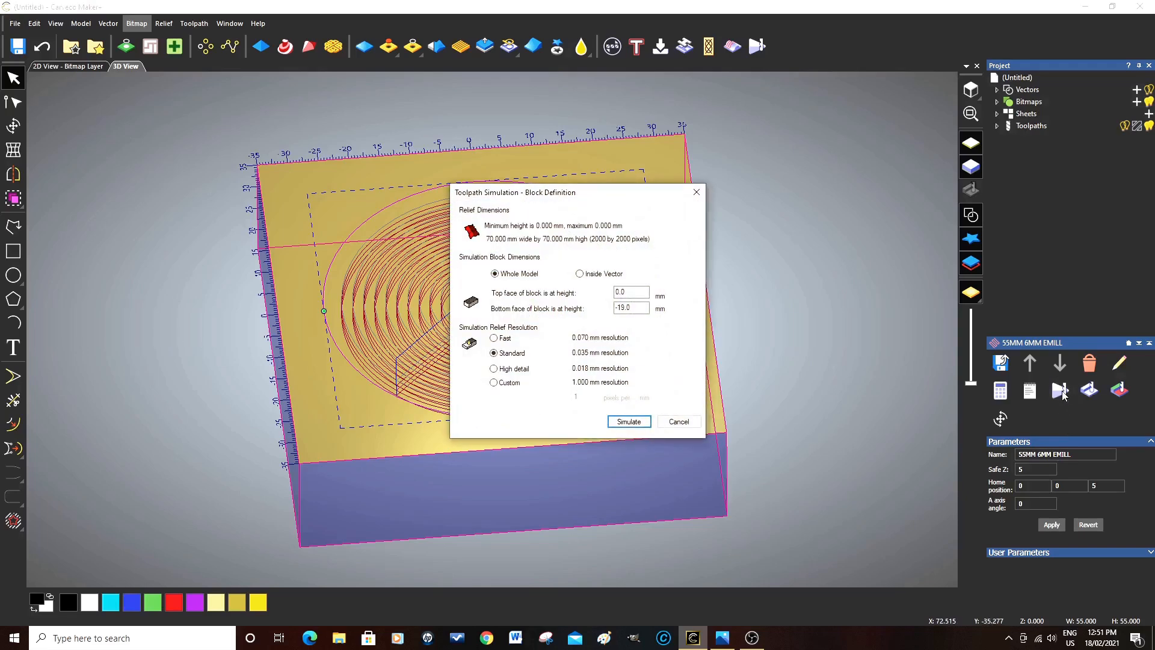
pyautogui.moveTo(543, 360)
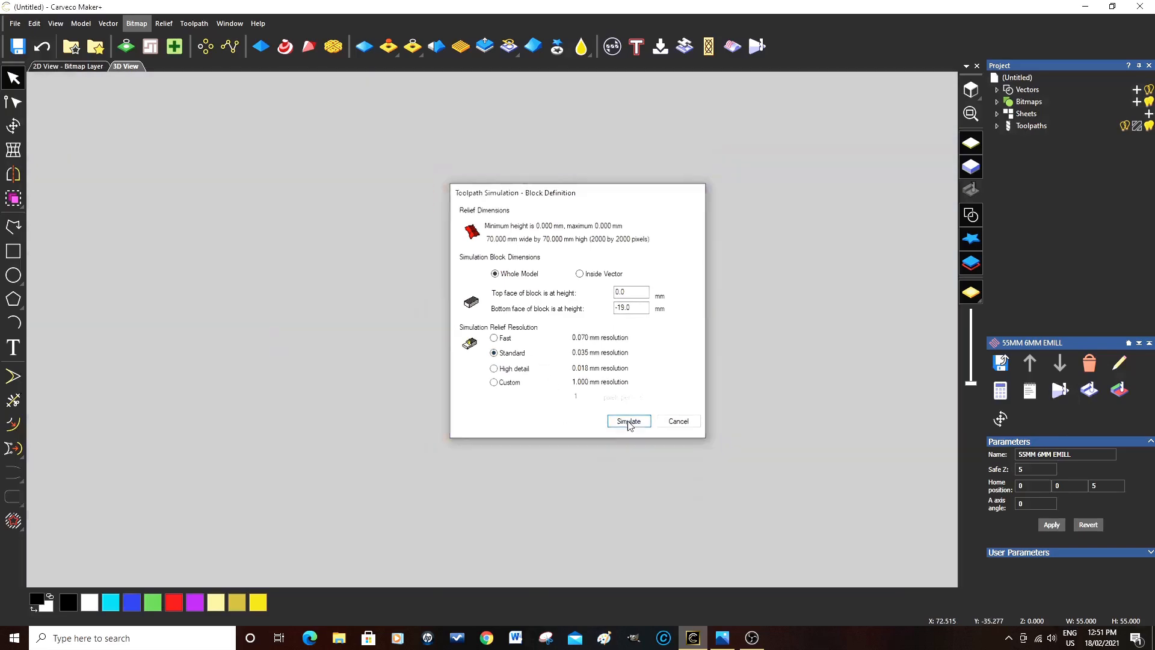
# Simulate the whole model at standard resolution on the 0 to -19 mm block.
pyautogui.click(628, 422)
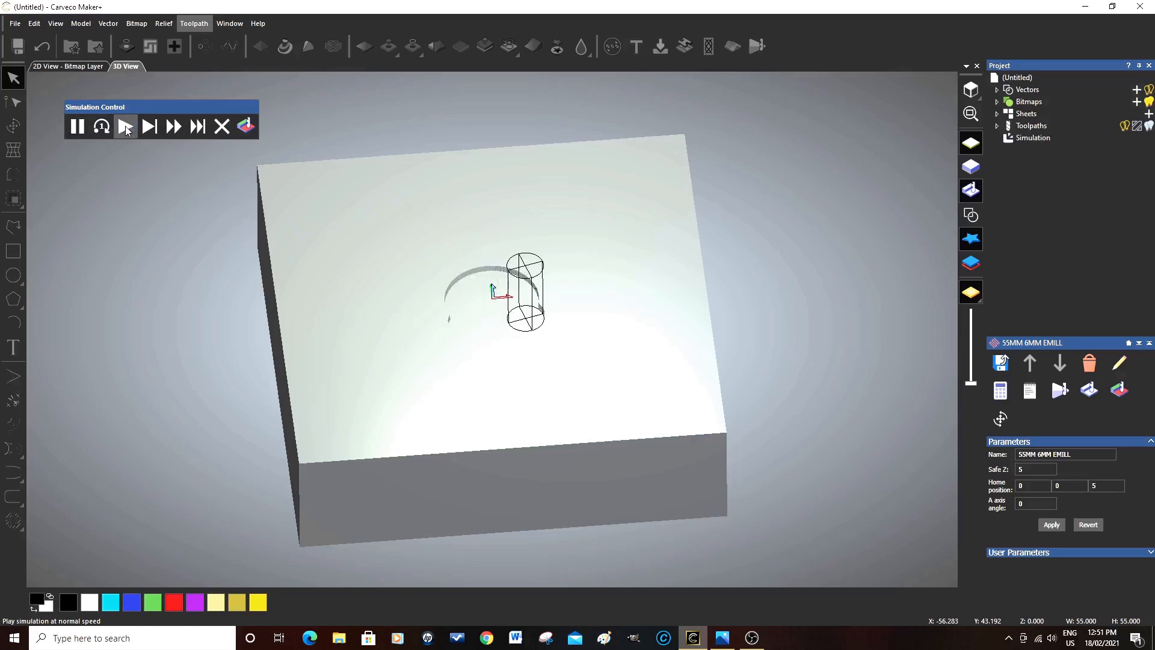
pyautogui.click(174, 128)
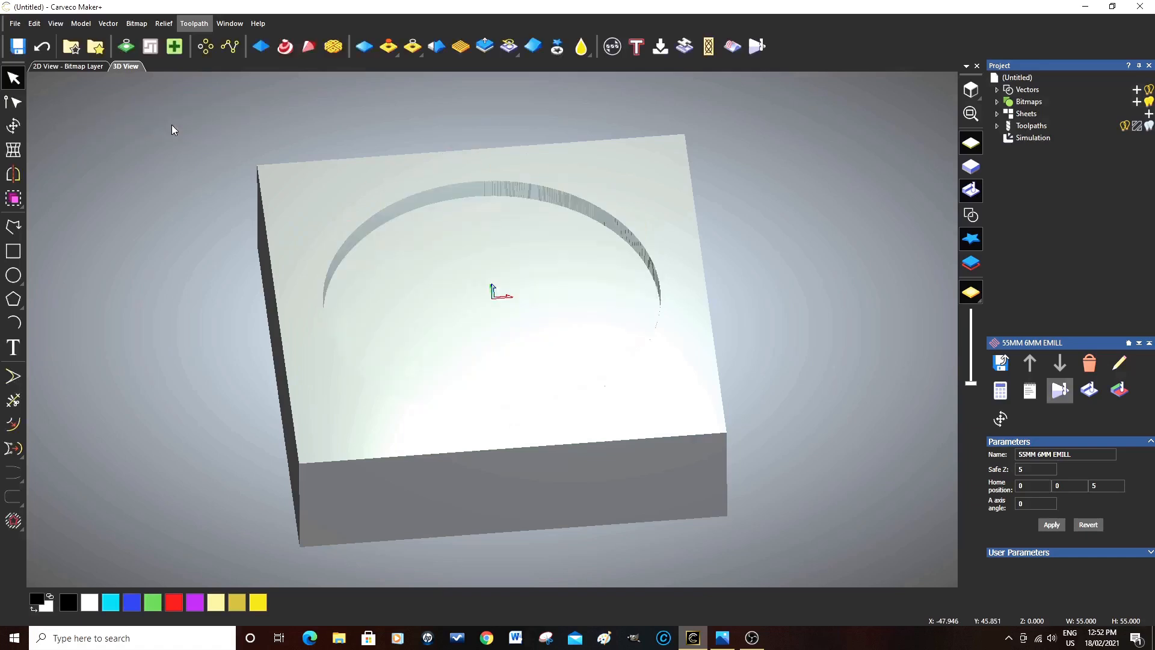
# After the pocket is cut, show the simulation's rendering settings.
pyautogui.click(1033, 137)
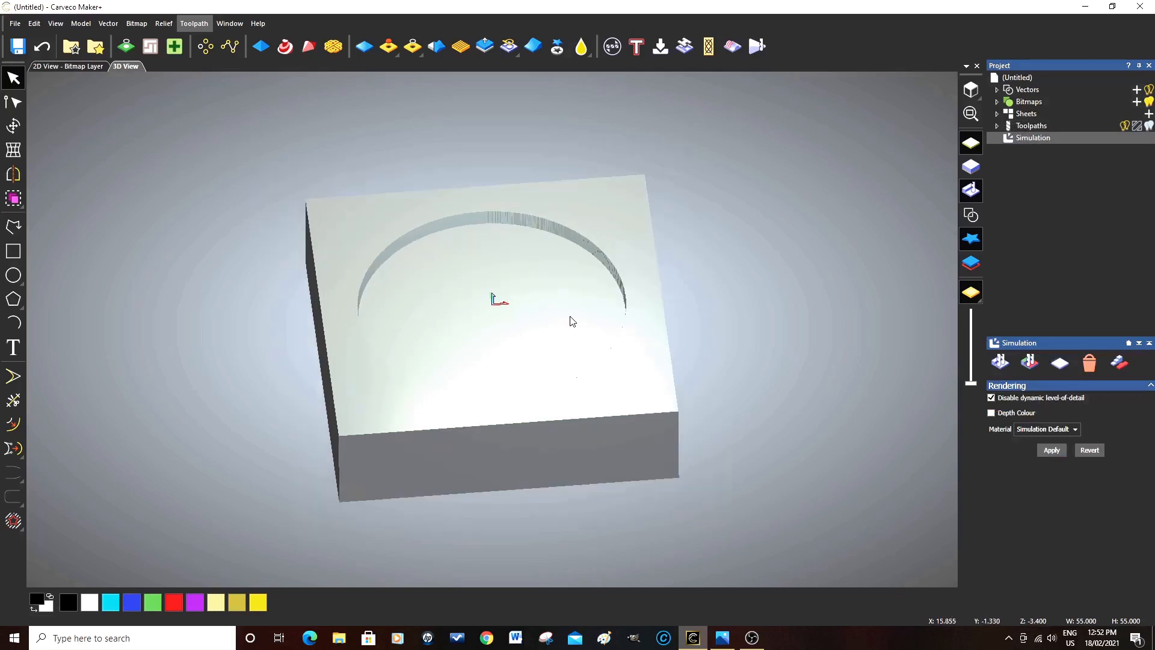
pyautogui.moveTo(580, 402)
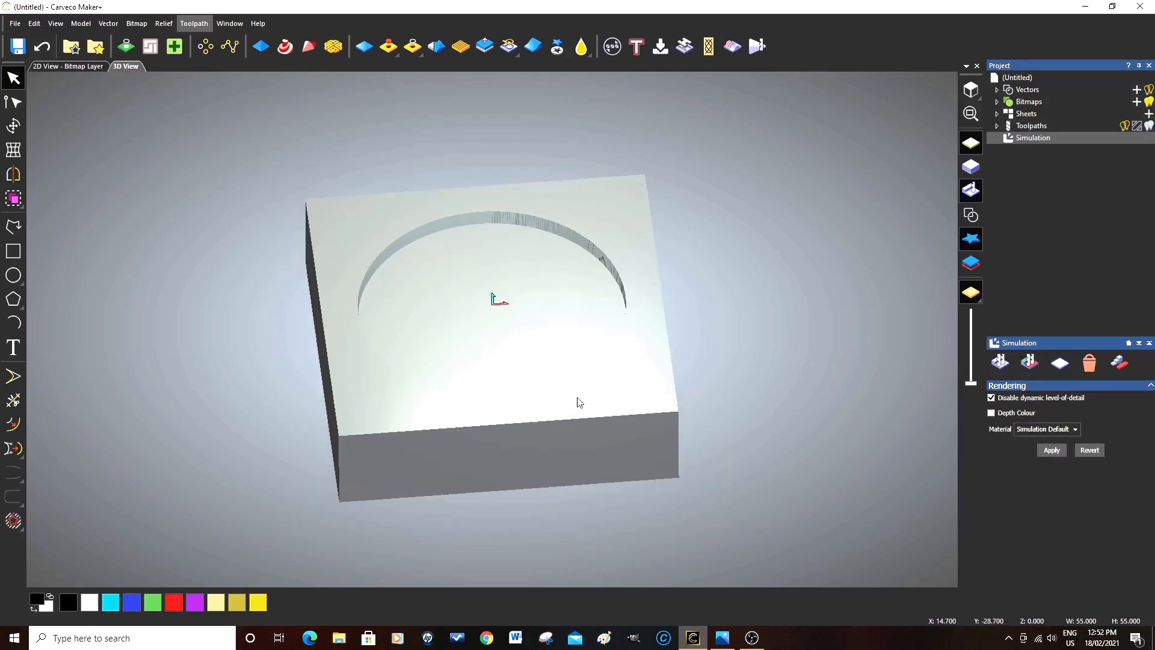
# Orbit the cut block and list the available simulation materials.
pyautogui.moveTo(579, 402); pyautogui.dragTo(629, 337)
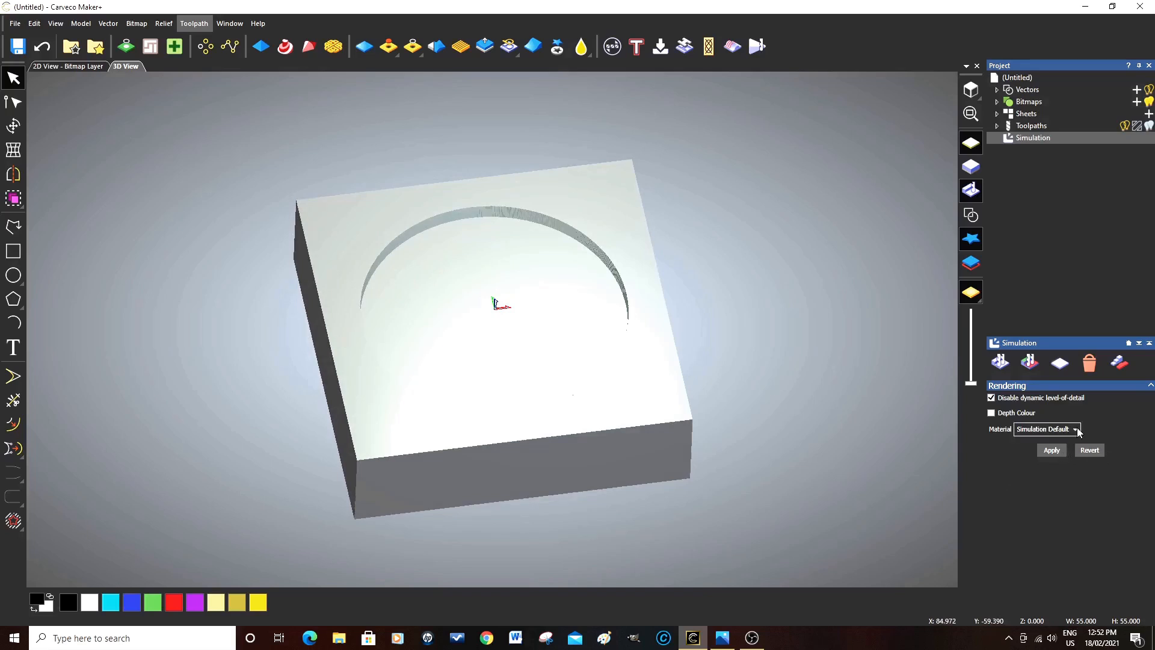
pyautogui.click(1076, 429)
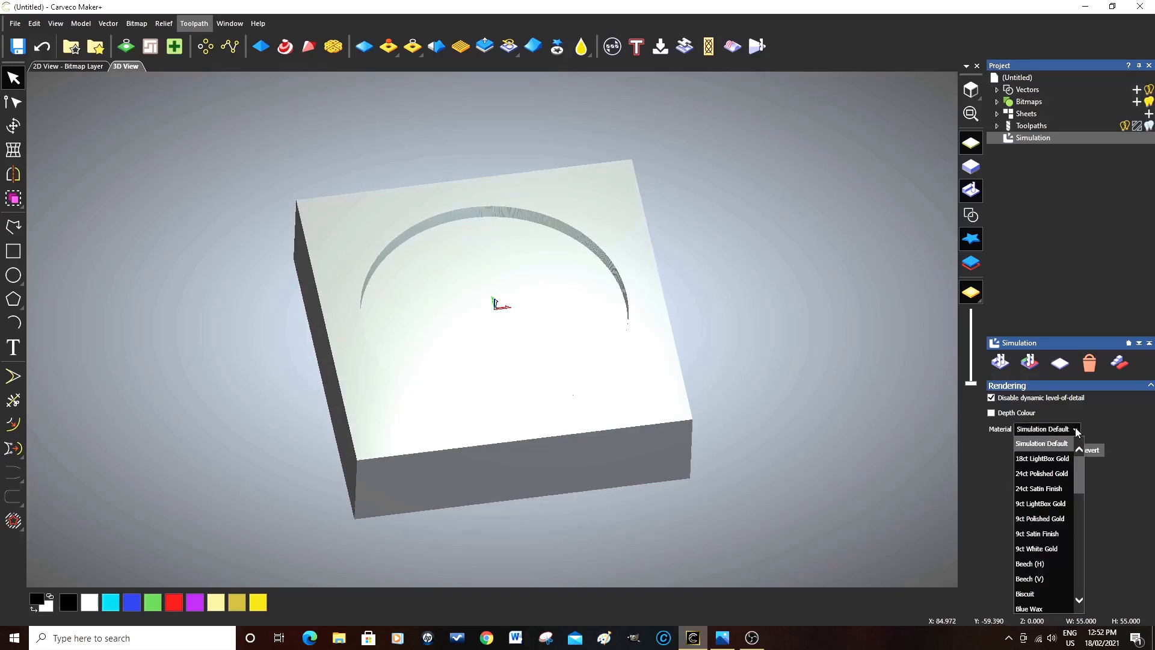
pyautogui.moveTo(1081, 440)
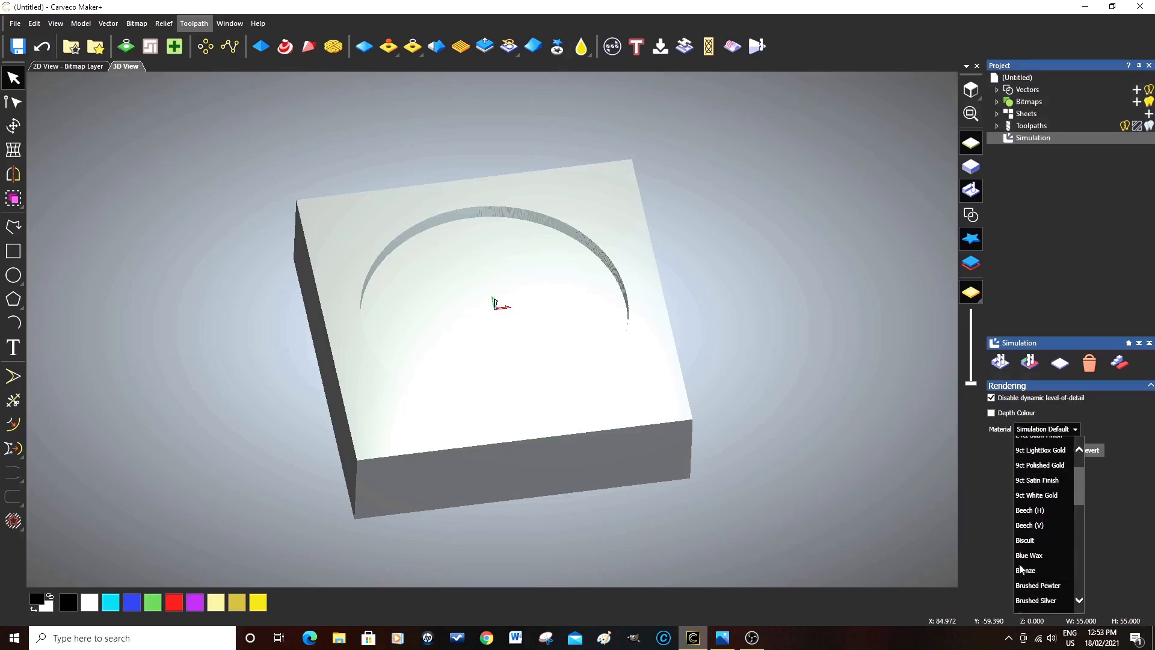
pyautogui.click(1026, 571)
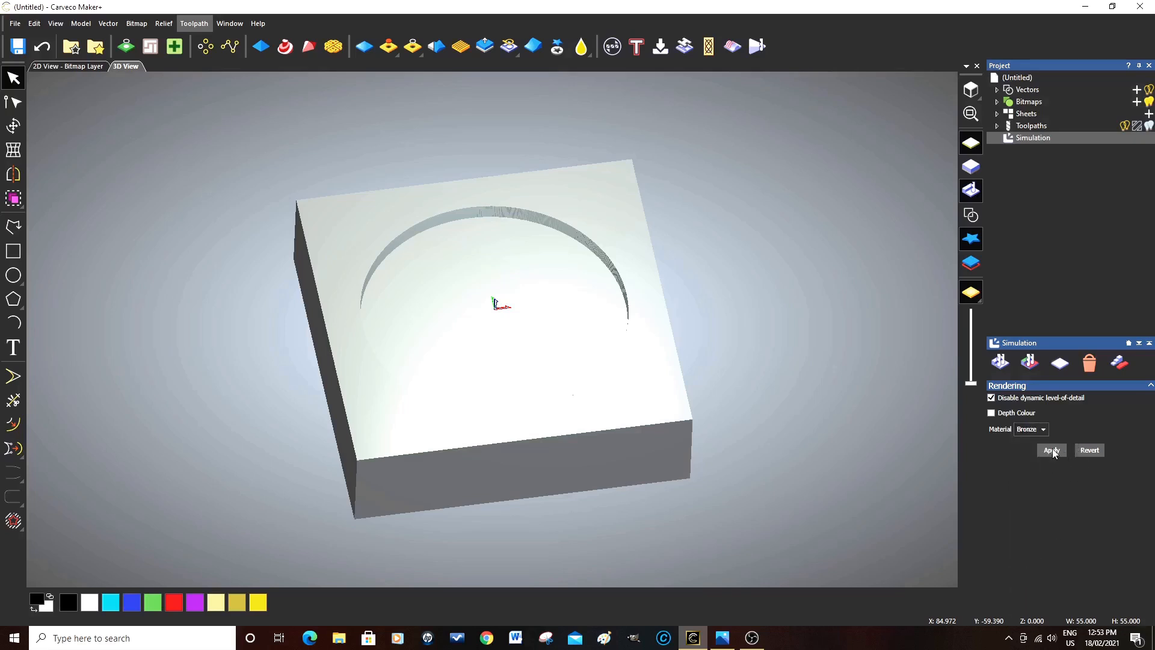
pyautogui.click(1052, 450)
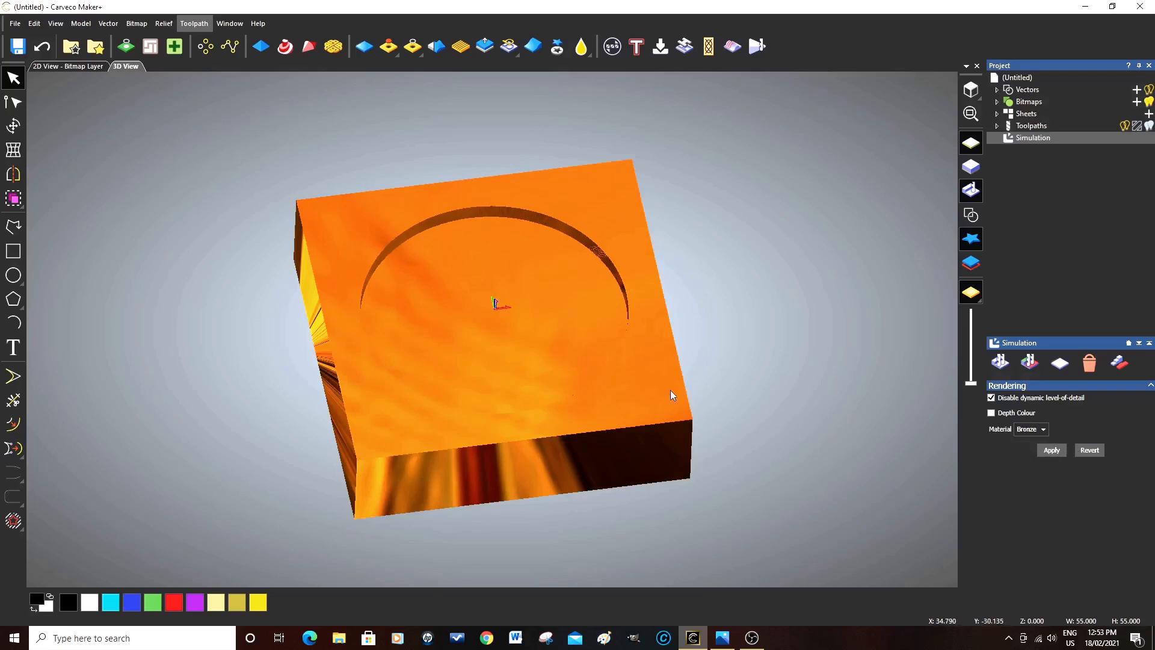
pyautogui.moveTo(671, 395); pyautogui.dragTo(513, 412)
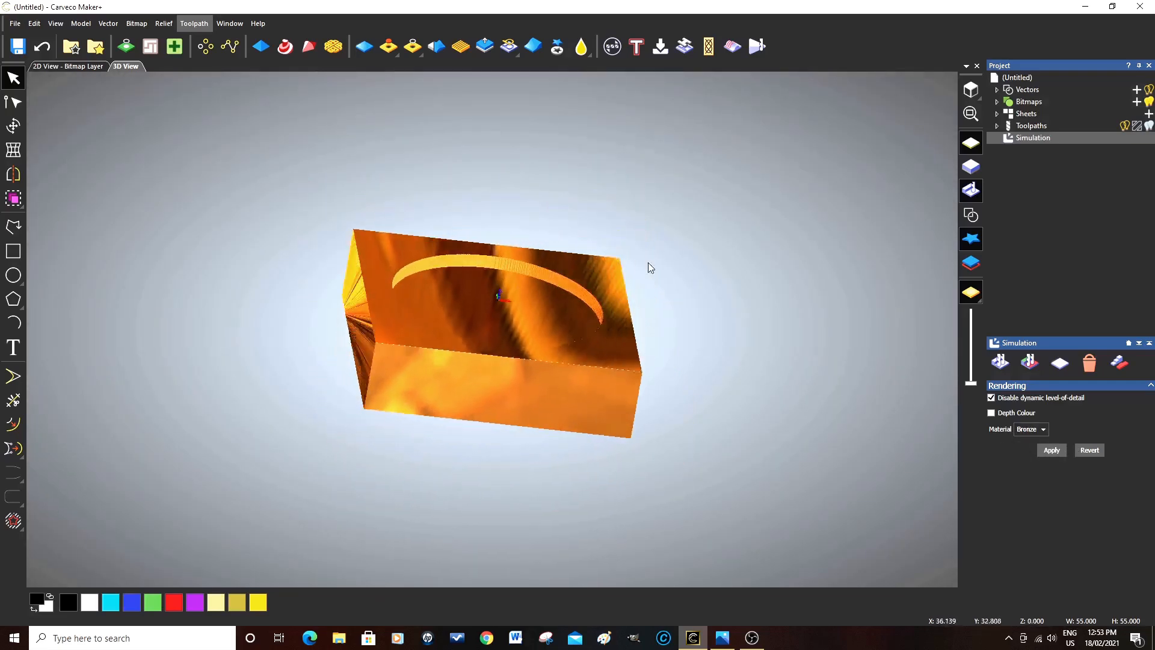
pyautogui.moveTo(649, 267); pyautogui.dragTo(658, 362)
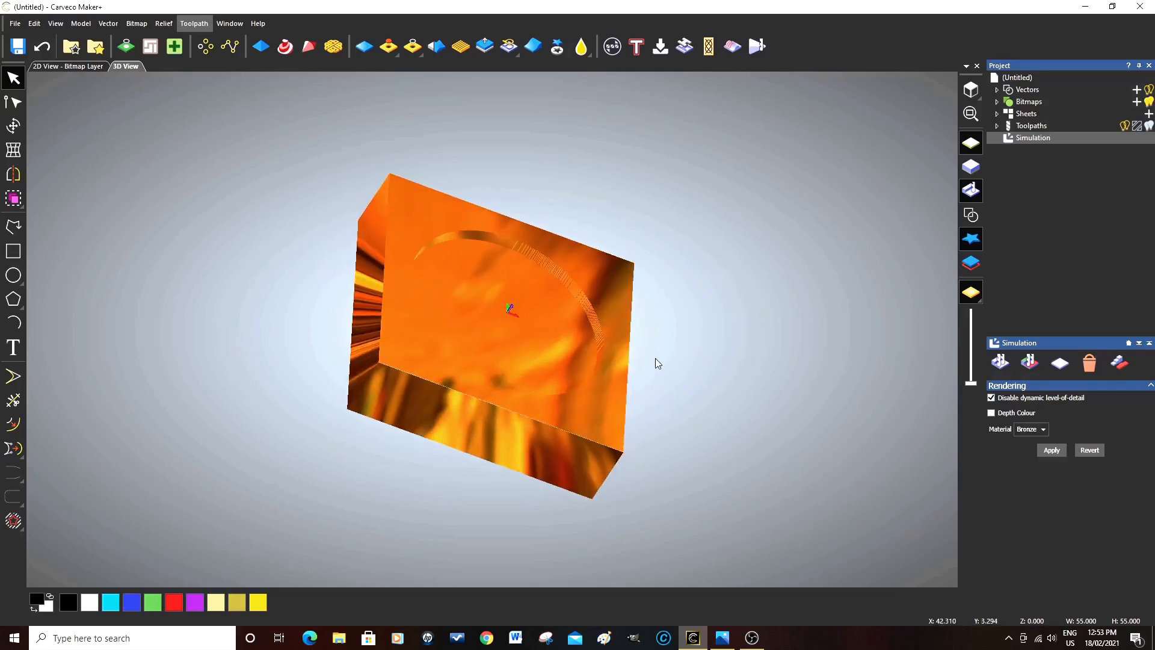
pyautogui.moveTo(658, 362); pyautogui.dragTo(494, 235)
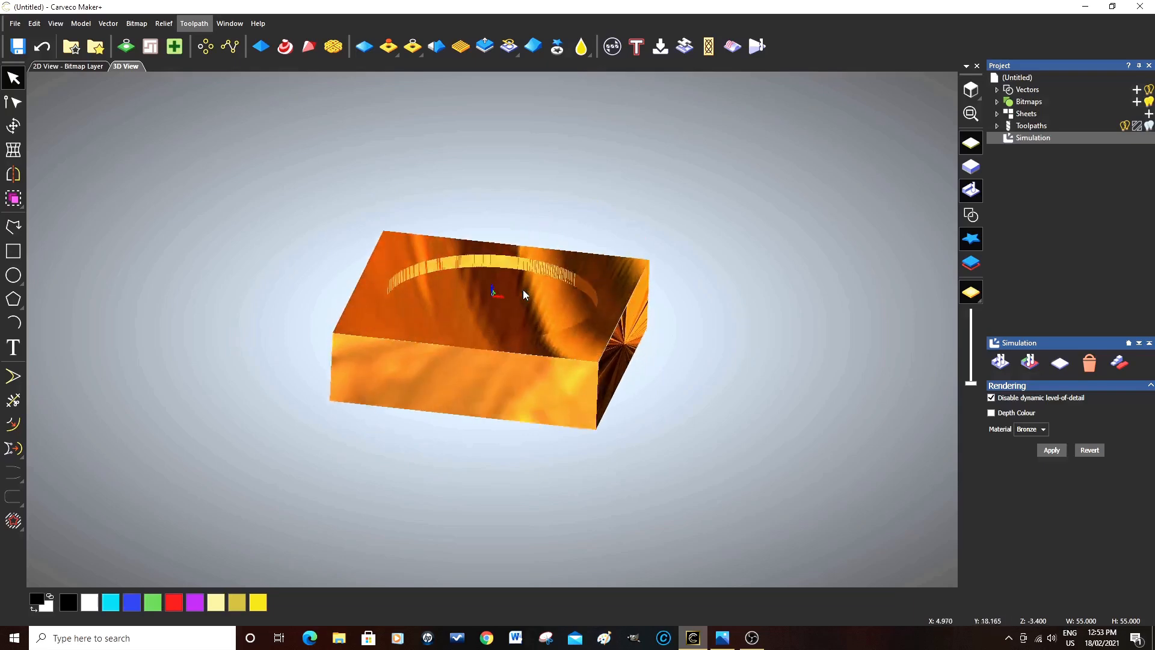
pyautogui.moveTo(523, 295); pyautogui.dragTo(513, 362)
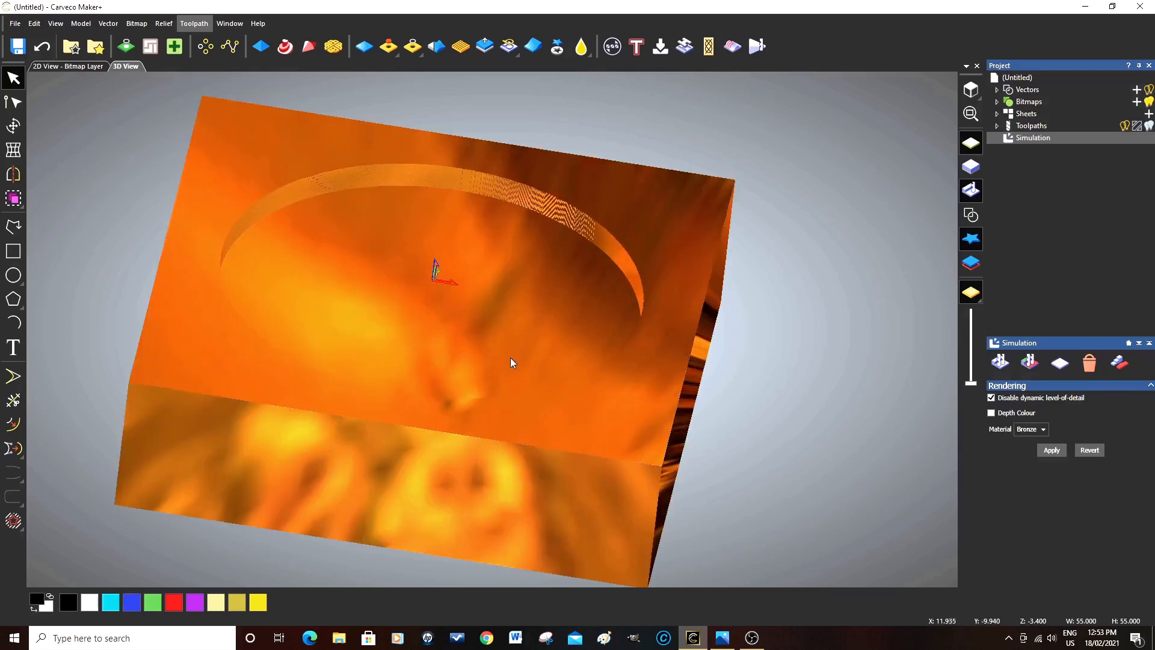
pyautogui.moveTo(513, 362); pyautogui.dragTo(485, 319)
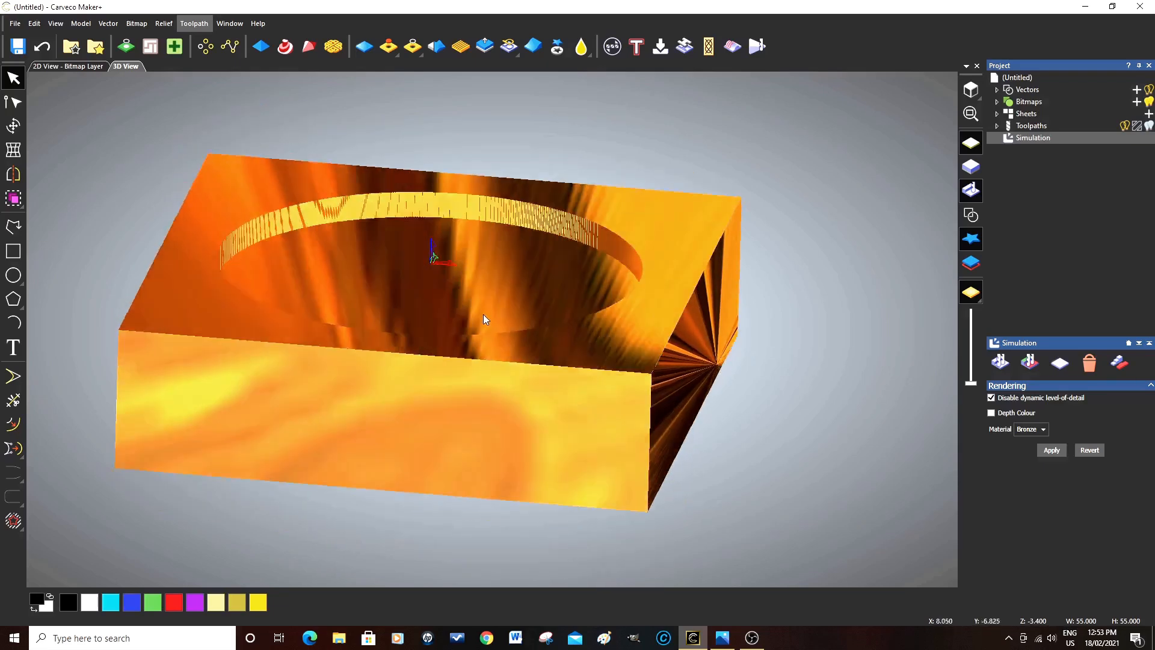
pyautogui.moveTo(485, 319); pyautogui.dragTo(542, 435)
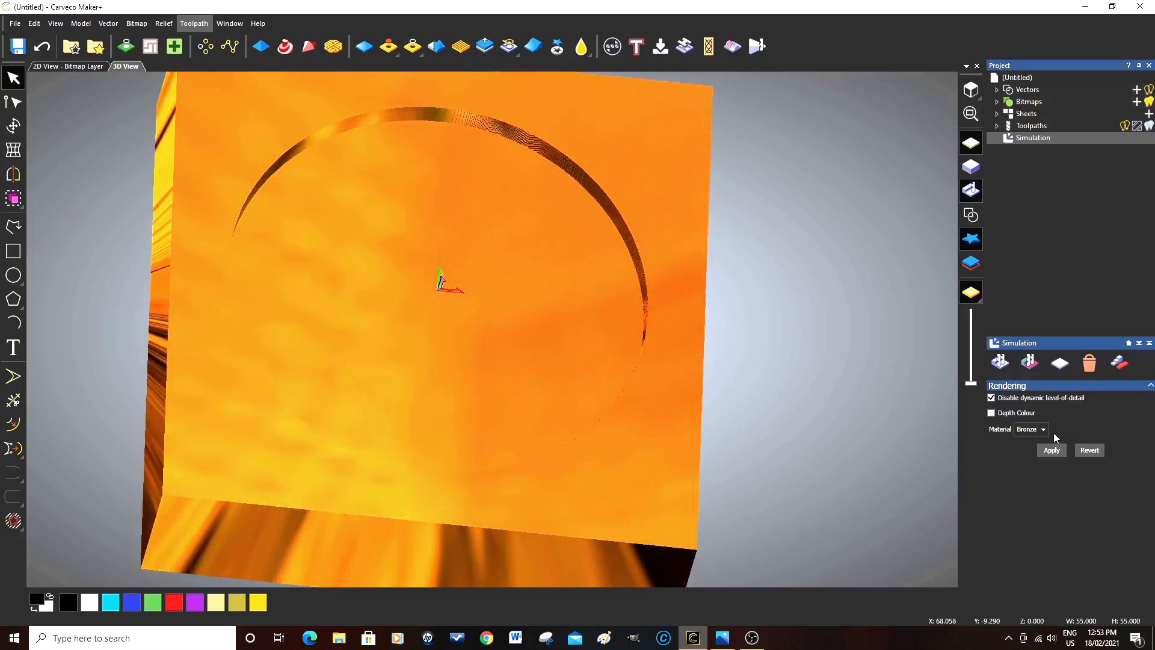
# Apply the Mahogany (H) material to the simulated block and inspect the pocket.
pyautogui.click(1043, 428)
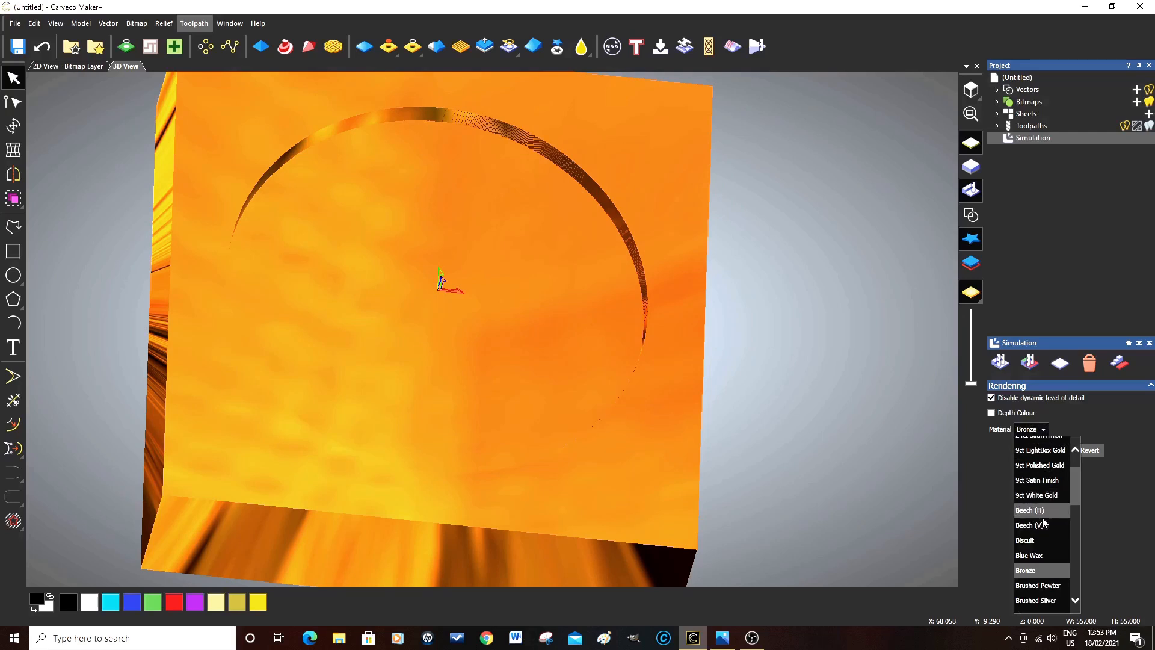
pyautogui.scroll(-3)
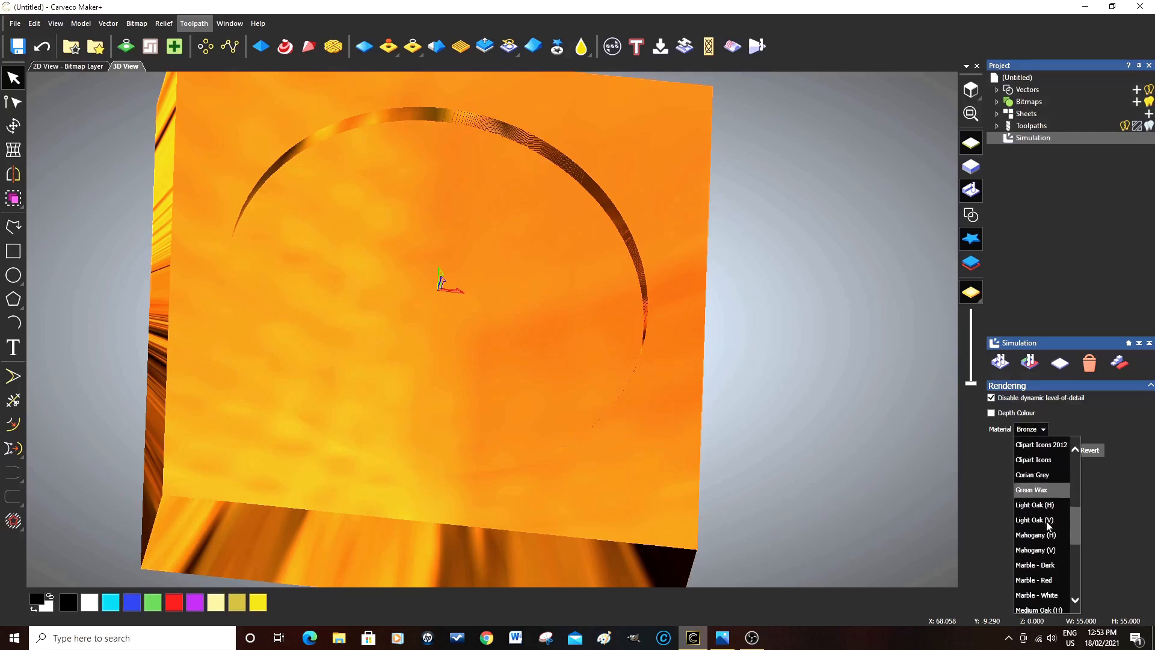
pyautogui.moveTo(1039, 550)
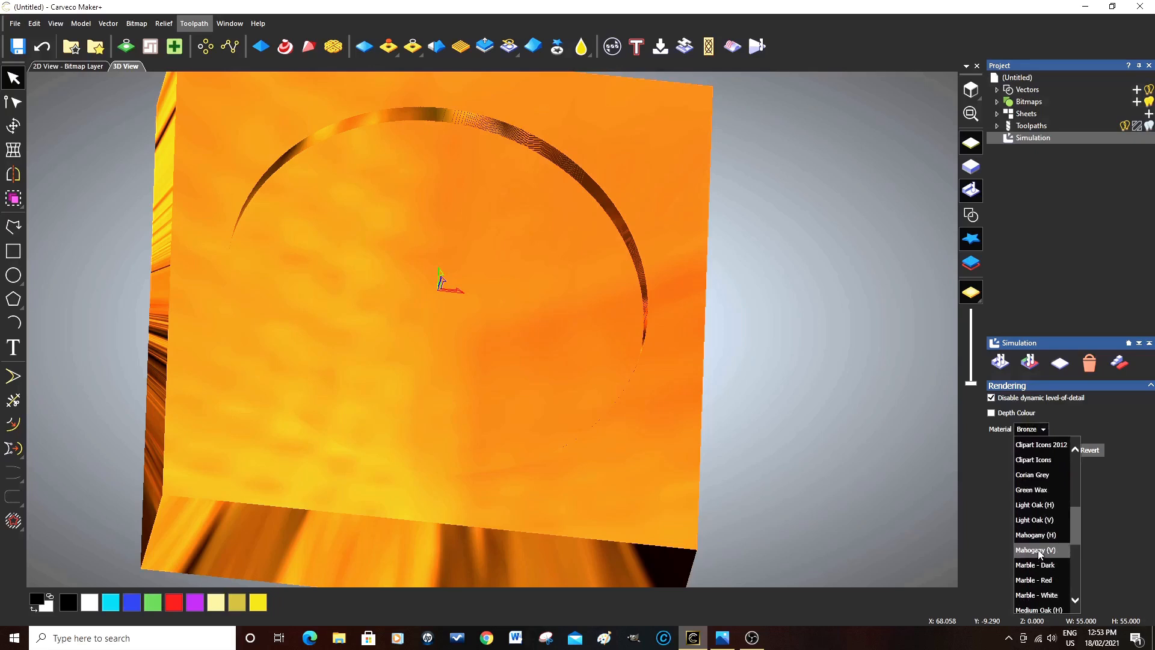
pyautogui.click(1038, 550)
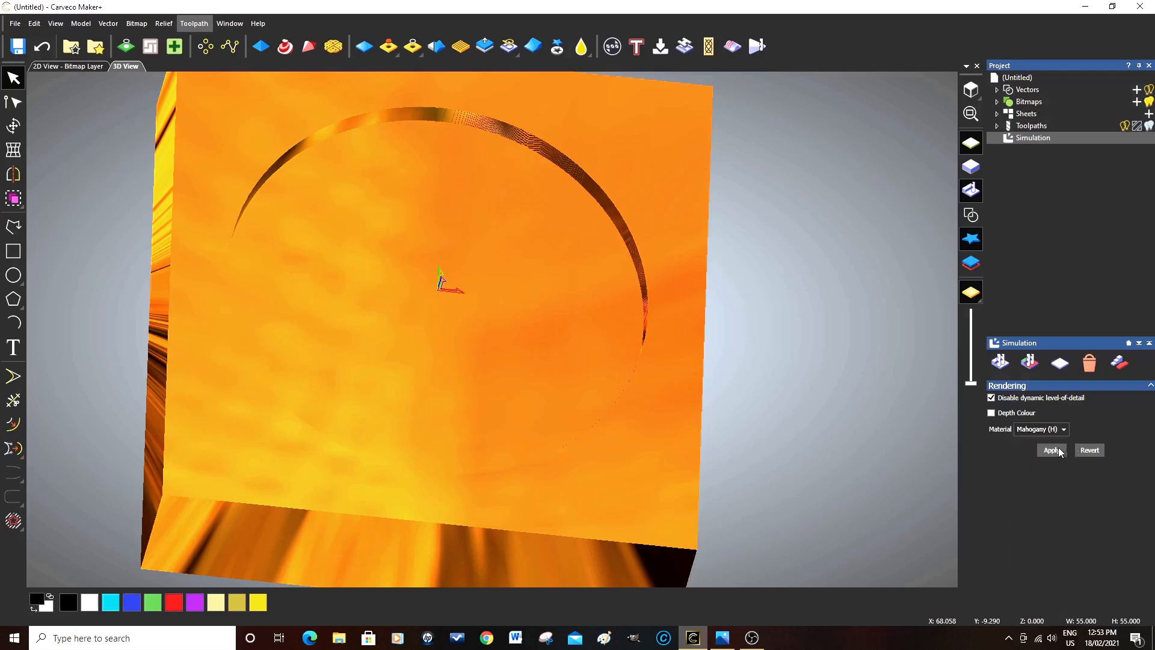
pyautogui.click(1052, 450)
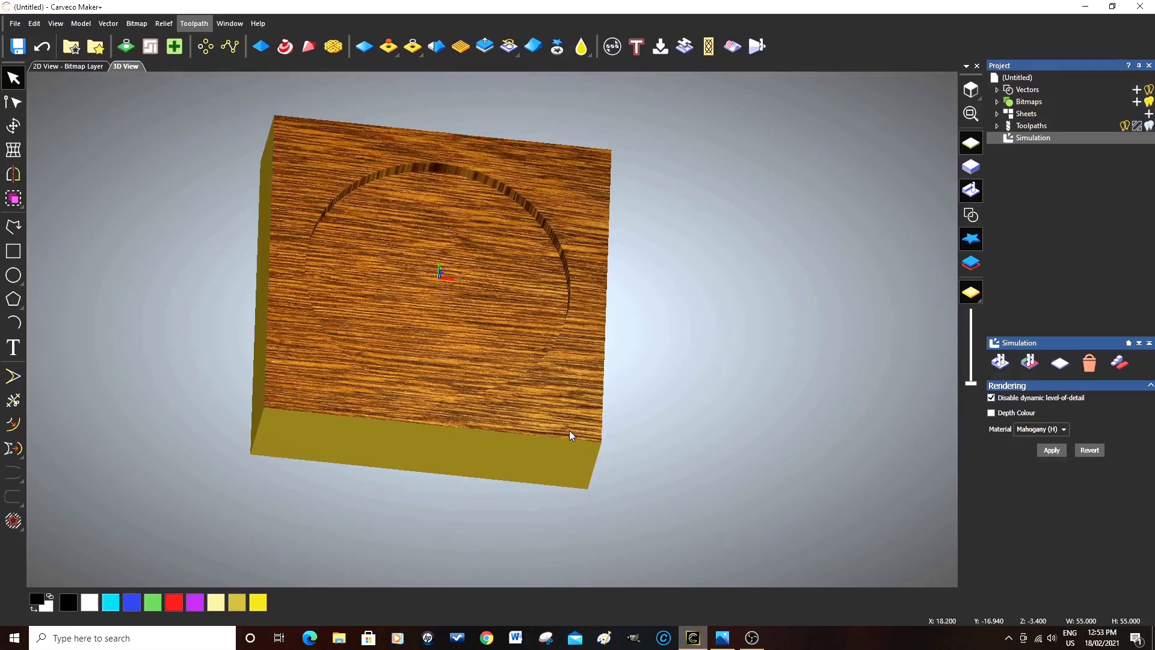
pyautogui.moveTo(571, 435); pyautogui.dragTo(527, 312)
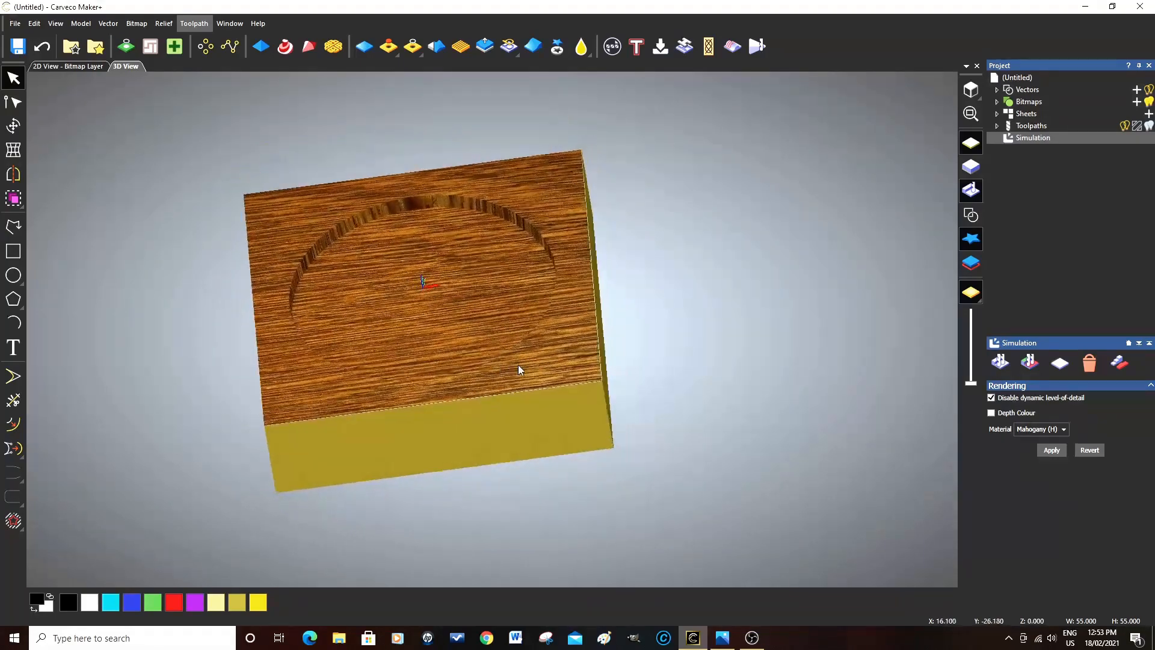
pyautogui.moveTo(520, 368); pyautogui.dragTo(579, 410)
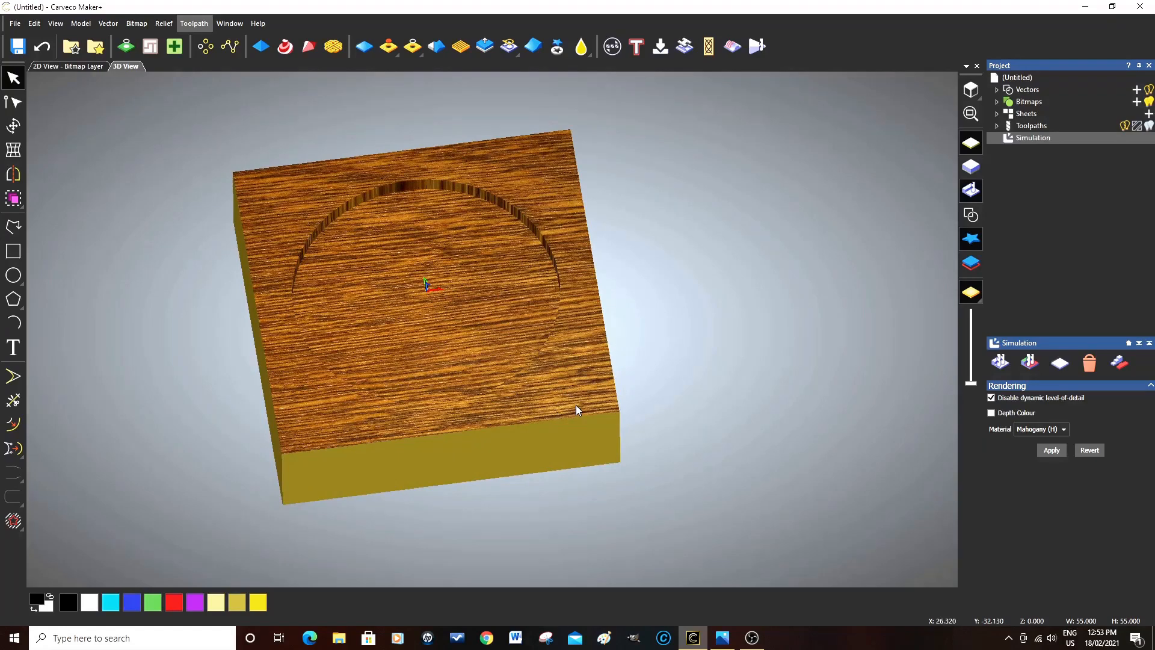
pyautogui.moveTo(1050, 228)
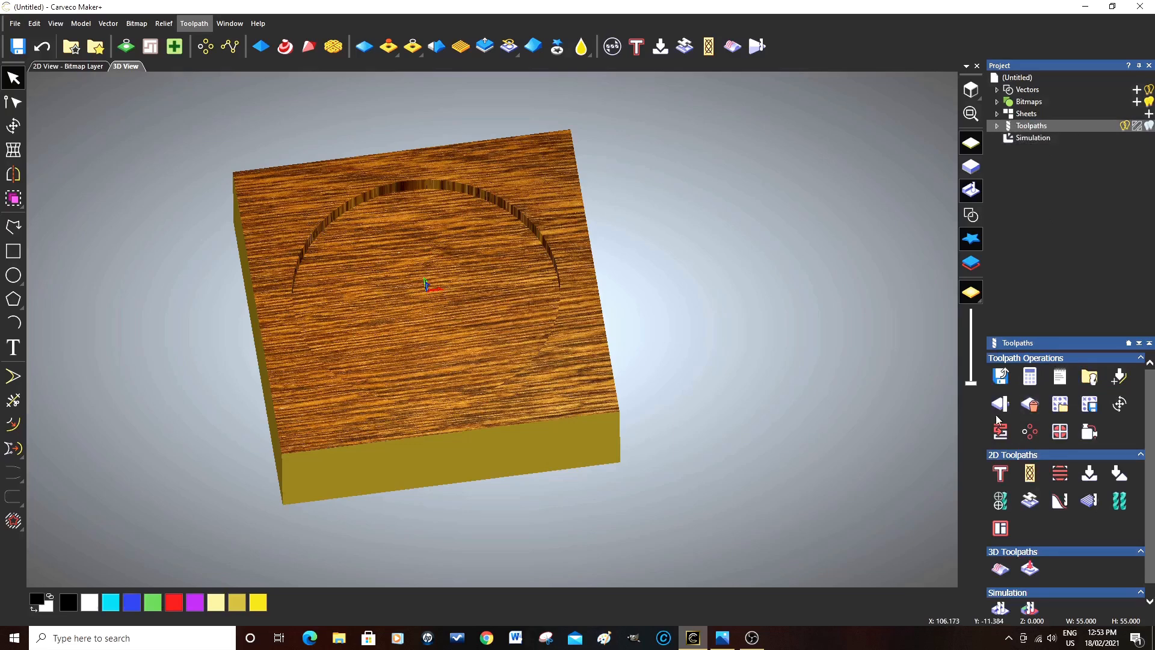
# Show the Toolpaths operations for the project.
pyautogui.click(1032, 126)
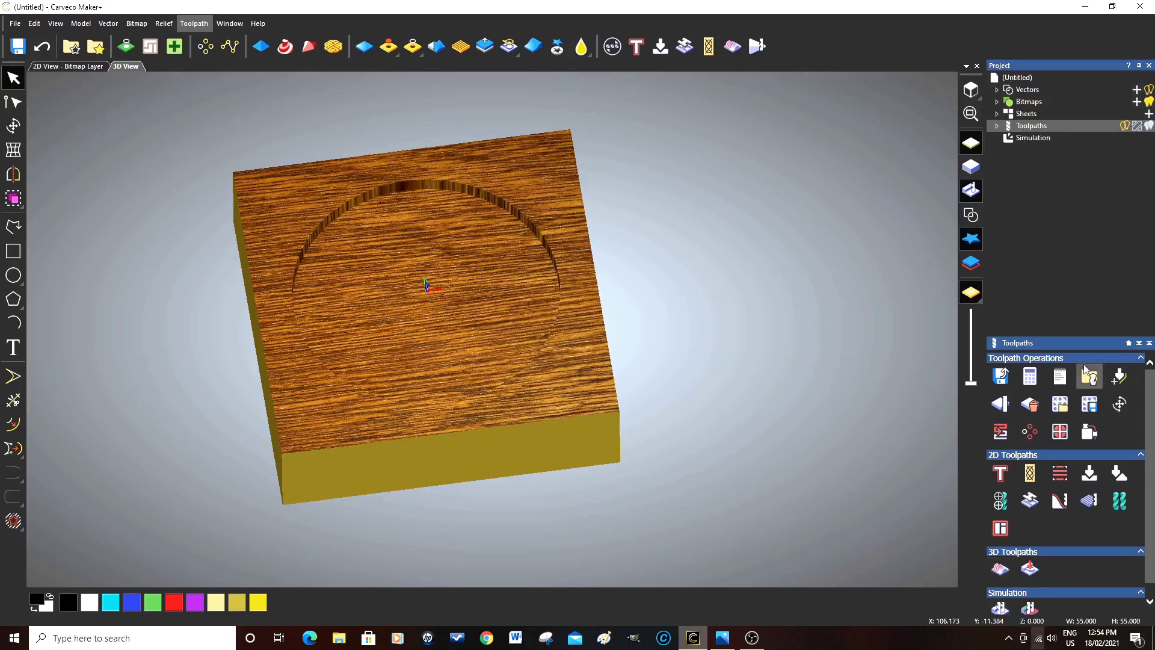
pyautogui.moveTo(1002, 376)
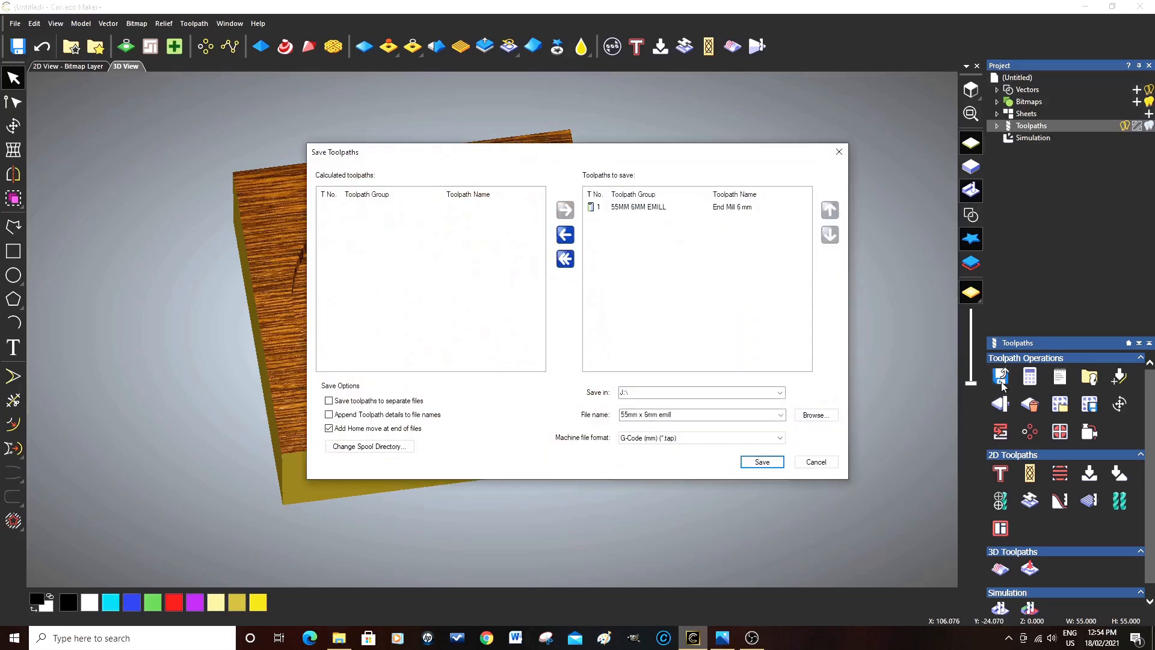
pyautogui.moveTo(672, 221)
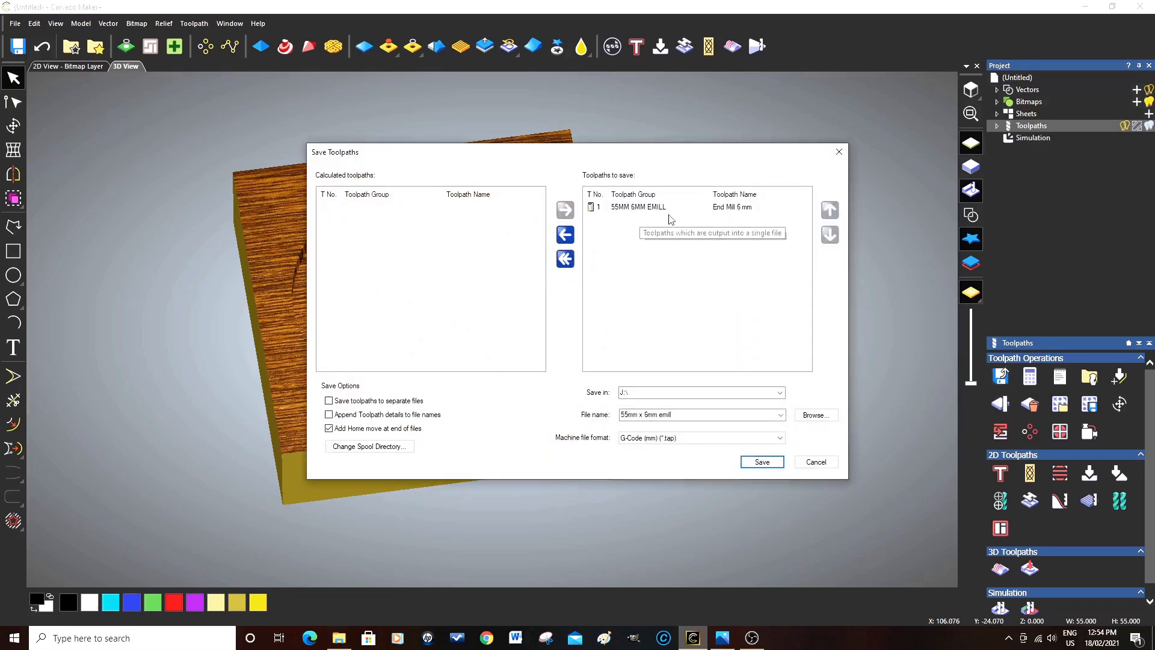
# Bring up the machine file format list in the Save Toolpaths dialog.
pyautogui.click(690, 414)
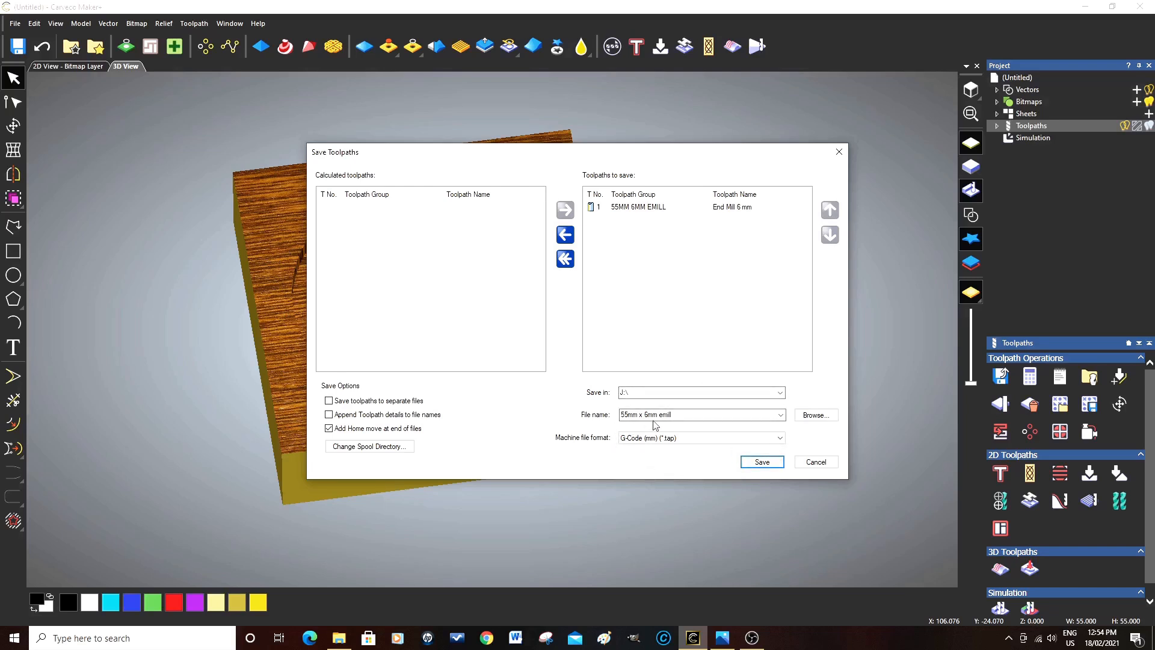
pyautogui.moveTo(635, 450)
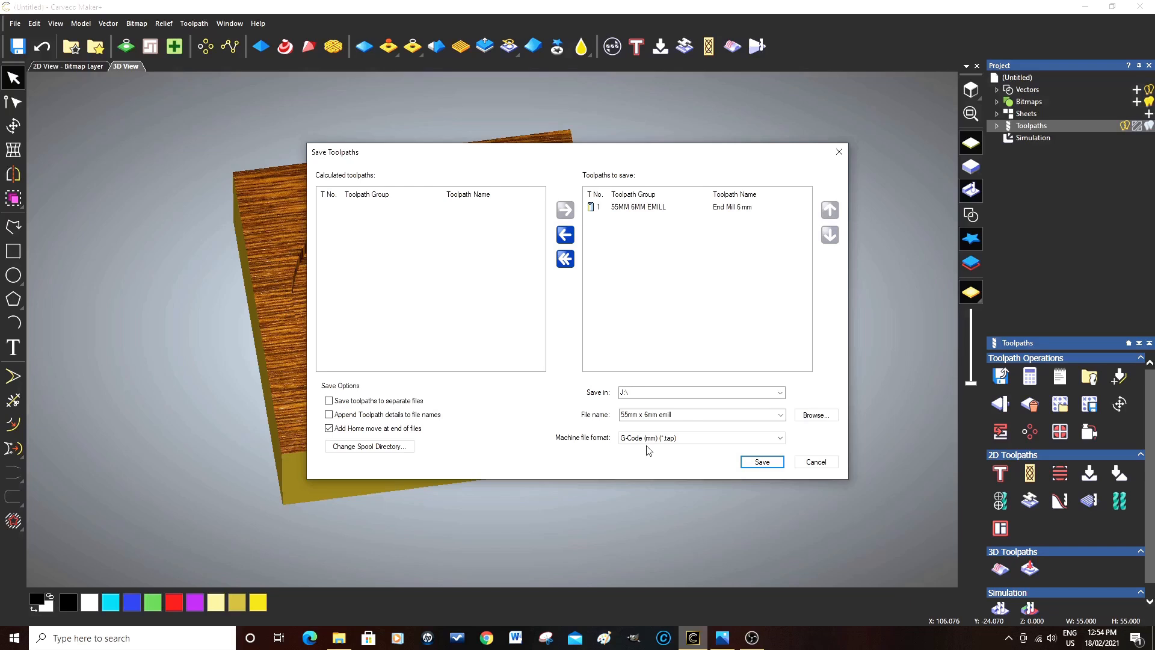
pyautogui.moveTo(623, 445)
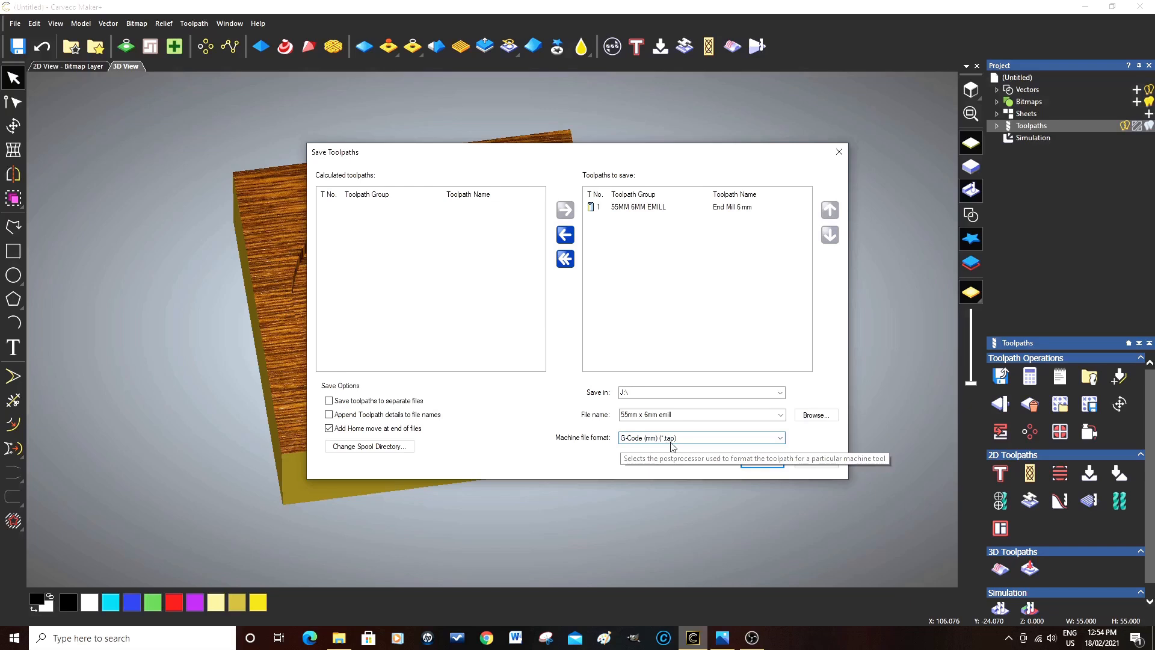
pyautogui.moveTo(658, 450)
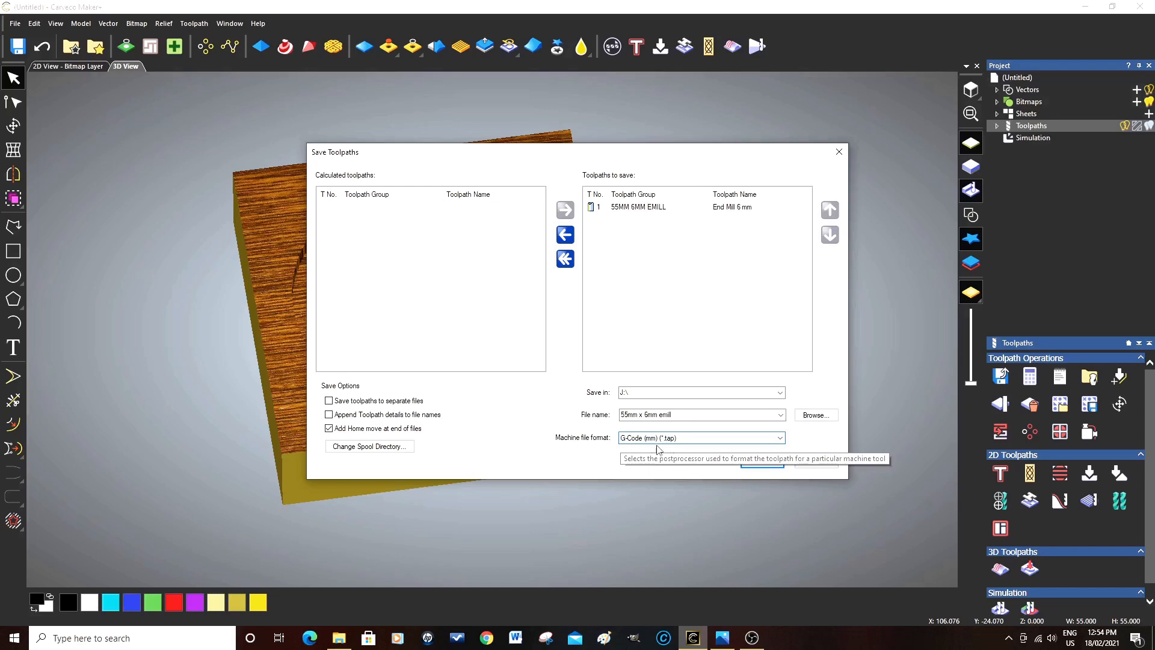
pyautogui.moveTo(669, 442)
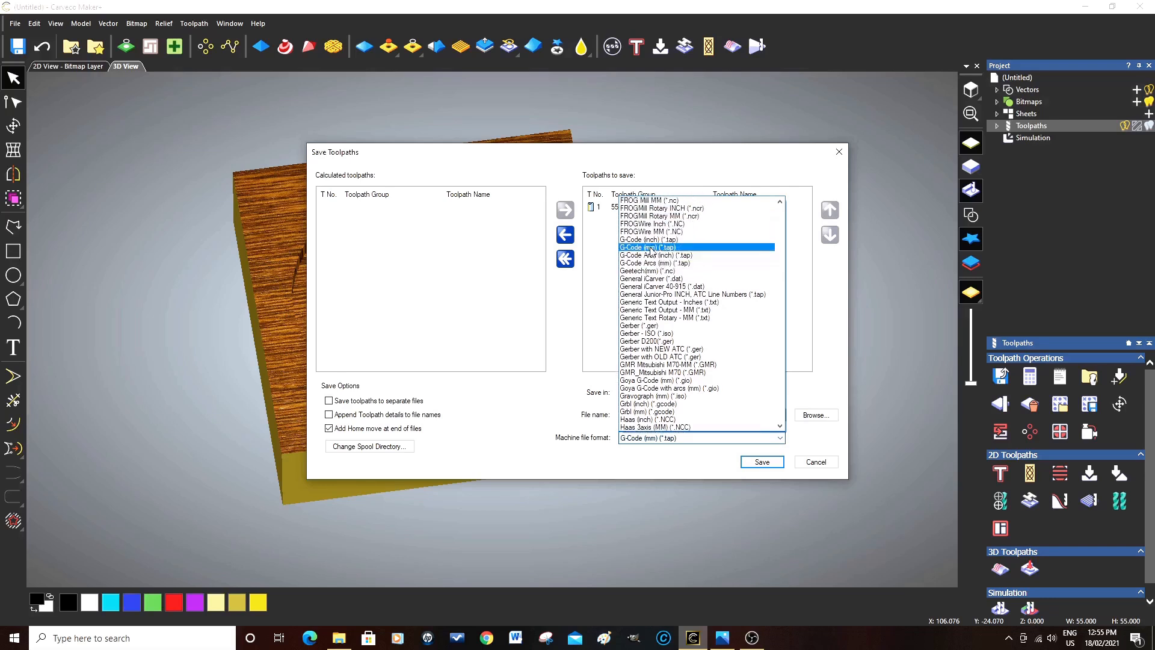
# Choose G-Code (mm) (*.tap) as the machine file format in the Save Toolpaths dialog.
pyautogui.click(648, 239)
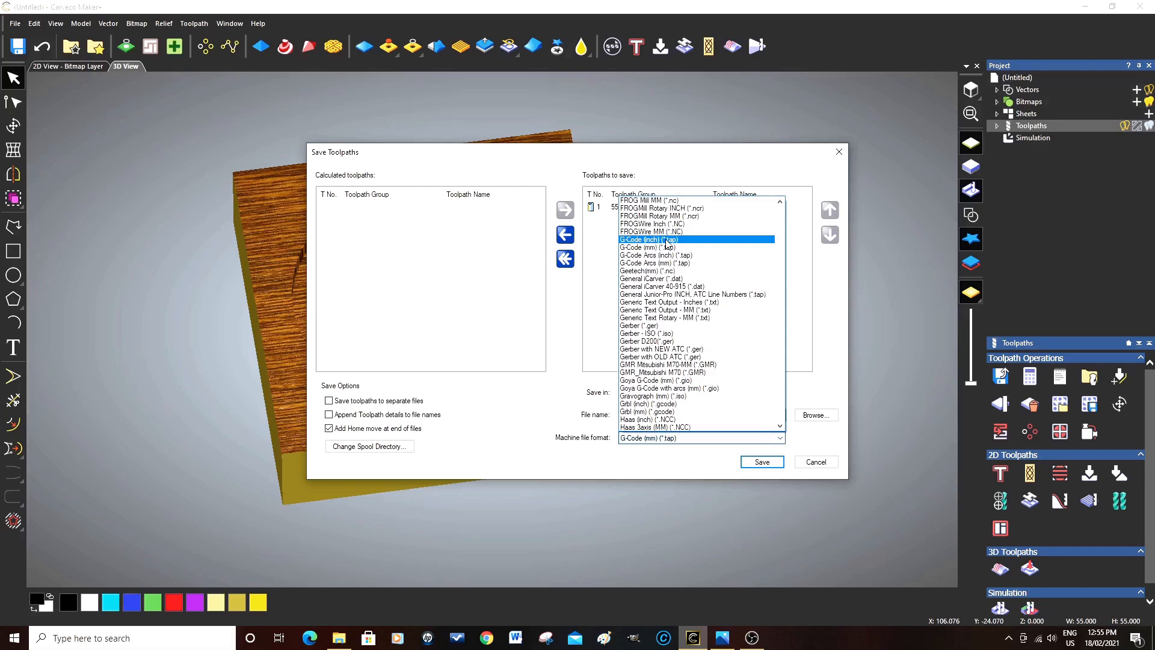
pyautogui.click(648, 248)
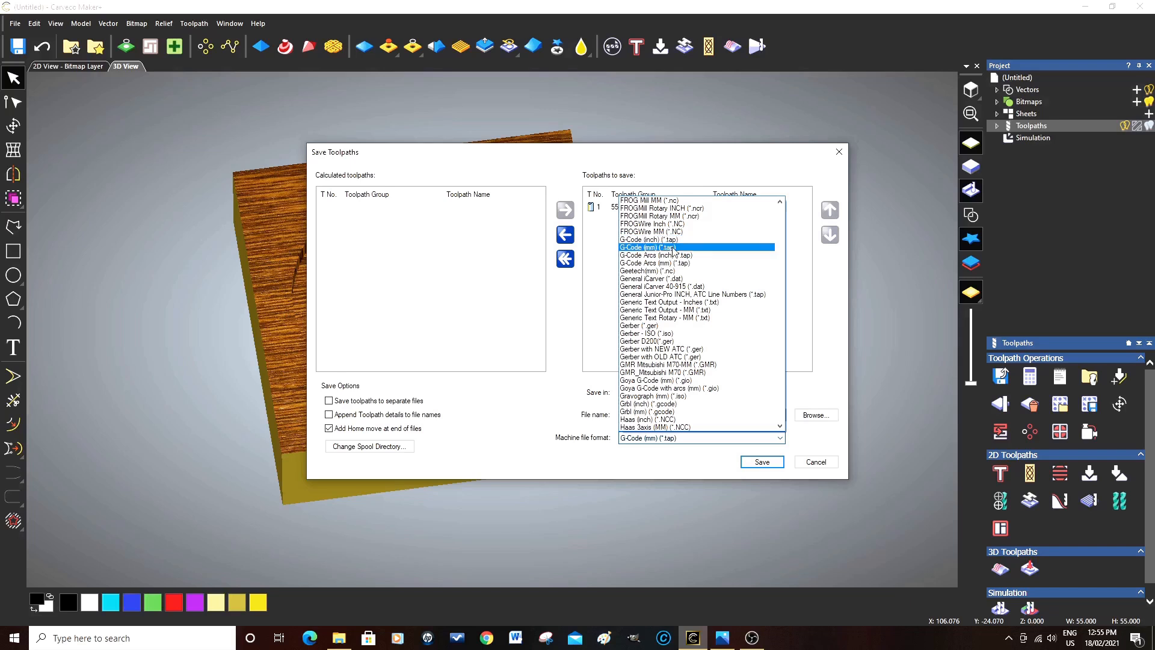
pyautogui.click(648, 248)
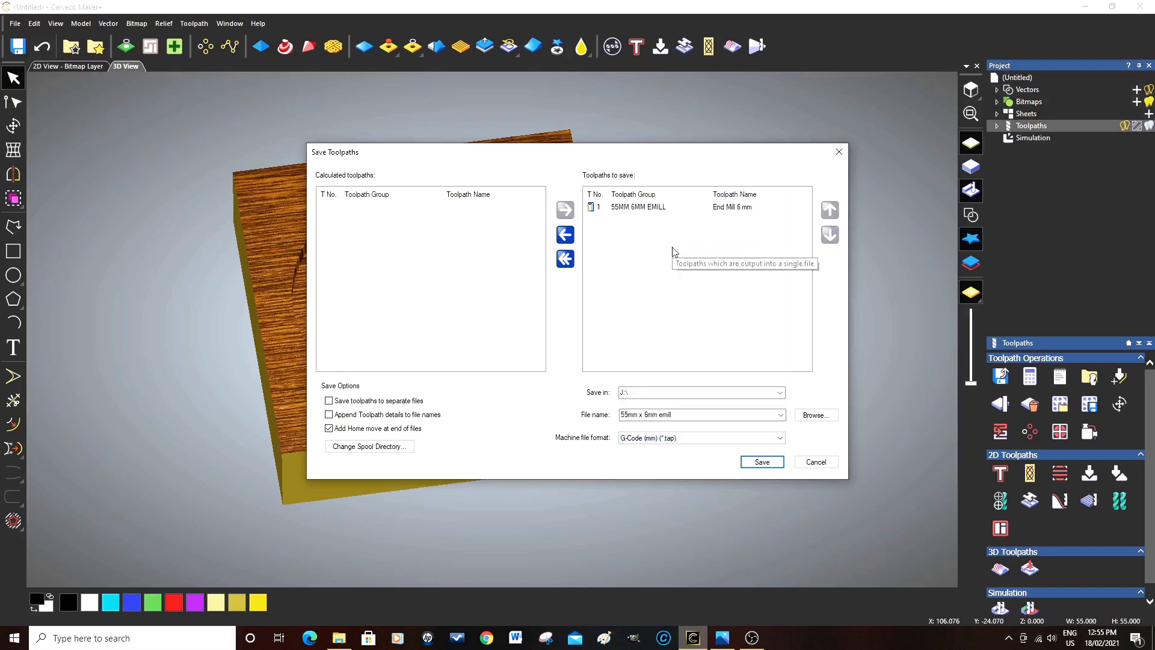
pyautogui.moveTo(666, 452)
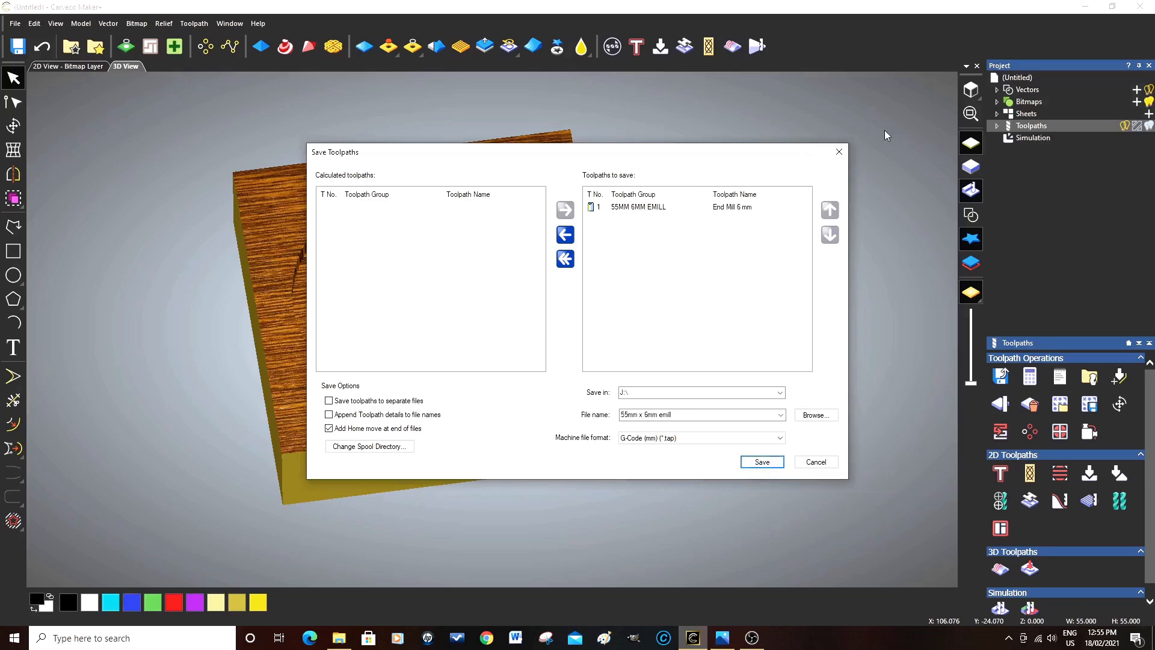
pyautogui.moveTo(860, 149)
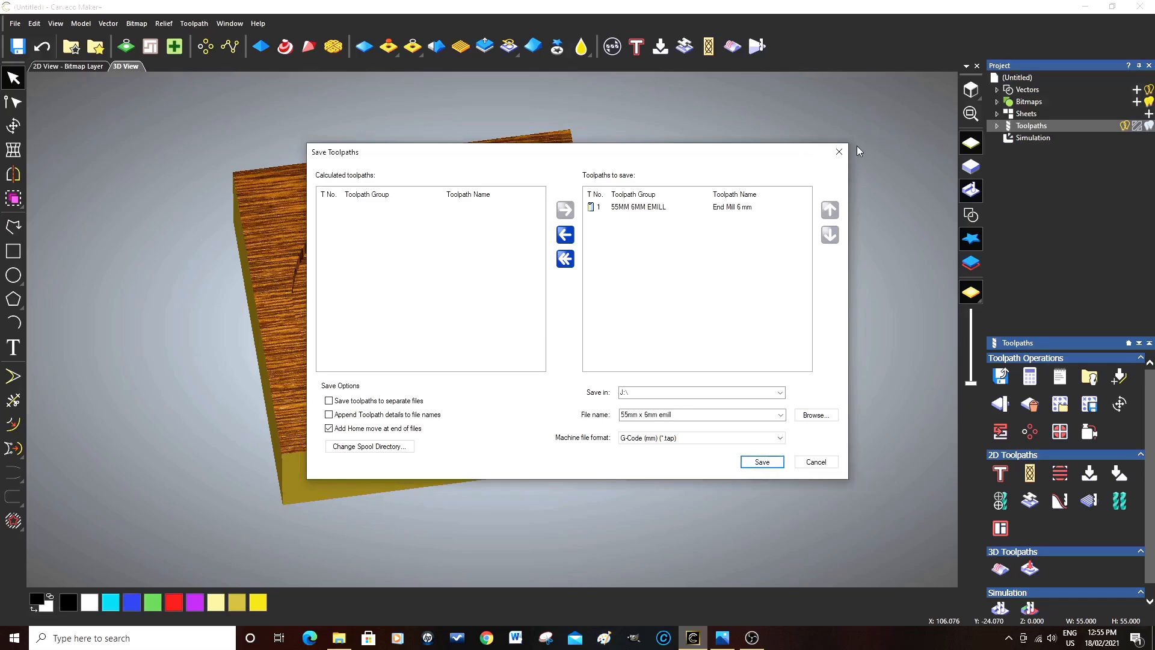